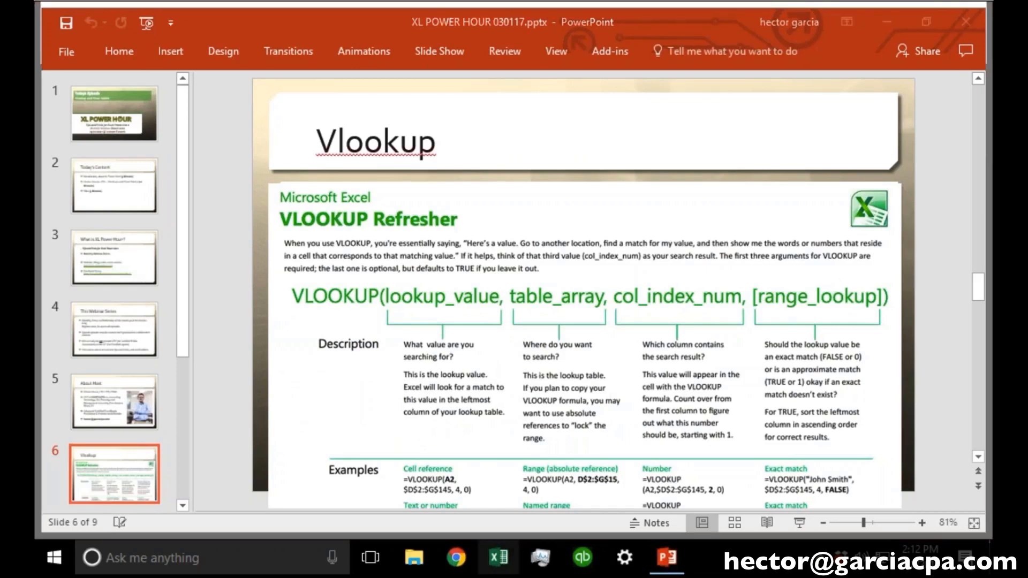
Step: Switch from the PowerPoint refresher slide to the Chrome browser
{"action": "left_click", "coordinate": [496, 557]}
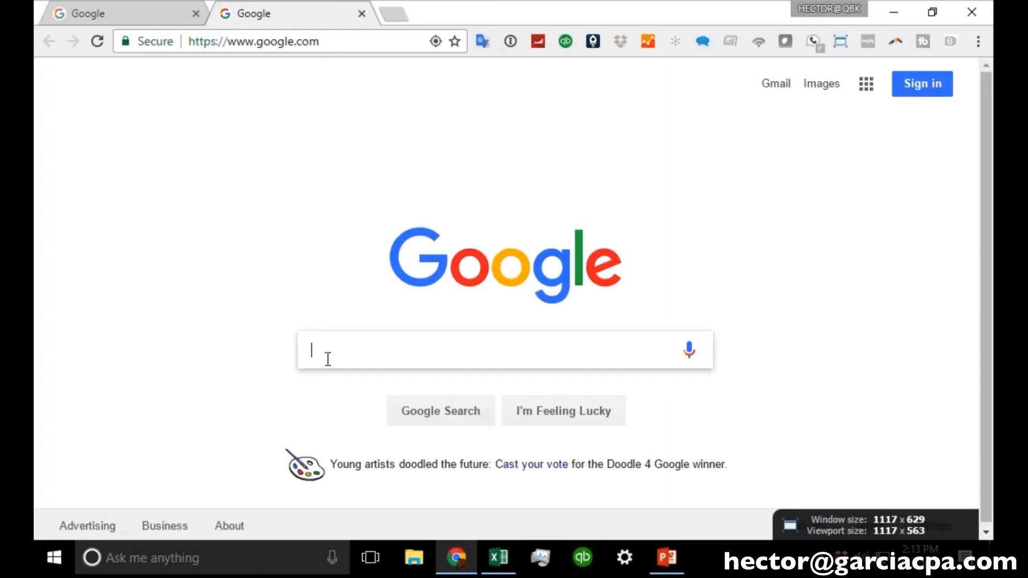
Step: Search Google for vlookup PDF and download and view Microsoft's VLOOKUP Refresher
{"action": "type", "text": "vlookup PDF"}
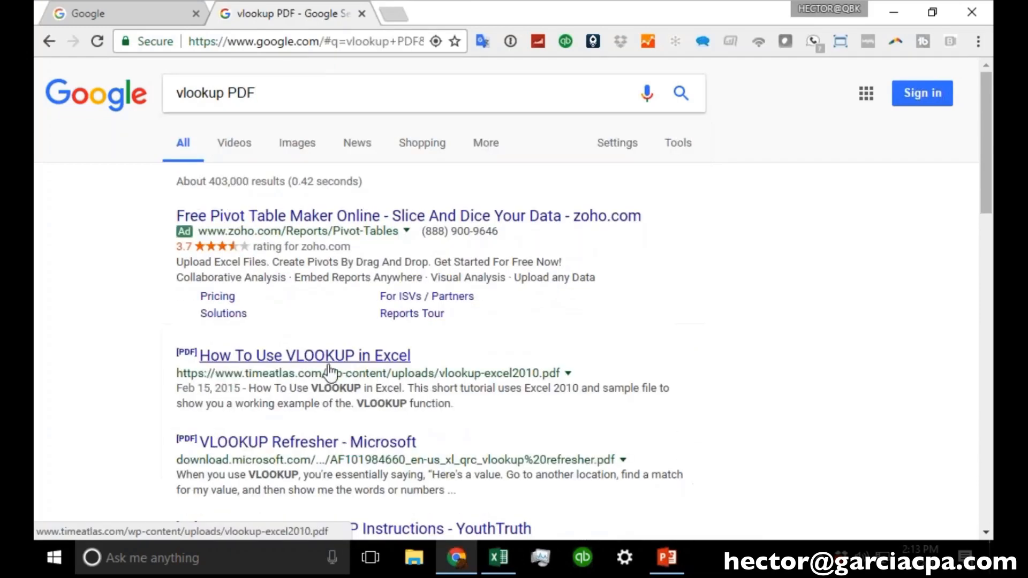
{"action": "scroll", "scroll_direction": "down", "scroll_amount": 3}
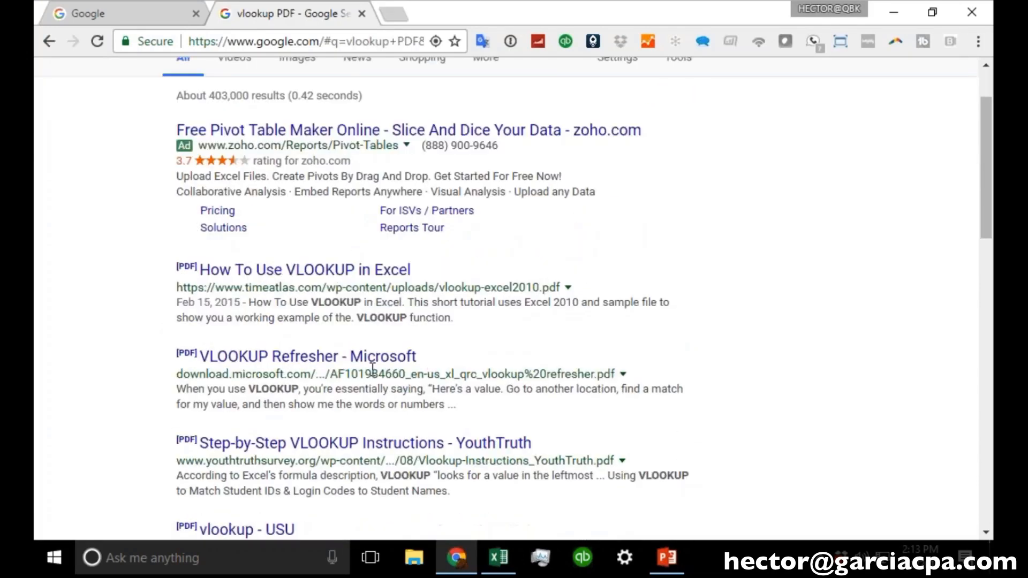
{"action": "mouse_move", "coordinate": [307, 355]}
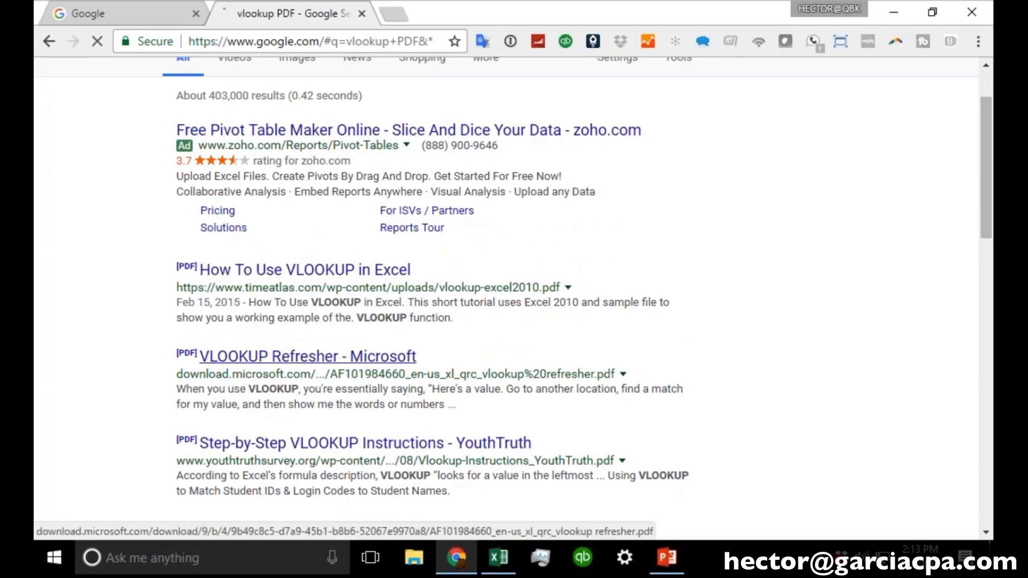
{"action": "left_click", "coordinate": [307, 356]}
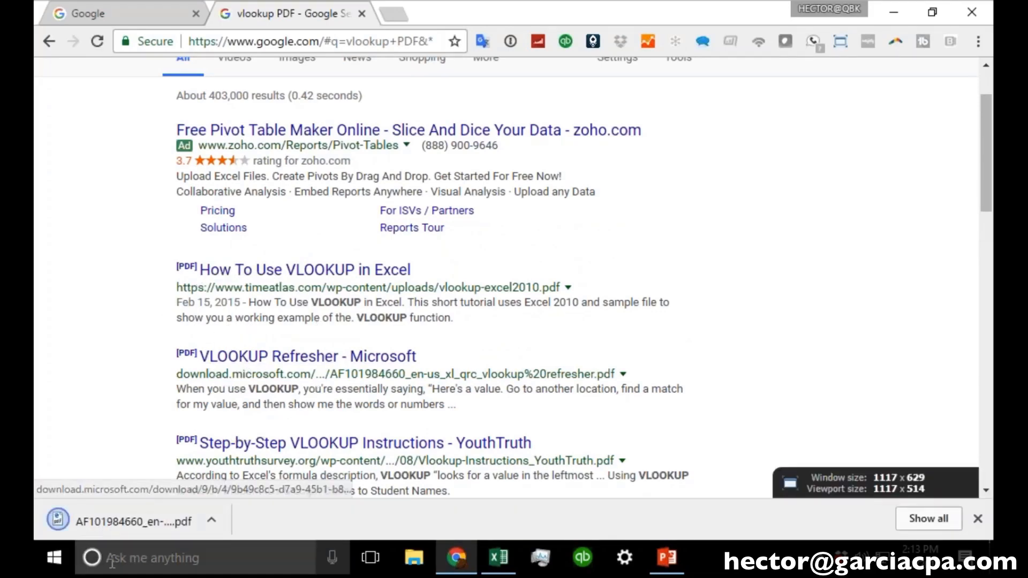
{"action": "left_click", "coordinate": [135, 521]}
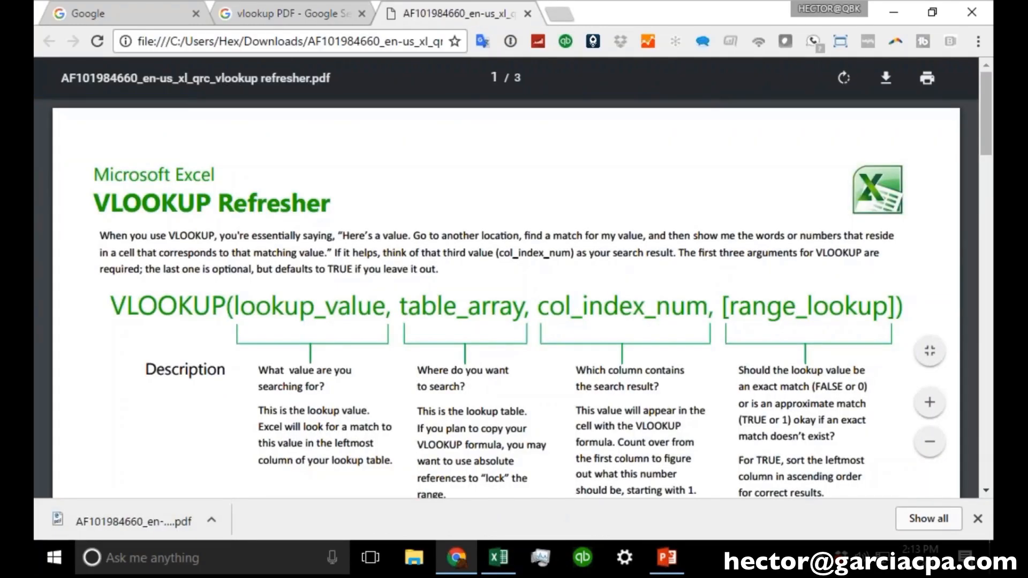
{"action": "scroll", "scroll_direction": "down", "scroll_amount": 3}
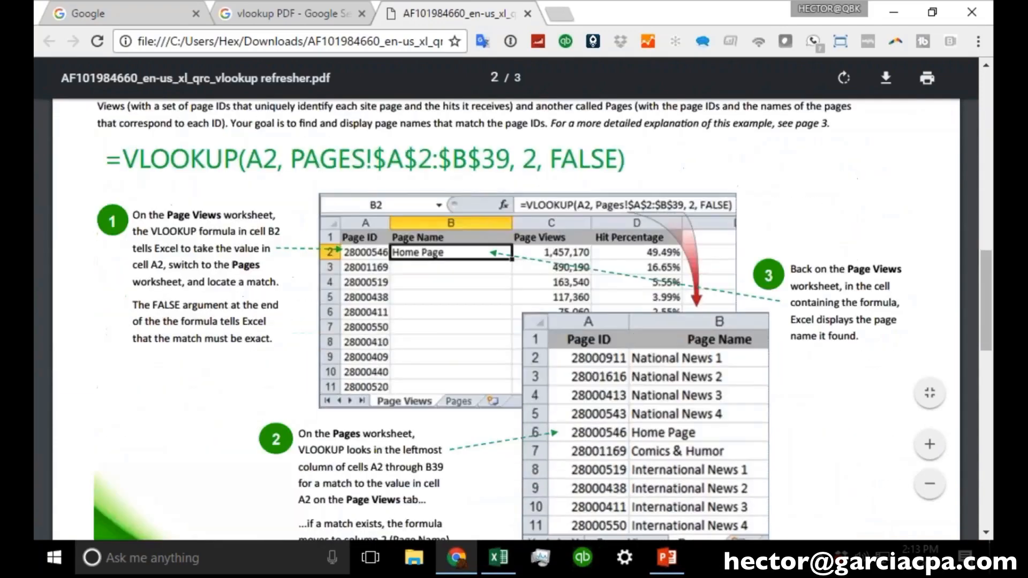
{"action": "scroll", "scroll_direction": "down", "scroll_amount": 3}
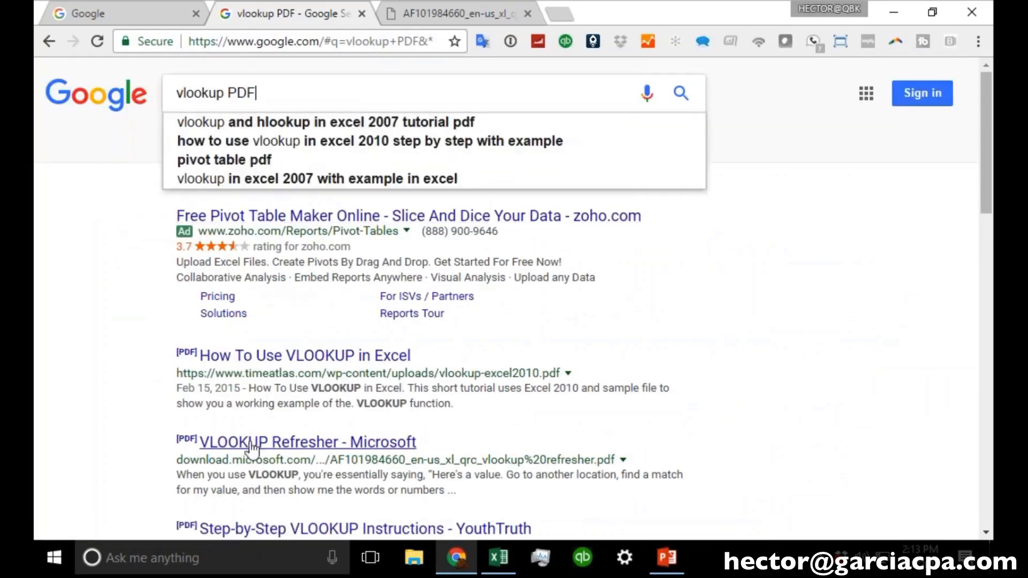
{"action": "mouse_move", "coordinate": [301, 346]}
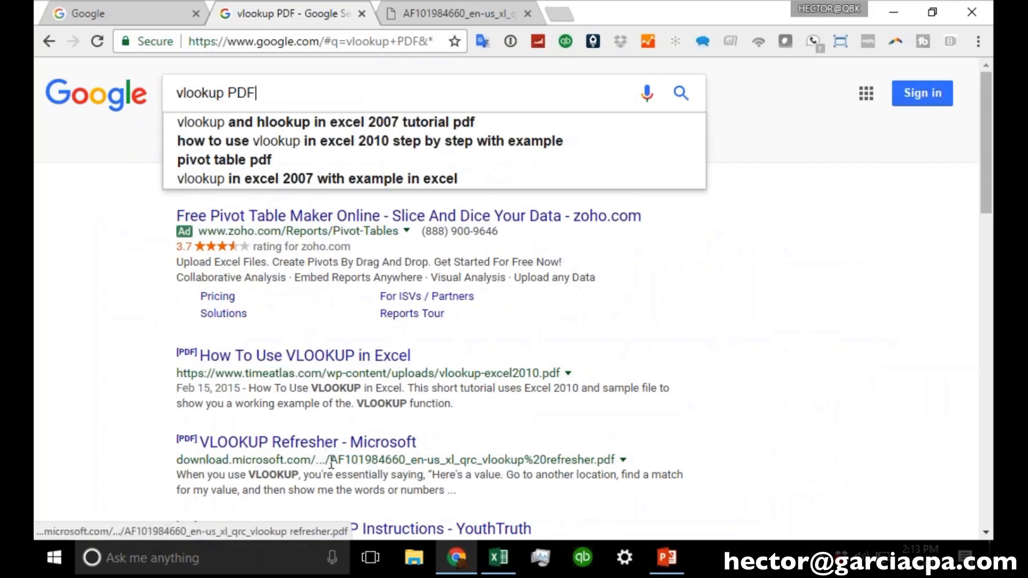
Step: Scroll the VLOOKUP search results before launching Excel
{"action": "scroll", "scroll_direction": "down", "scroll_amount": 3}
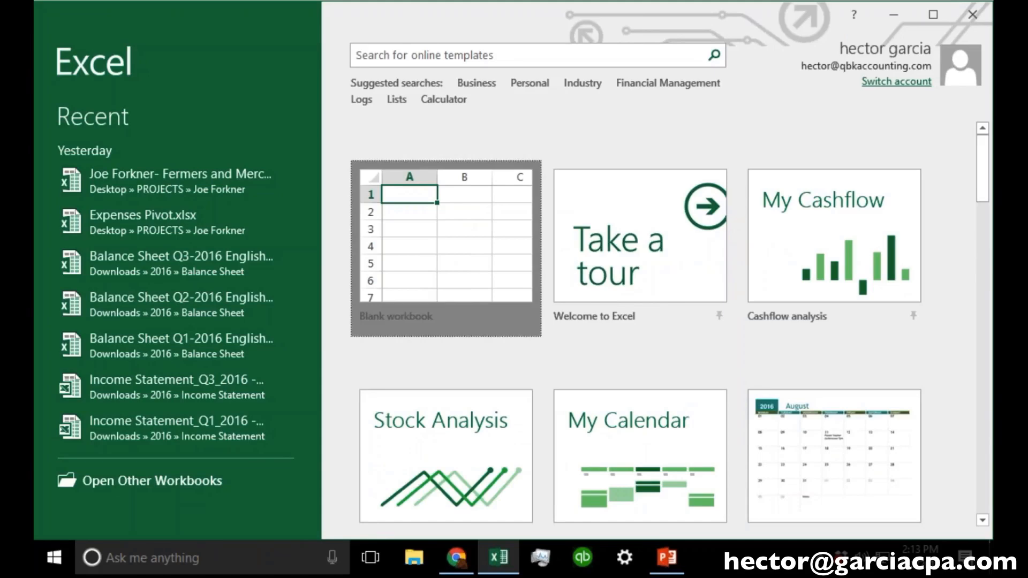
Step: Browse from a blank workbook to the Desktop and load JPMC (1).xlsx
{"action": "left_click", "coordinate": [444, 249]}
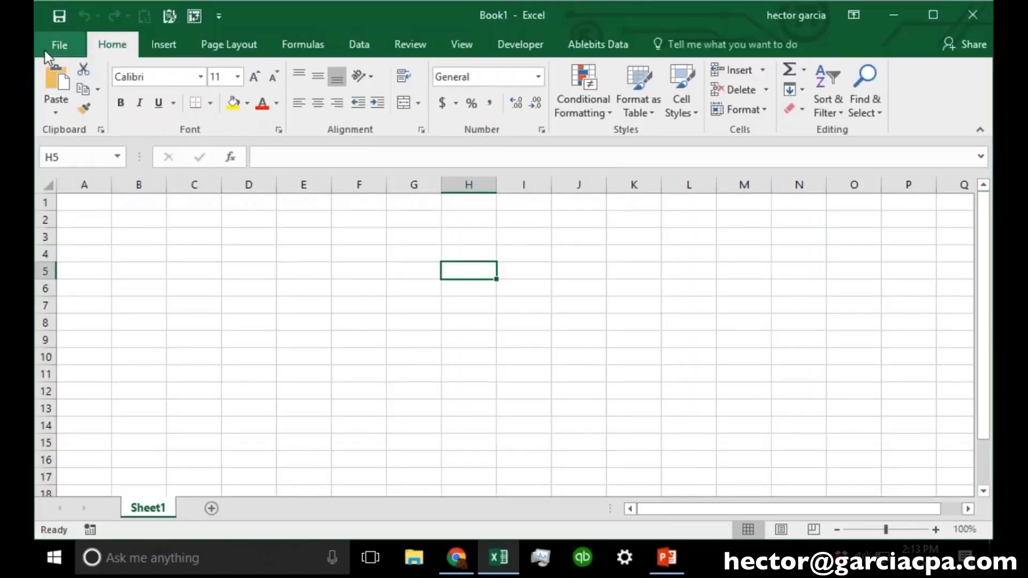
{"action": "left_click", "coordinate": [59, 43]}
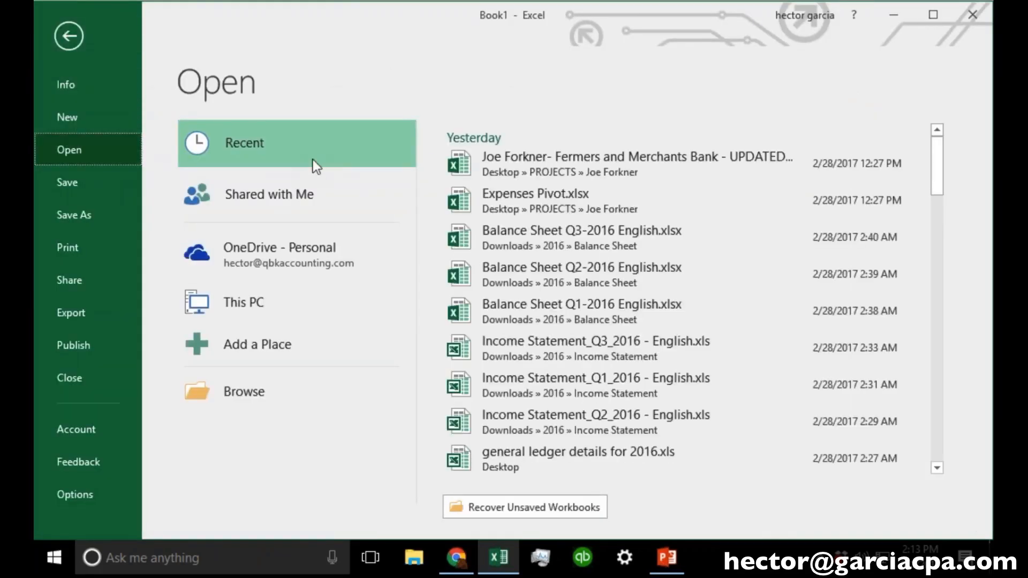
{"action": "left_click", "coordinate": [242, 302]}
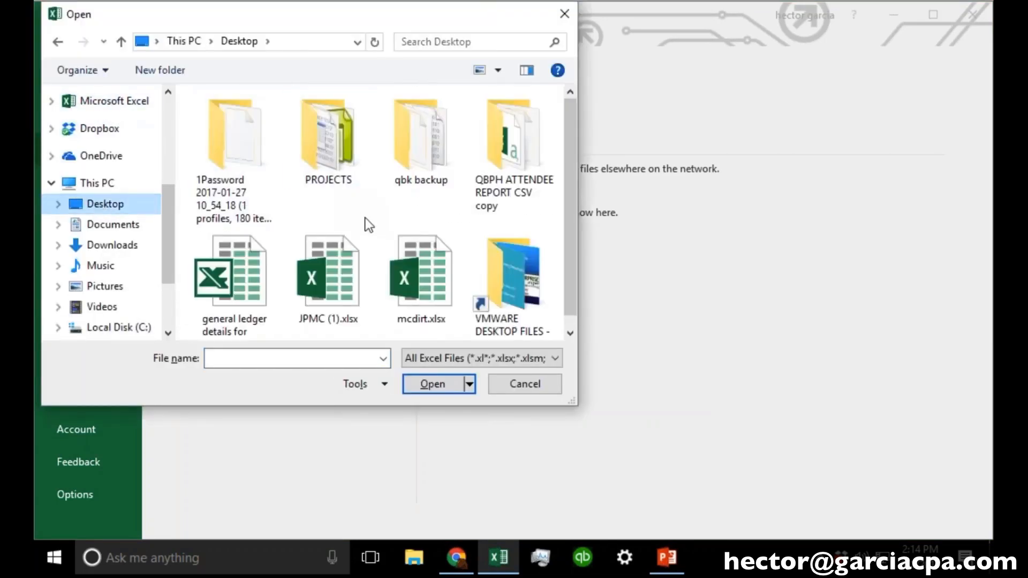
{"action": "left_click", "coordinate": [421, 266]}
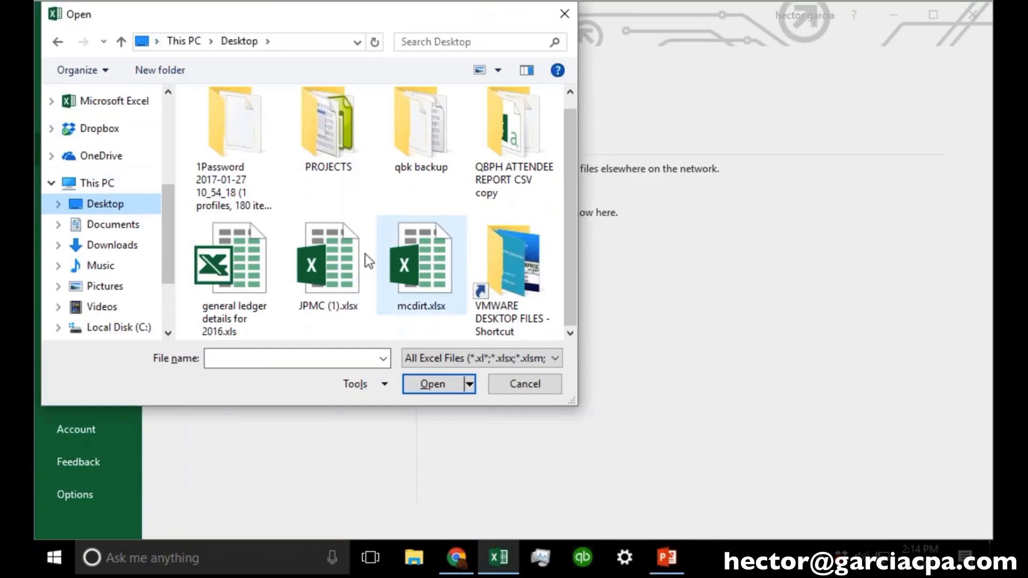
{"action": "double_click", "coordinate": [326, 261]}
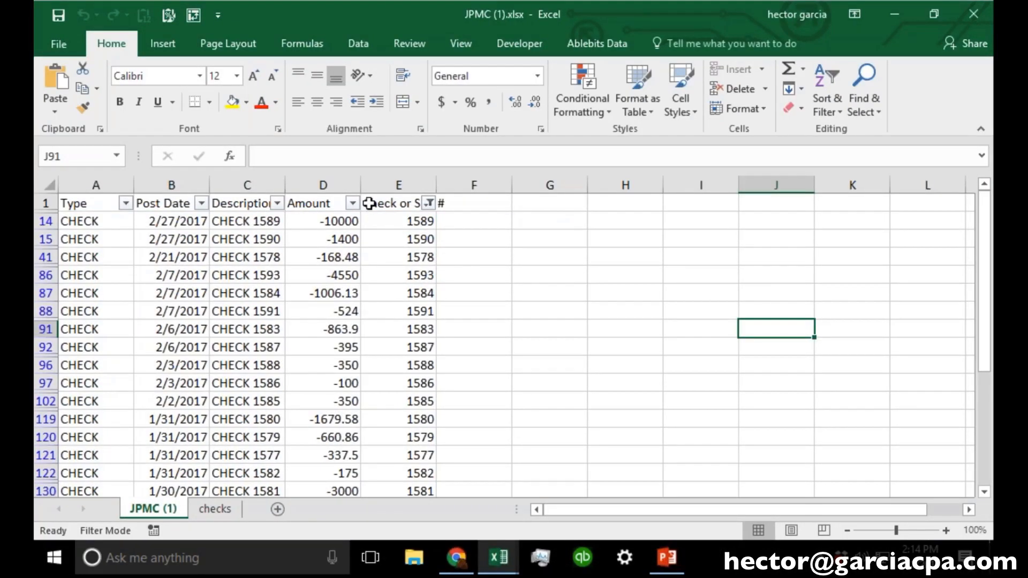
Step: Clear the Check or Slip # filter and widen the Description column, reviewing the full rows
{"action": "left_click", "coordinate": [428, 202]}
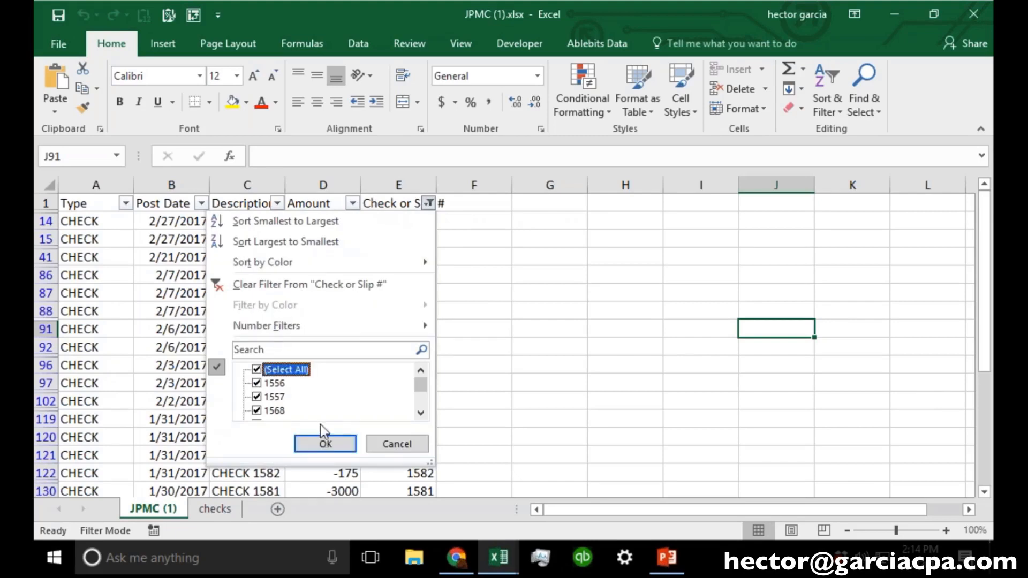
{"action": "left_click", "coordinate": [324, 443]}
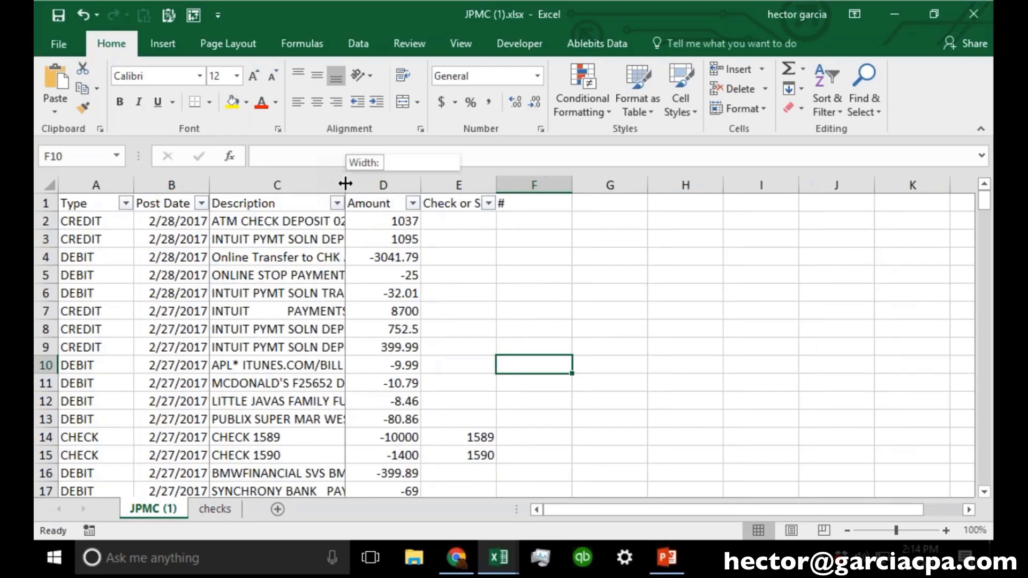
{"action": "left_click_drag", "start_coordinate": [346, 184], "coordinate": [556, 184]}
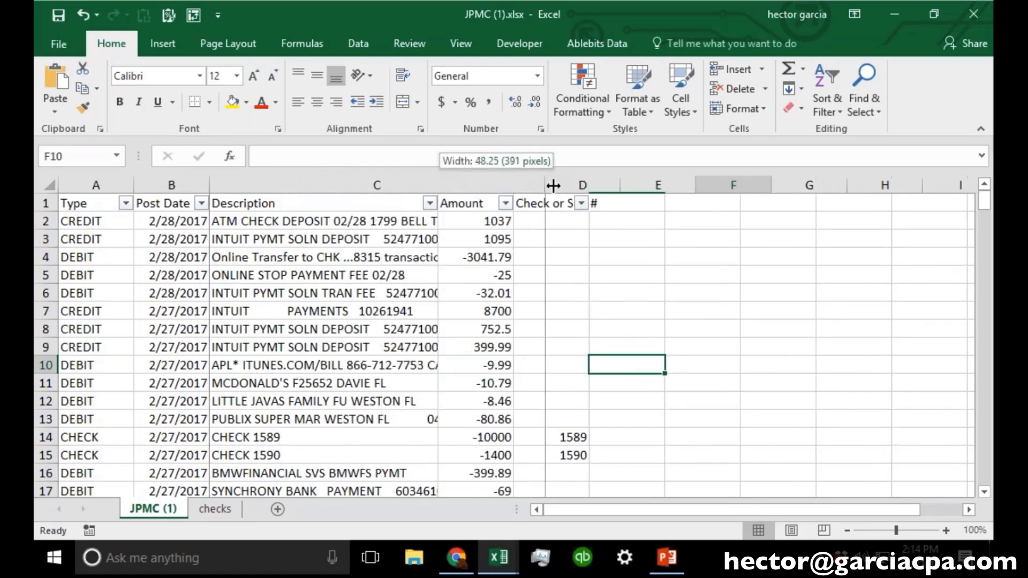
{"action": "scroll", "scroll_direction": "down", "scroll_amount": 3}
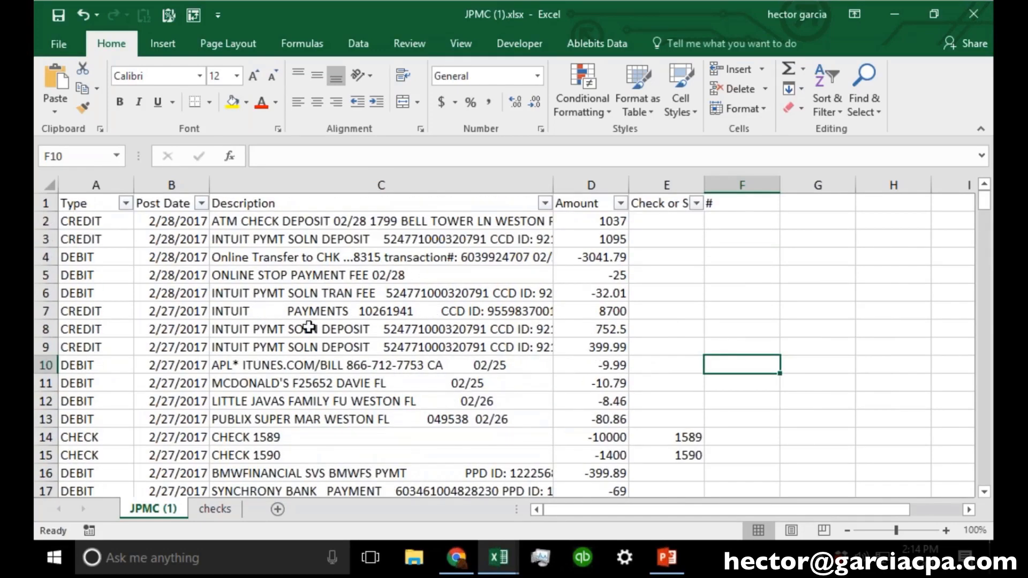
{"action": "mouse_move", "coordinate": [727, 220]}
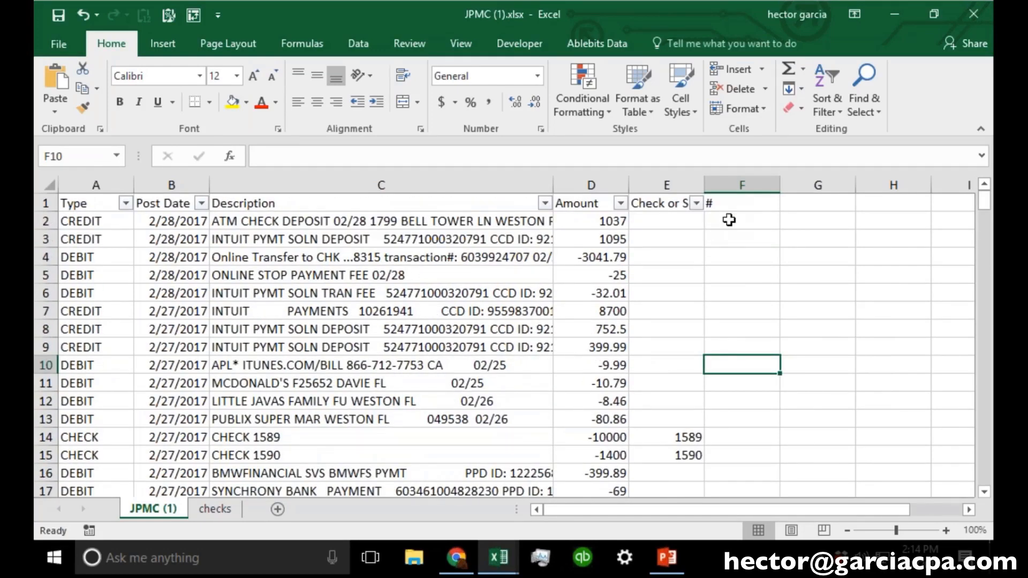
{"action": "mouse_move", "coordinate": [873, 223]}
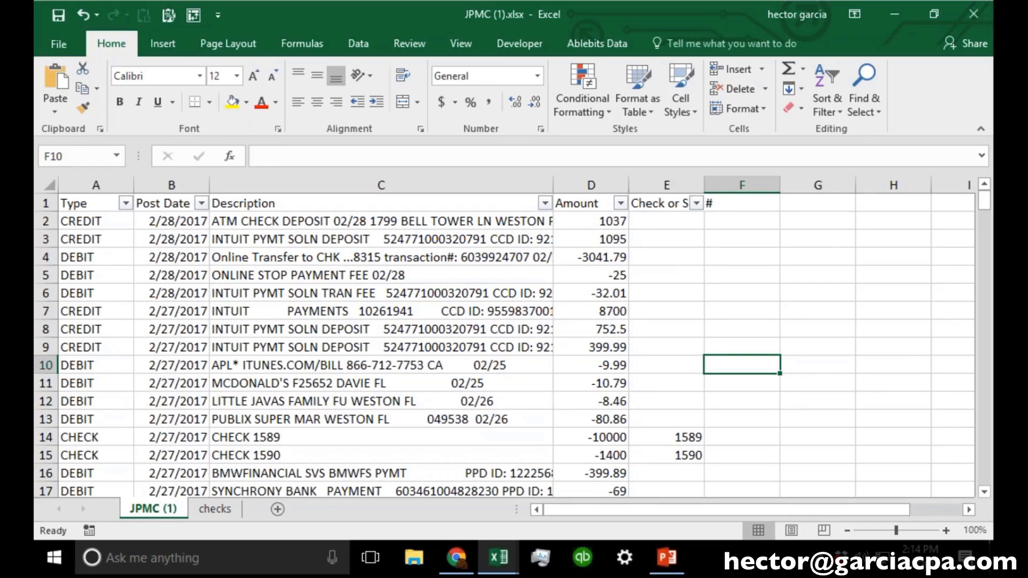
{"action": "scroll", "scroll_direction": "down", "scroll_amount": 3}
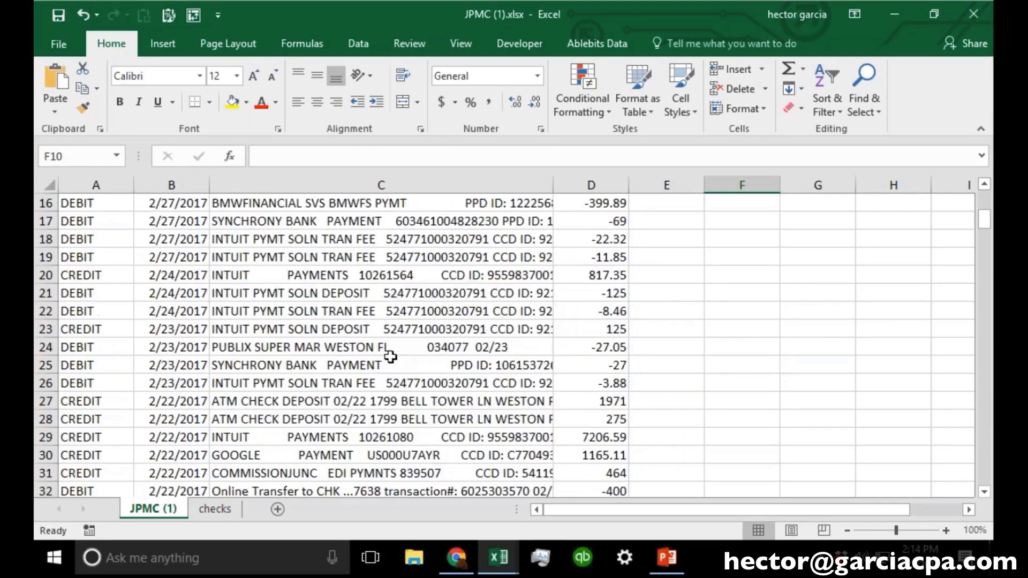
{"action": "scroll", "scroll_direction": "down", "scroll_amount": 3}
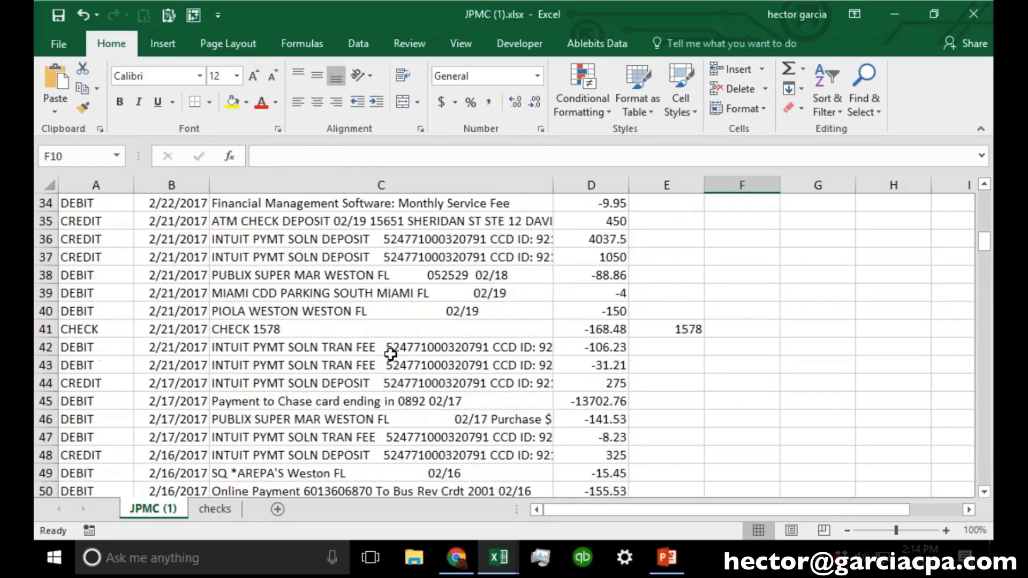
{"action": "scroll", "scroll_direction": "down", "scroll_amount": 3}
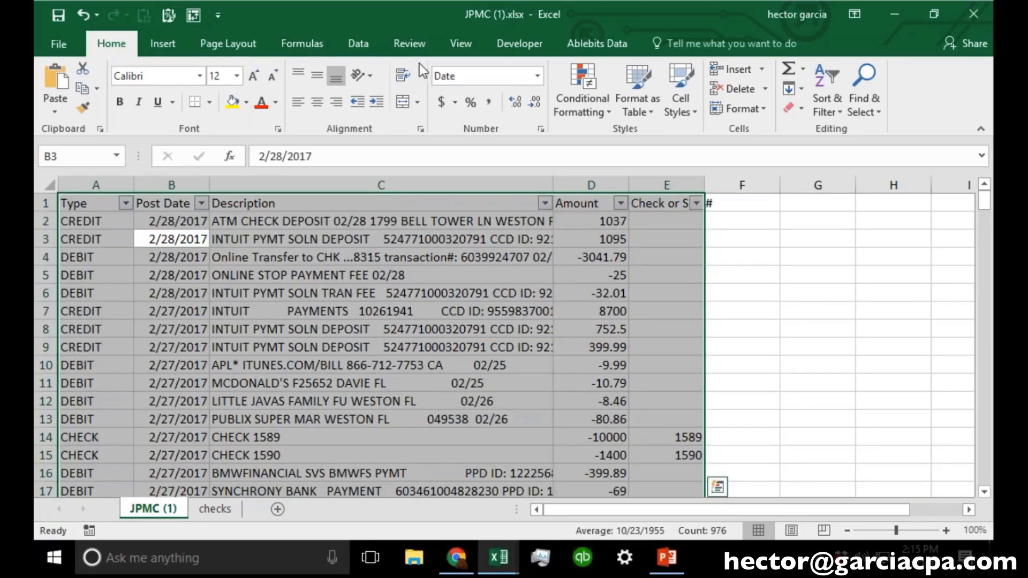
{"action": "left_click", "coordinate": [358, 43]}
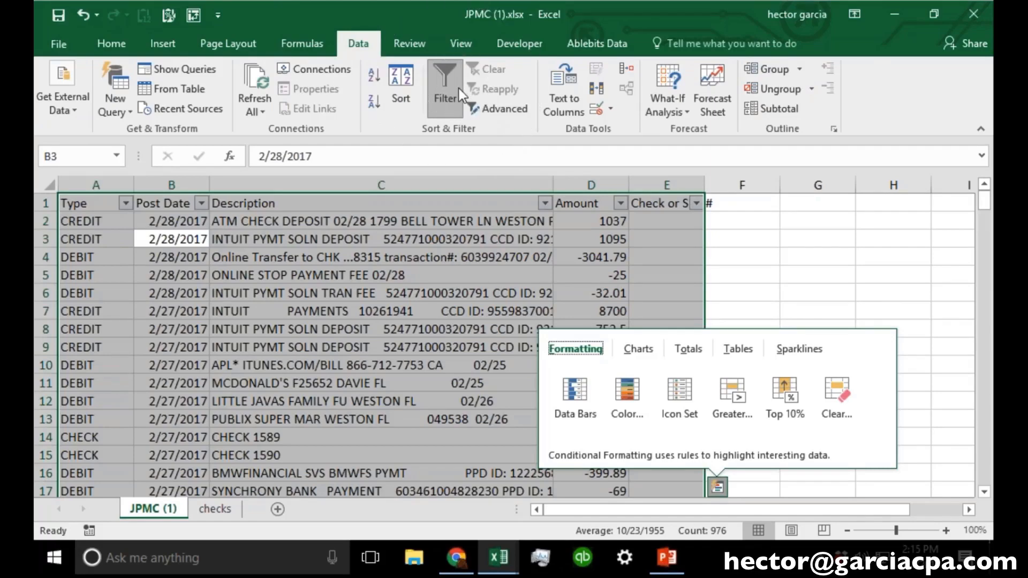
{"action": "mouse_move", "coordinate": [448, 95]}
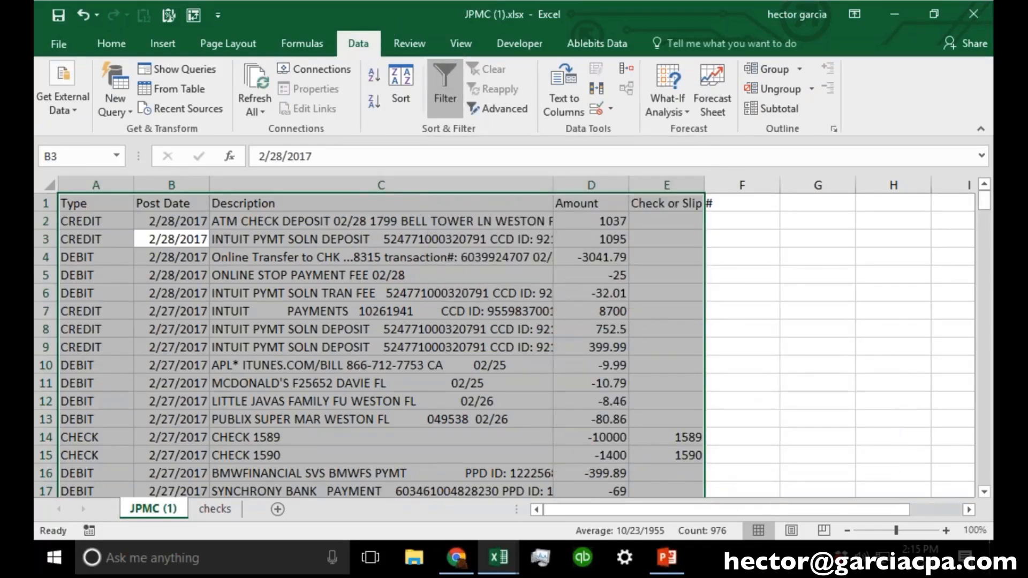
{"action": "left_click", "coordinate": [380, 294]}
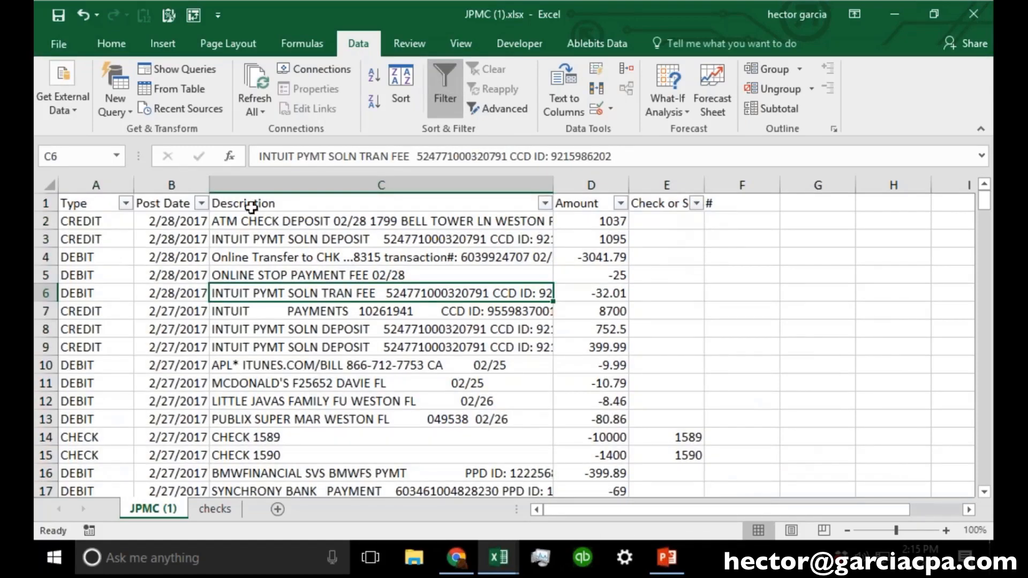
{"action": "mouse_move", "coordinate": [629, 261]}
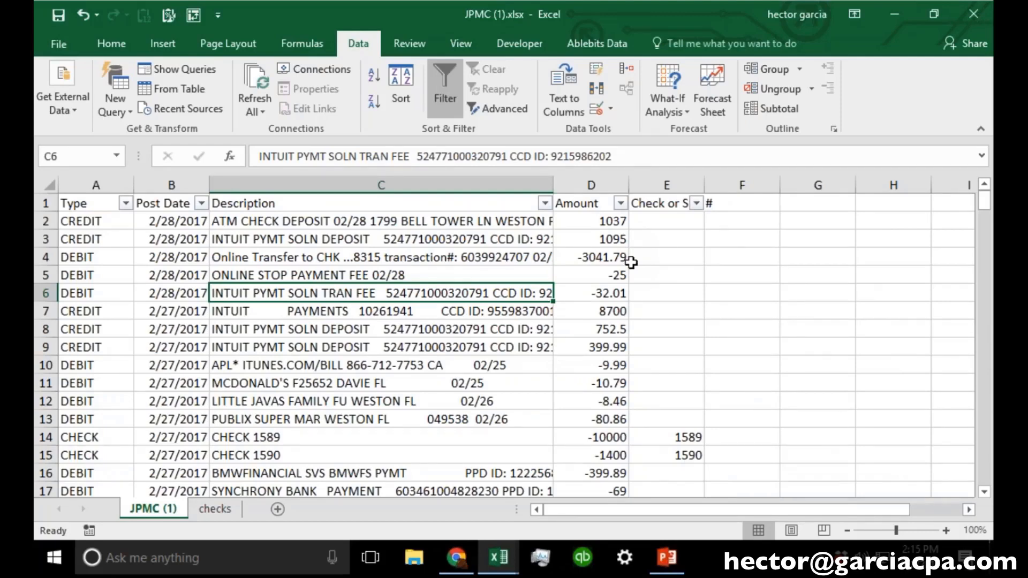
{"action": "scroll", "scroll_direction": "down", "scroll_amount": 3}
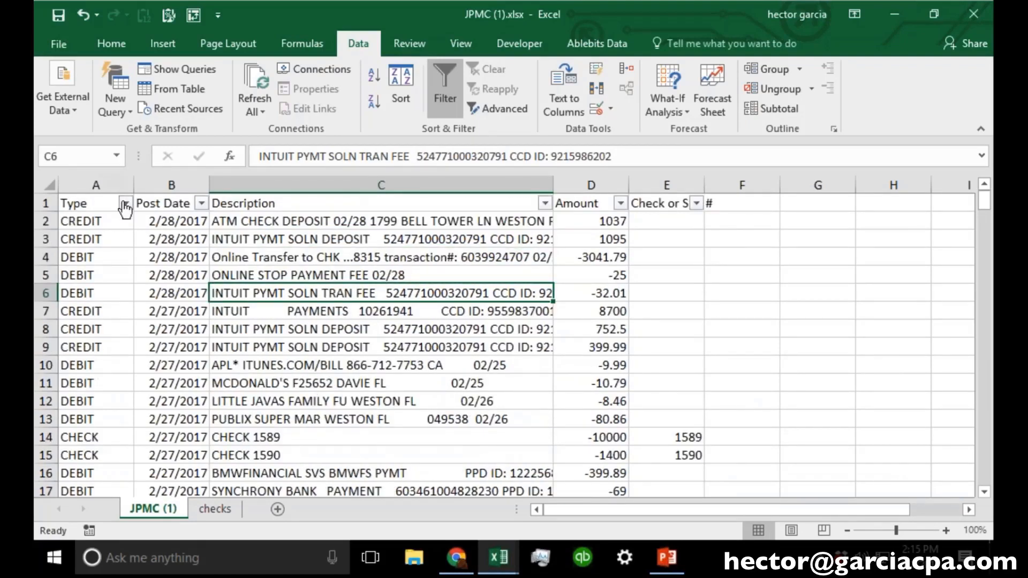
{"action": "left_click", "coordinate": [125, 202]}
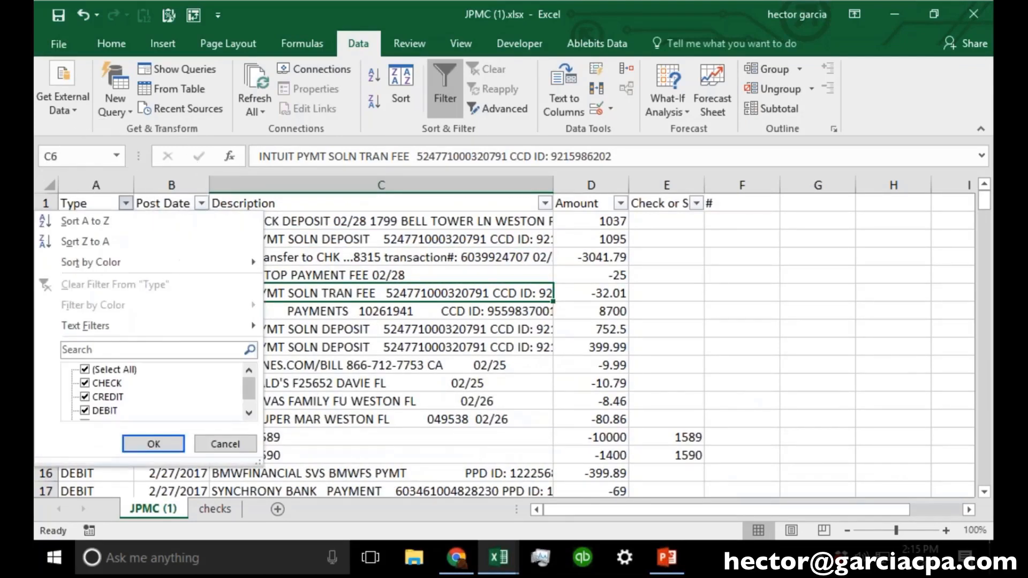
{"action": "left_click", "coordinate": [86, 369]}
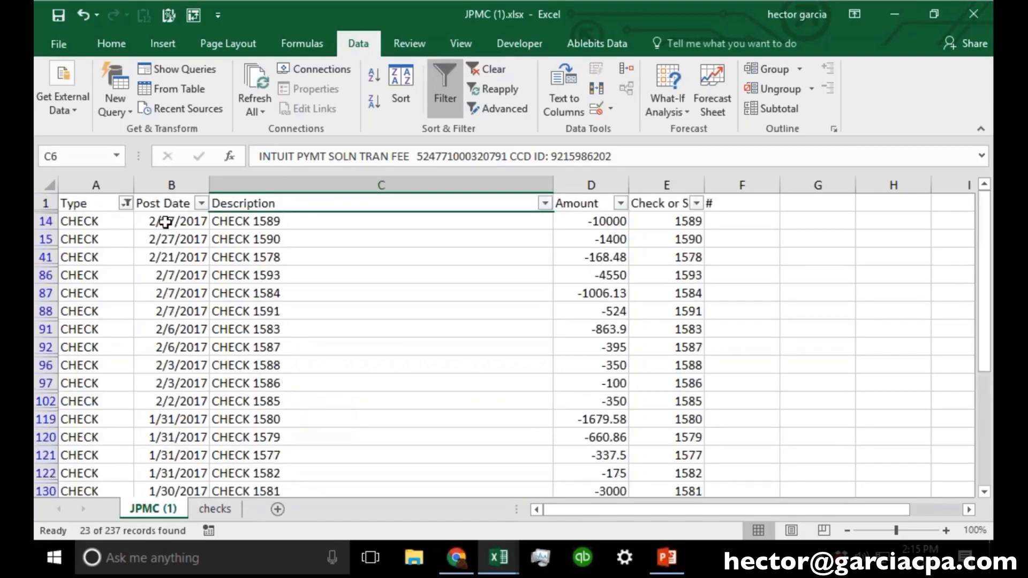
{"action": "left_click", "coordinate": [126, 202]}
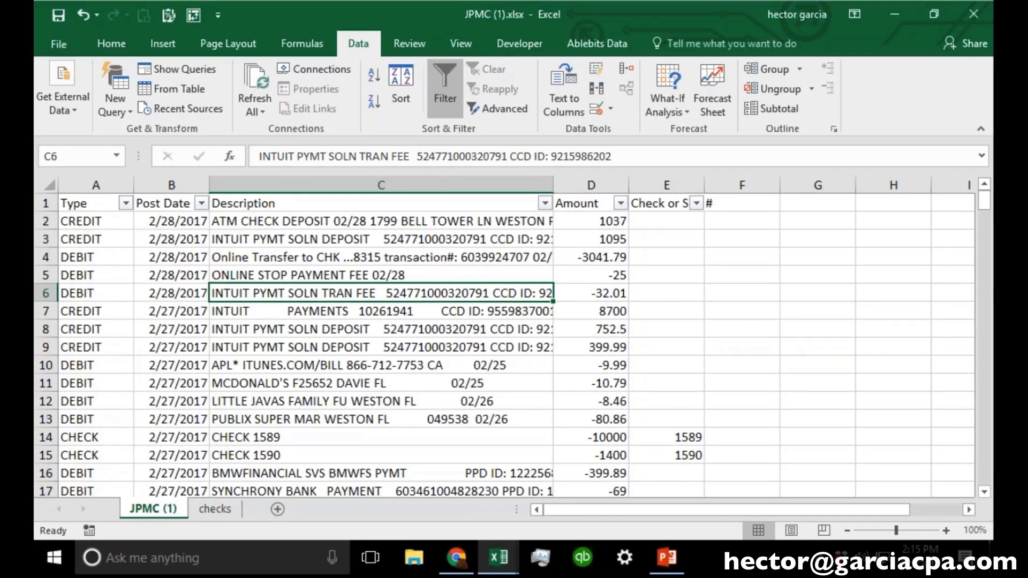
{"action": "left_click", "coordinate": [665, 185]}
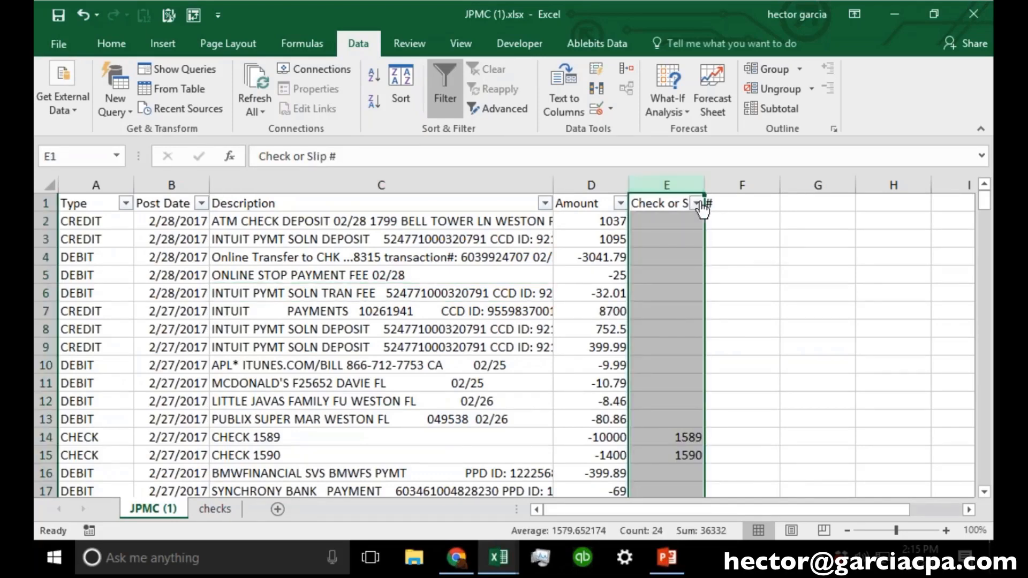
Step: Filter the Check or Slip # column to exclude (Blanks), leaving the 23 check rows
{"action": "left_click", "coordinate": [697, 203]}
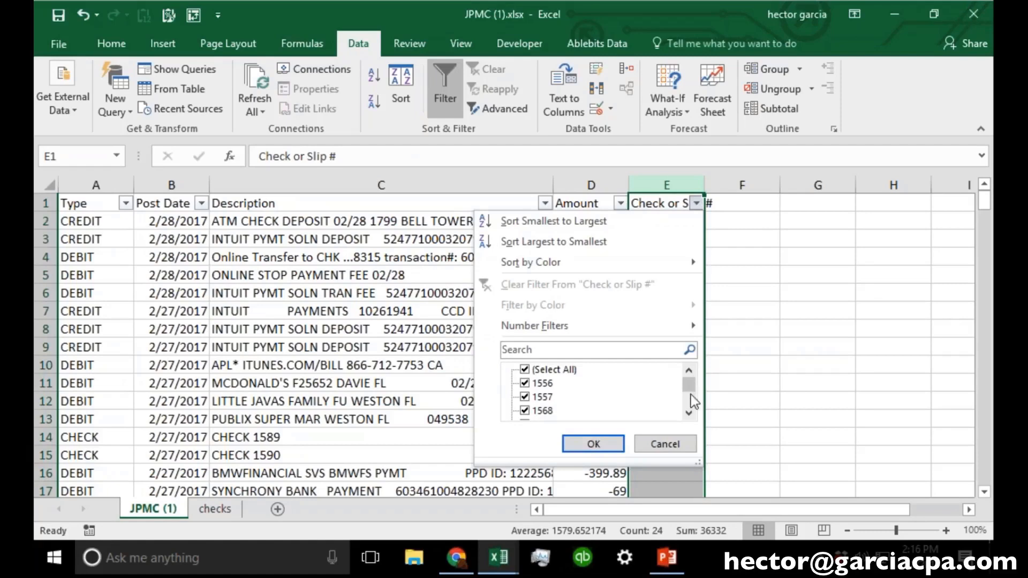
{"action": "scroll", "scroll_direction": "down", "scroll_amount": 3}
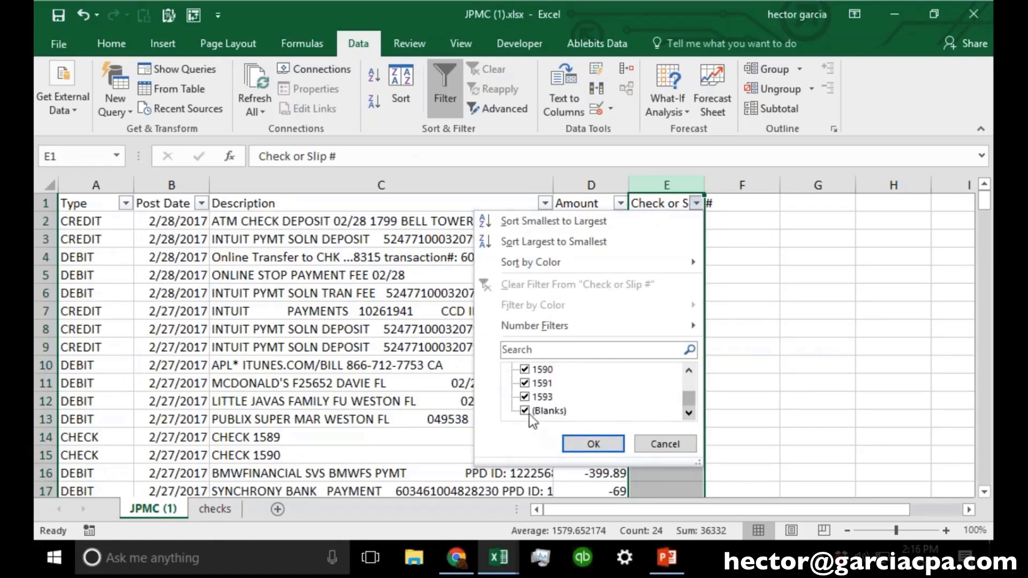
{"action": "left_click", "coordinate": [525, 410]}
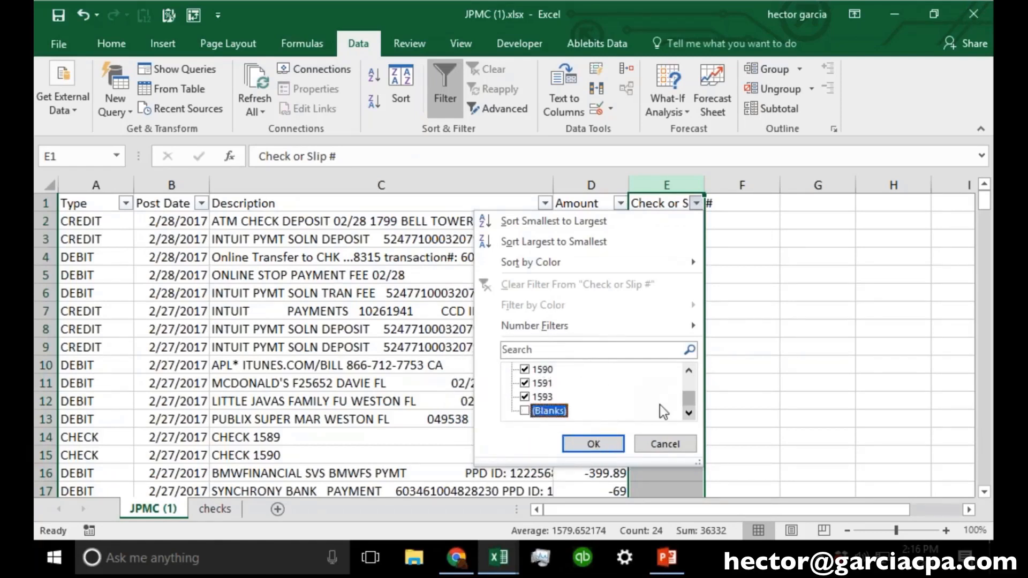
{"action": "left_click", "coordinate": [592, 443]}
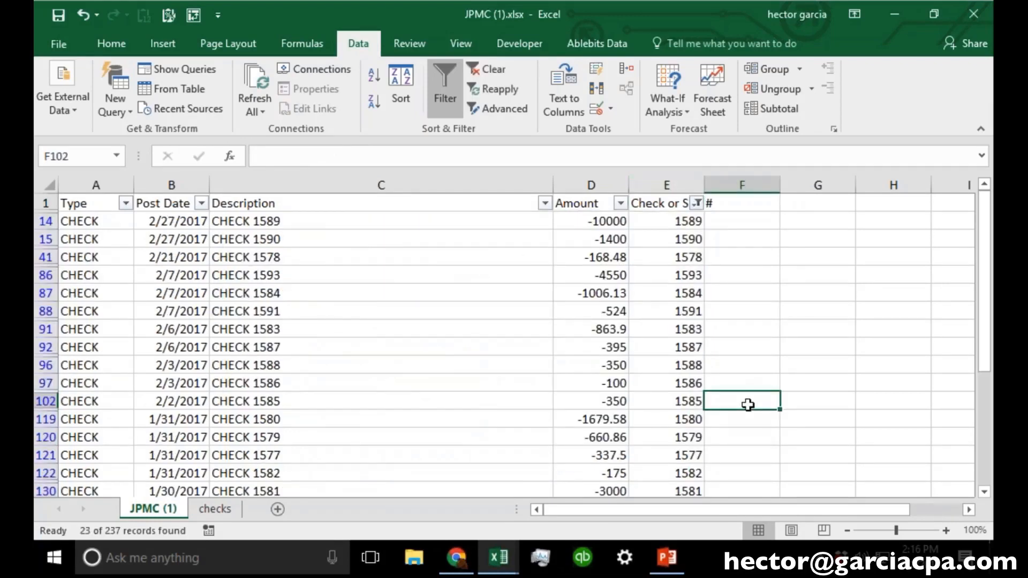
{"action": "scroll", "scroll_direction": "down", "scroll_amount": 3}
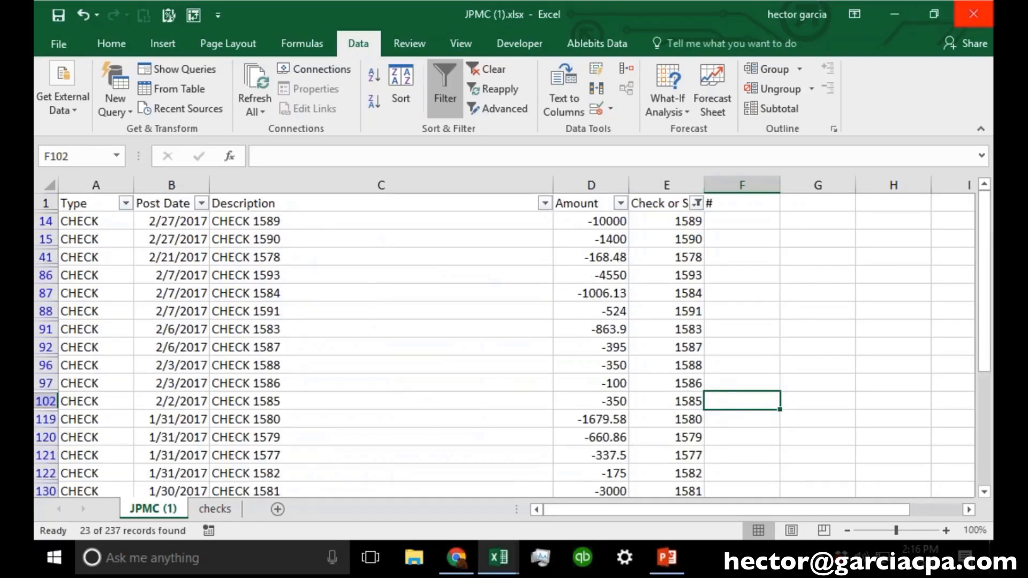
{"action": "mouse_move", "coordinate": [973, 13]}
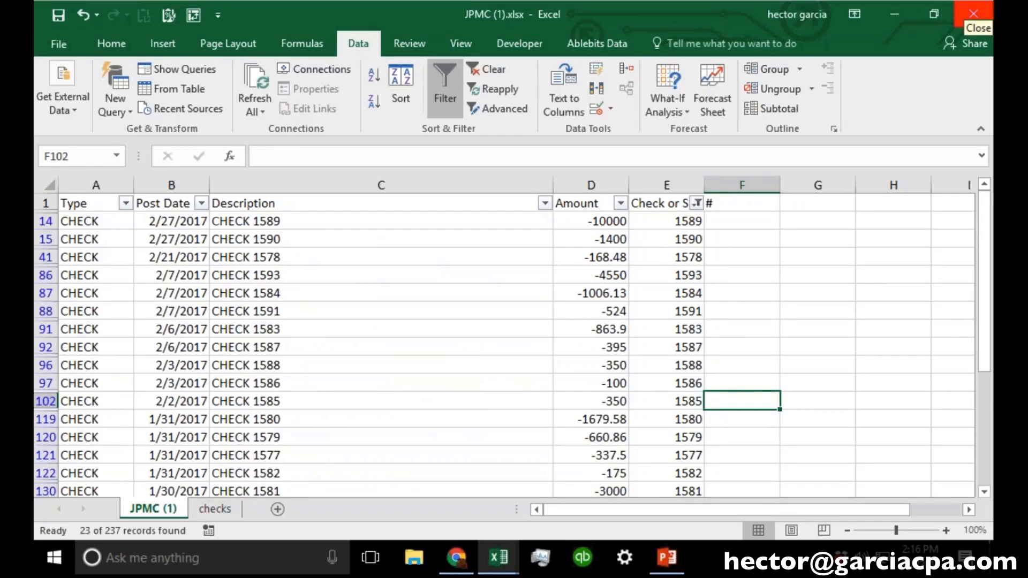
{"action": "mouse_move", "coordinate": [973, 13]}
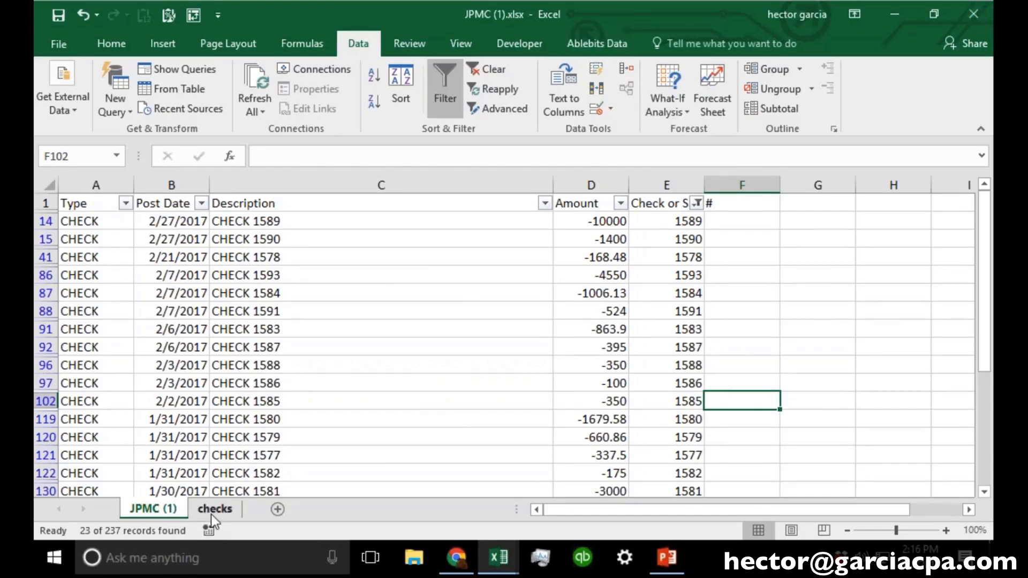
Step: Highlight the checks sheet's Payee names bold on yellow and return to JPMC (1)
{"action": "left_click", "coordinate": [214, 509]}
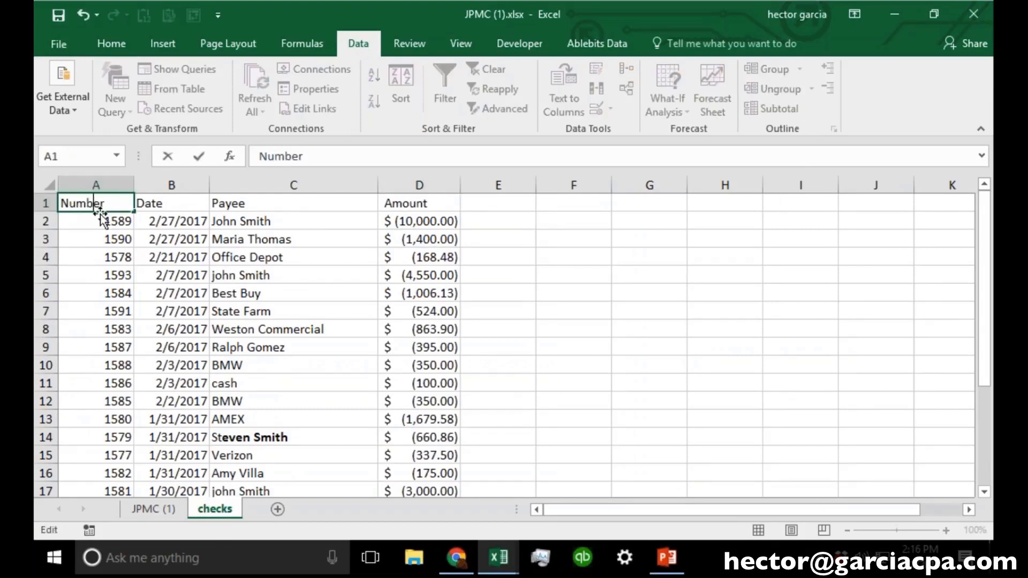
{"action": "left_click", "coordinate": [293, 220]}
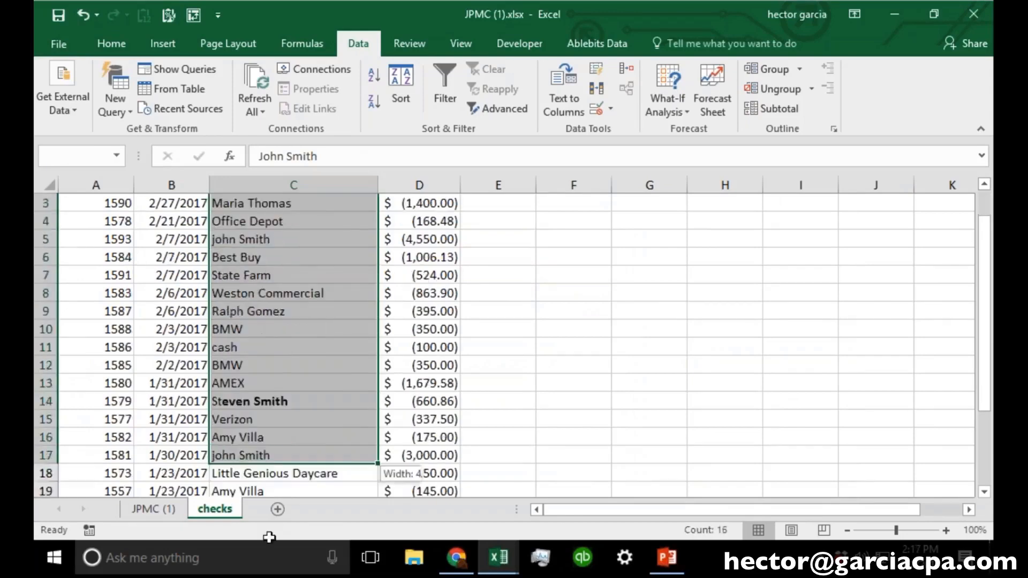
{"action": "scroll", "scroll_direction": "down", "scroll_amount": 3}
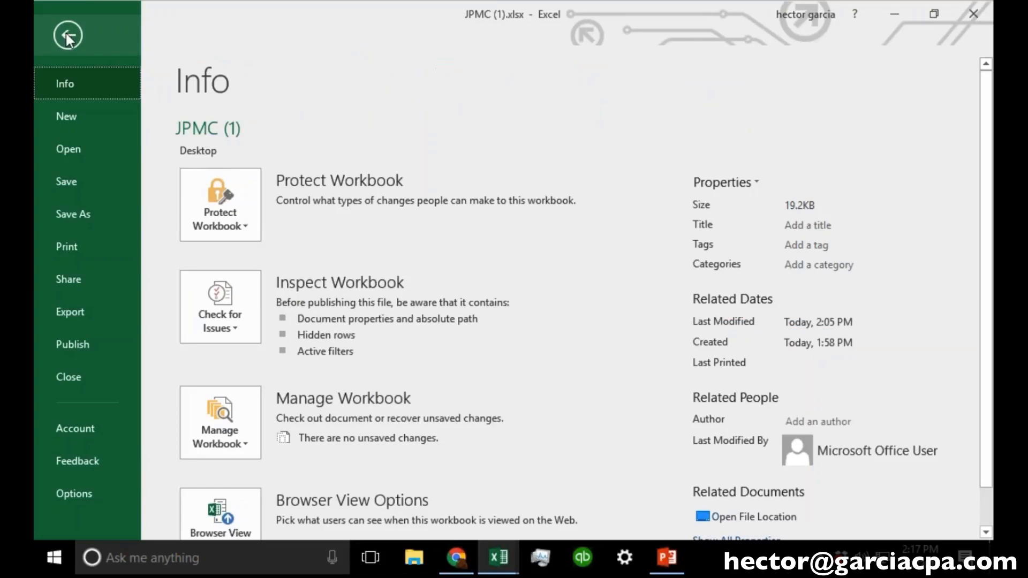
{"action": "left_click", "coordinate": [66, 34]}
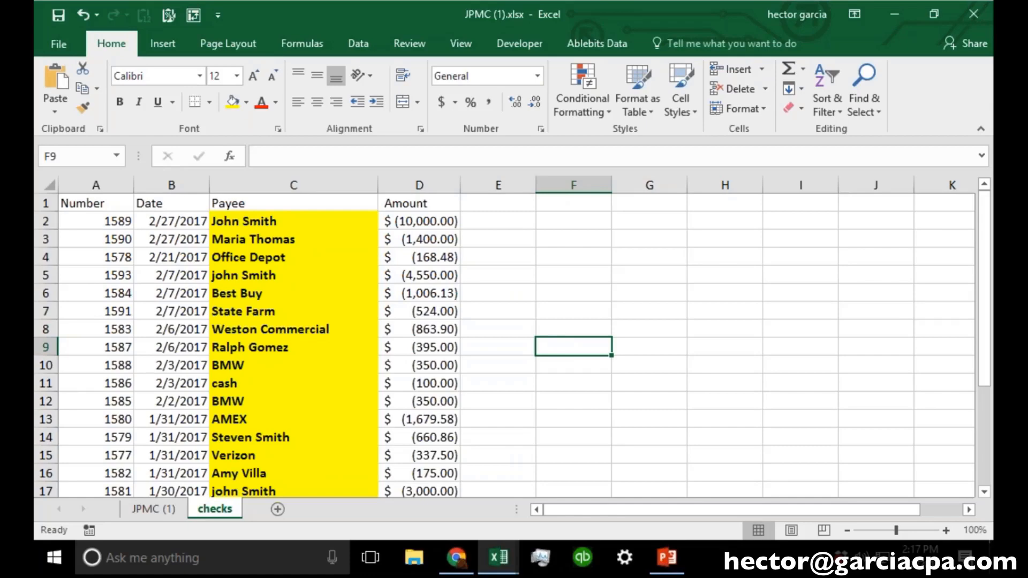
{"action": "left_click_drag", "start_coordinate": [243, 220], "coordinate": [243, 347]}
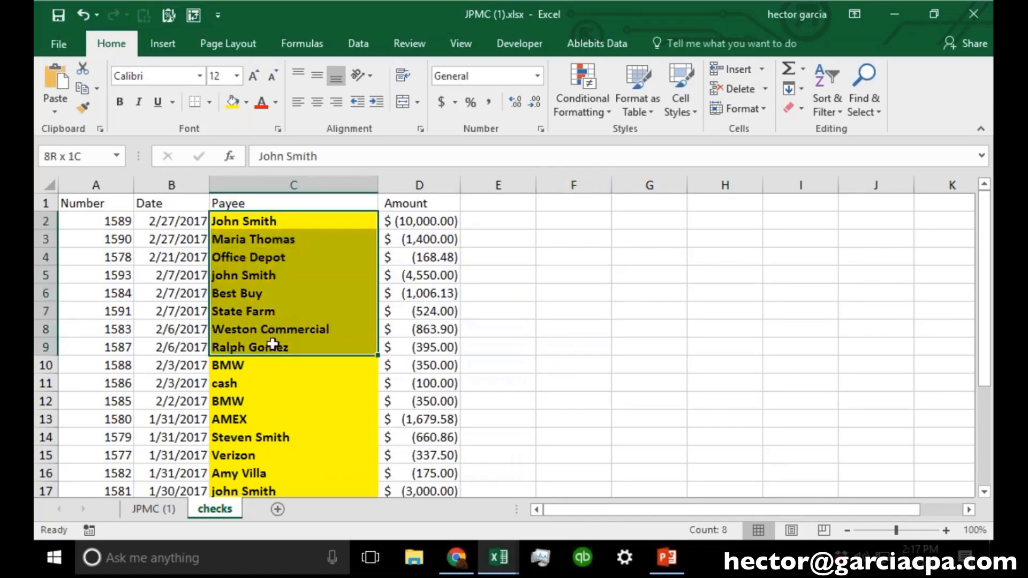
{"action": "left_click", "coordinate": [153, 509]}
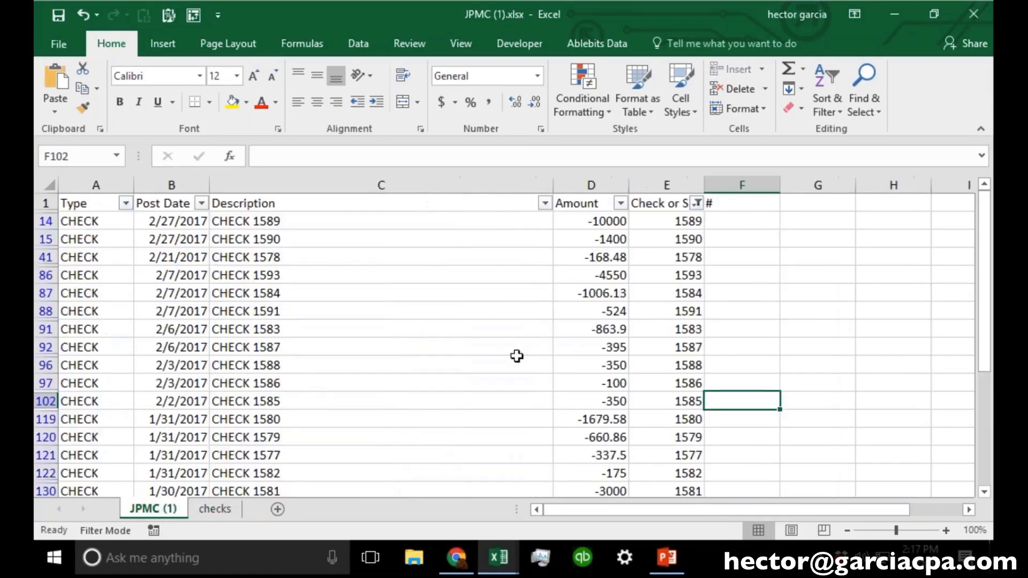
{"action": "mouse_move", "coordinate": [662, 362]}
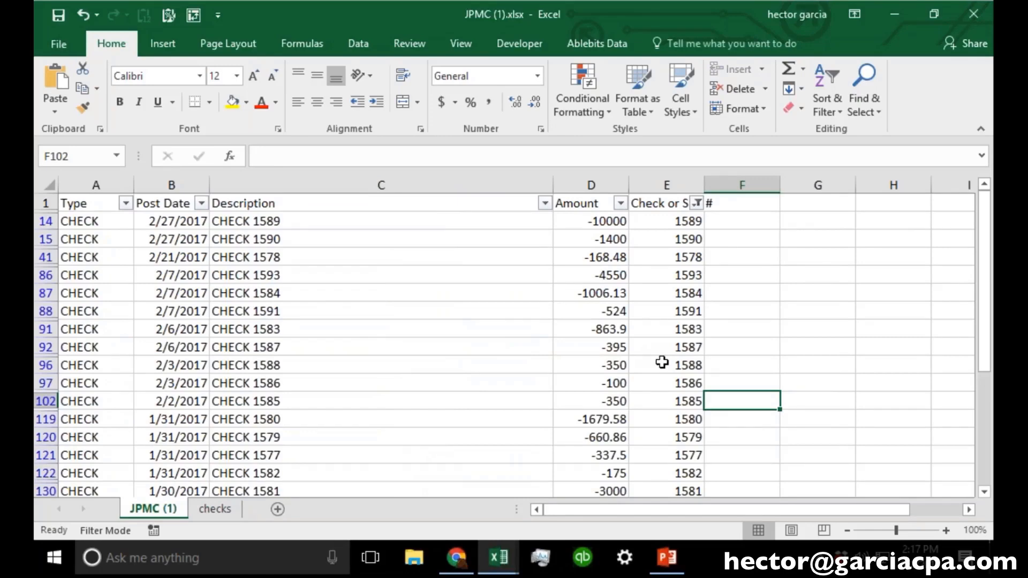
{"action": "left_click", "coordinate": [214, 509]}
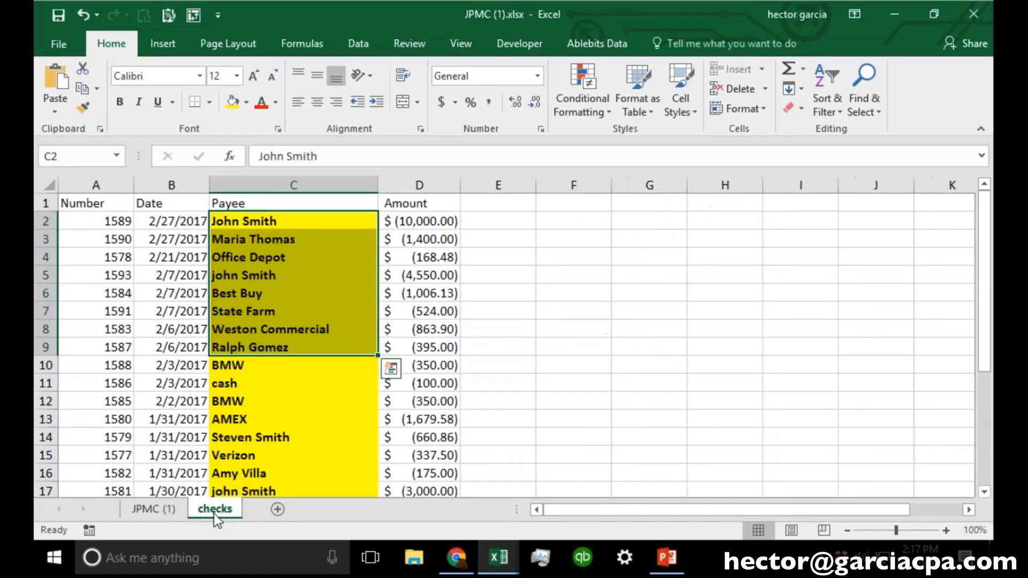
{"action": "left_click", "coordinate": [293, 238]}
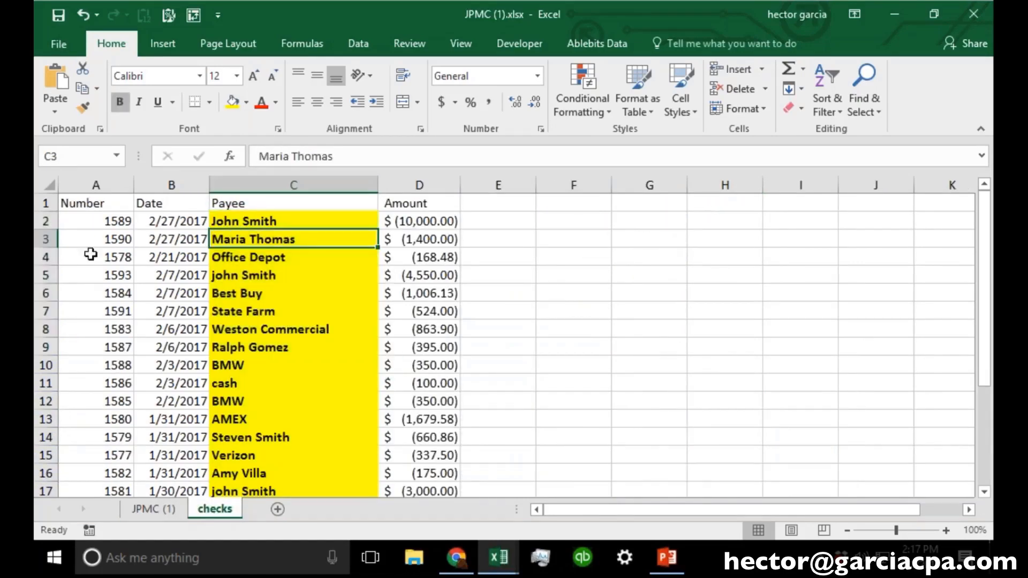
{"action": "mouse_move", "coordinate": [272, 462]}
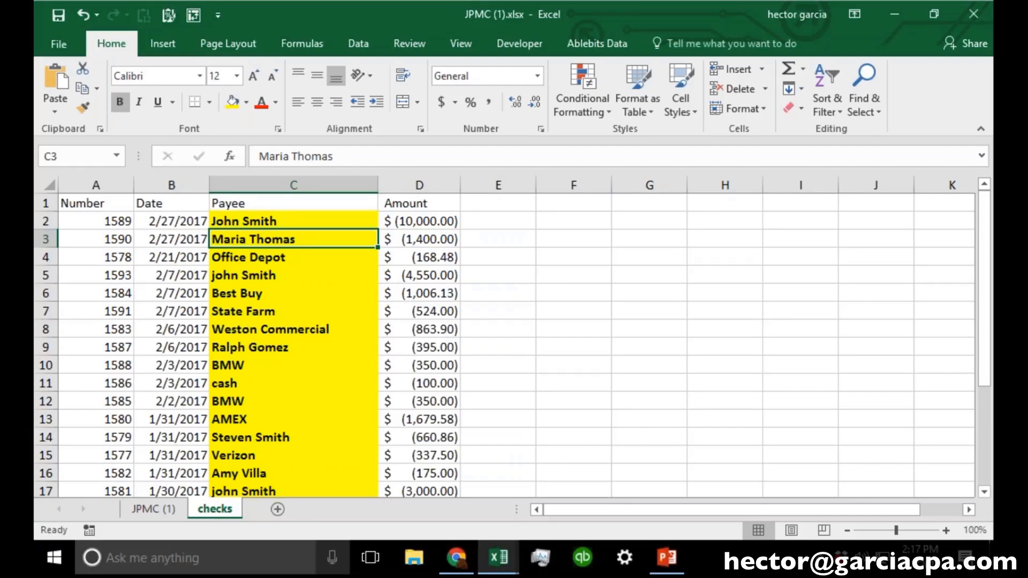
{"action": "left_click", "coordinate": [151, 509]}
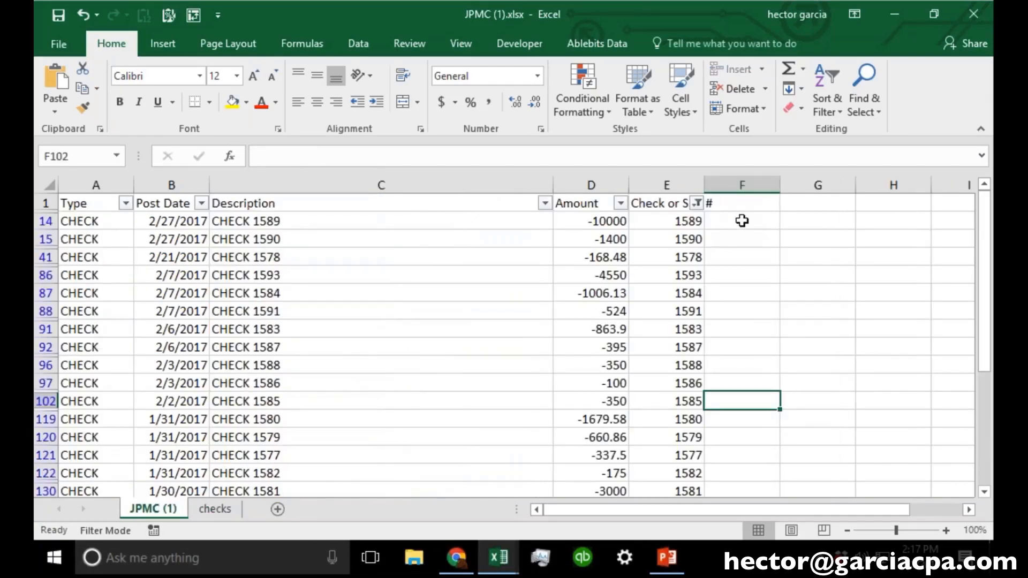
{"action": "left_click", "coordinate": [741, 221]}
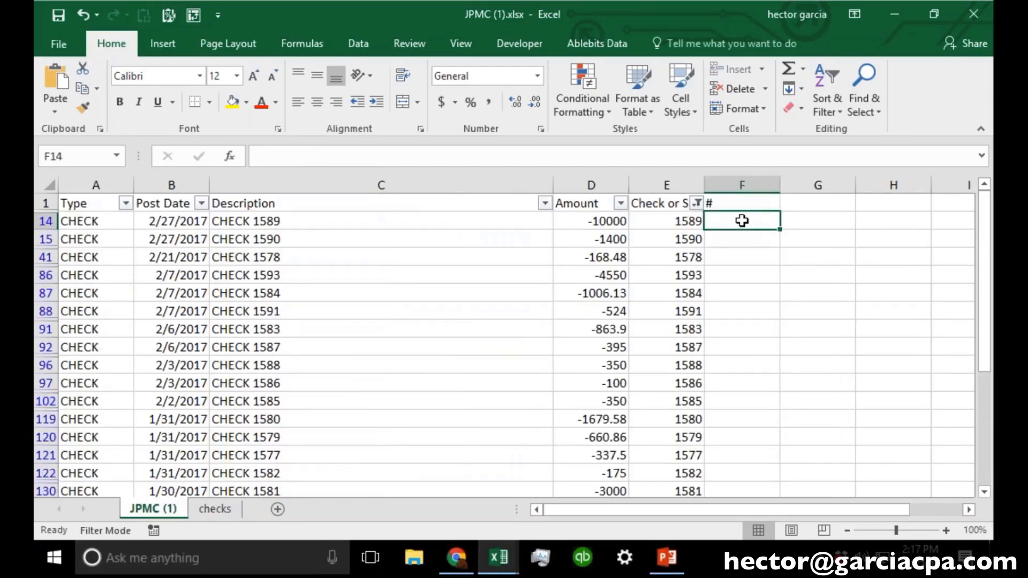
{"action": "left_click", "coordinate": [665, 220]}
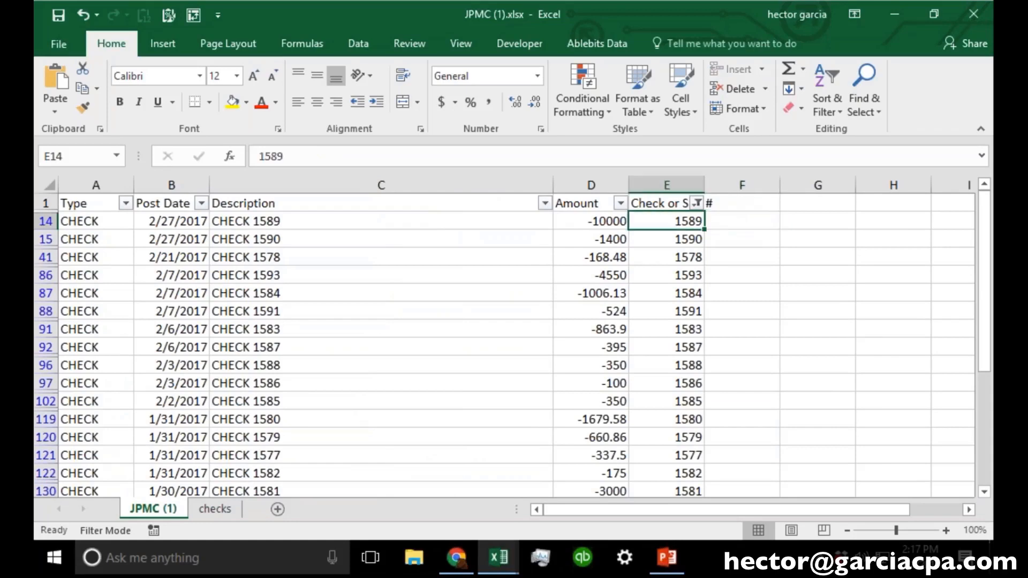
{"action": "mouse_move", "coordinate": [247, 104]}
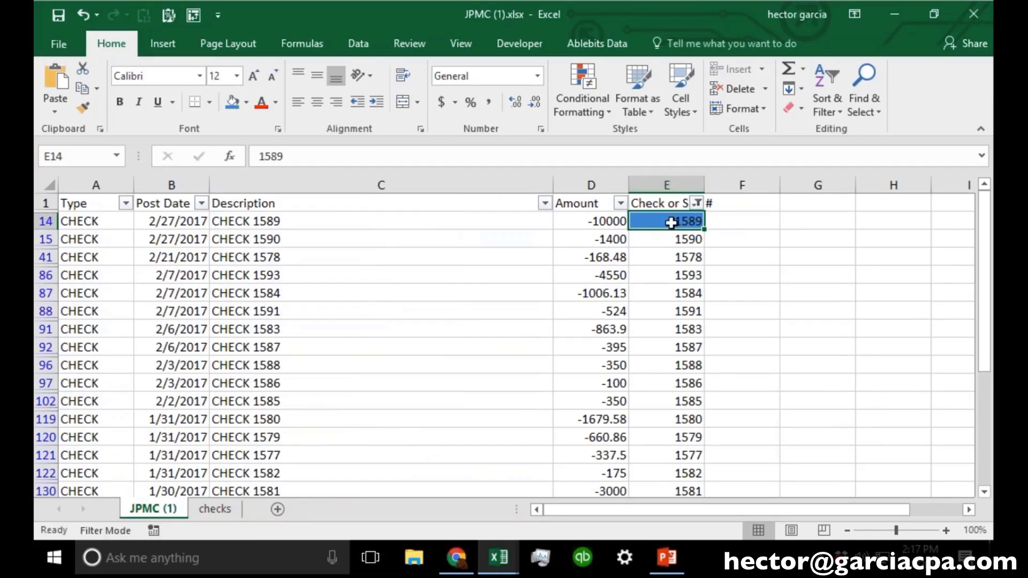
Step: Shade check 1589 and its John Smith payee blue on checks and E14 on JPMC (1)
{"action": "left_click", "coordinate": [214, 508]}
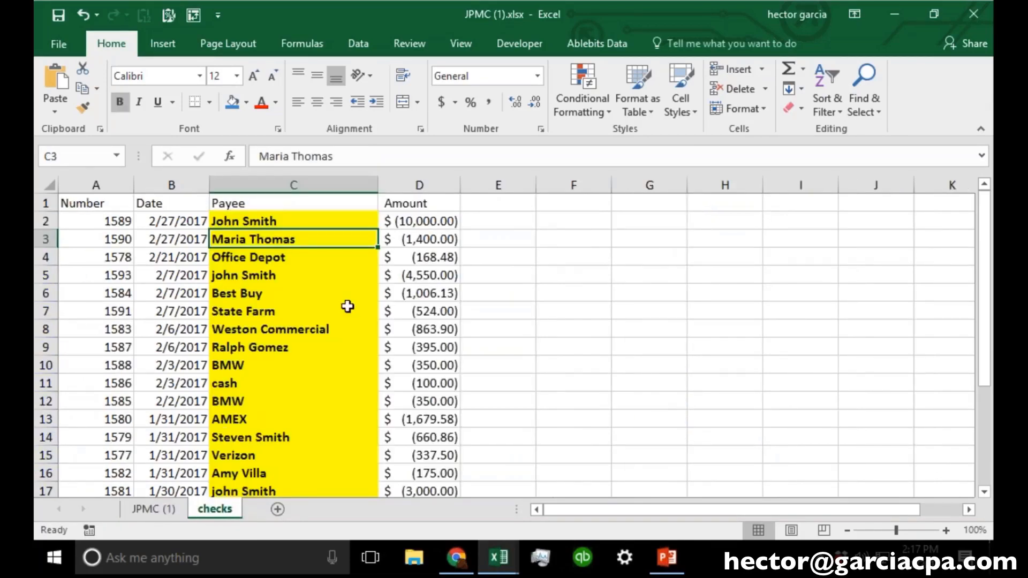
{"action": "left_click", "coordinate": [95, 220]}
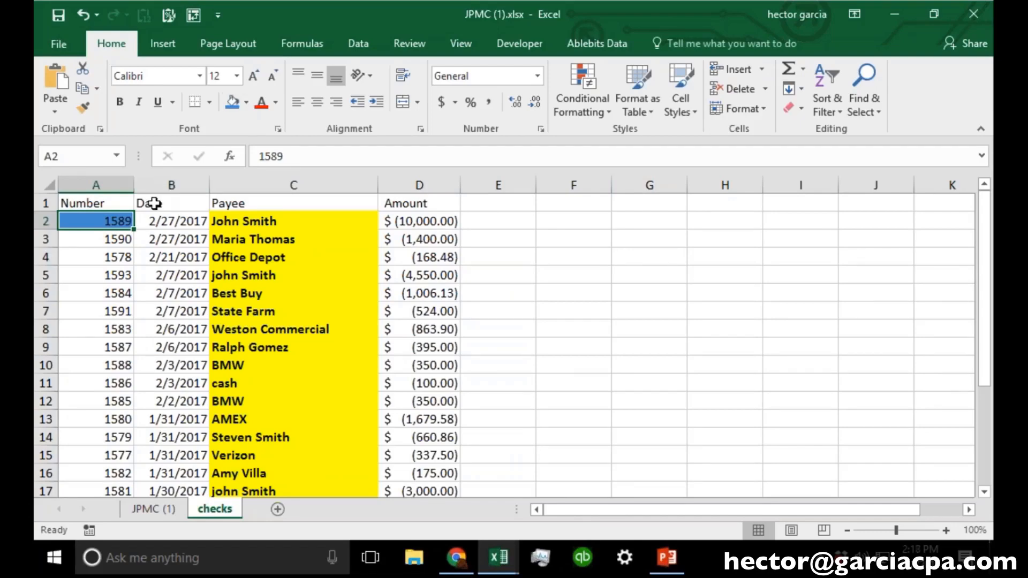
{"action": "left_click", "coordinate": [96, 184]}
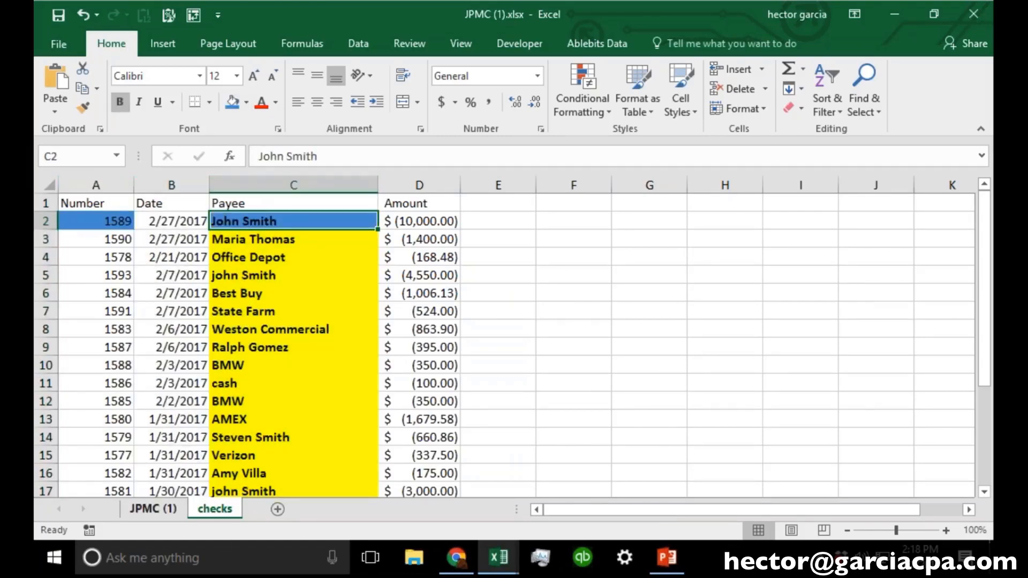
{"action": "left_click", "coordinate": [154, 509]}
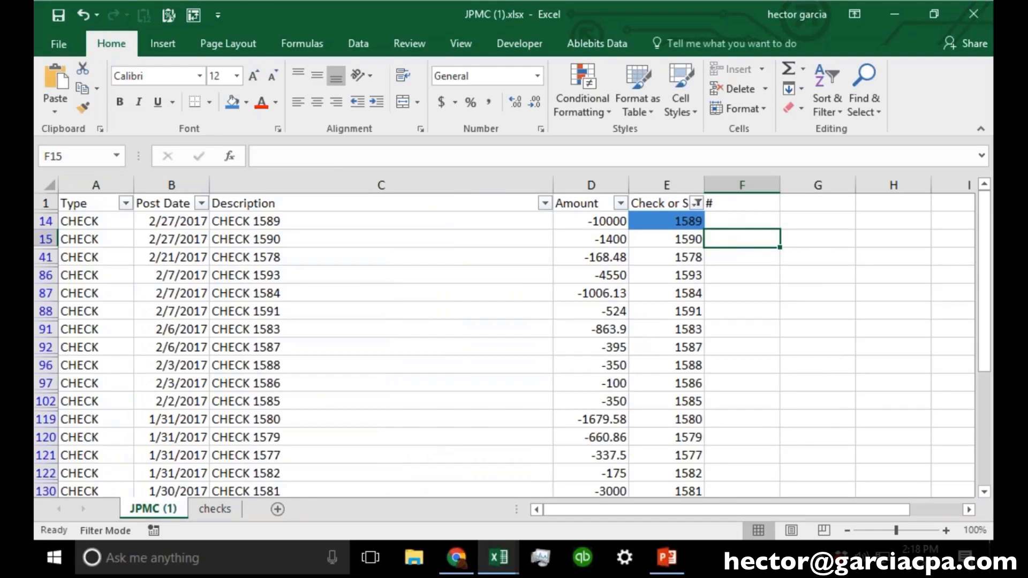
{"action": "left_click", "coordinate": [666, 221]}
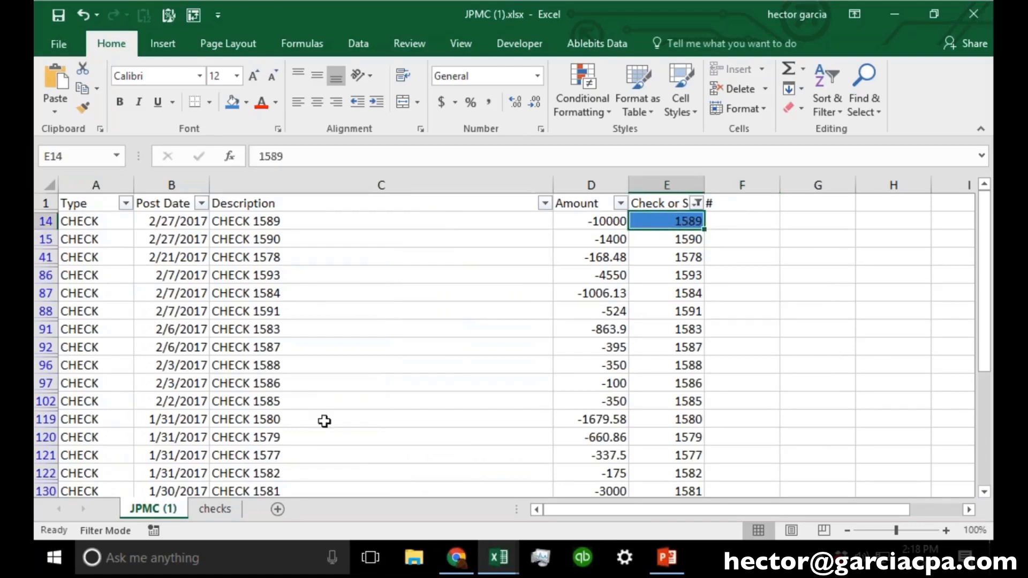
{"action": "left_click", "coordinate": [214, 508]}
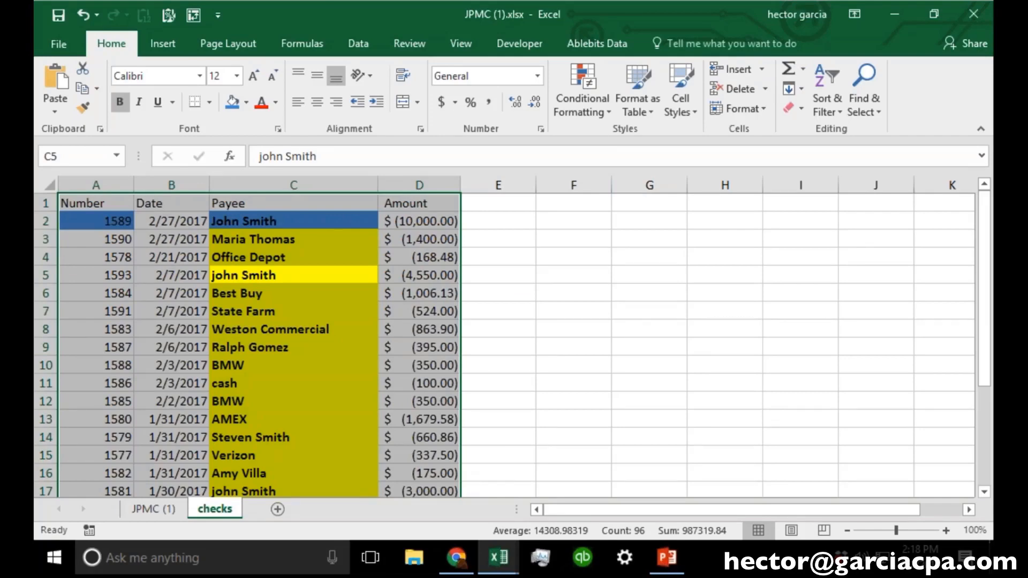
Step: Convert the checks list into a headered table named Table1, then return to JPMC (1)
{"action": "left_click", "coordinate": [636, 92]}
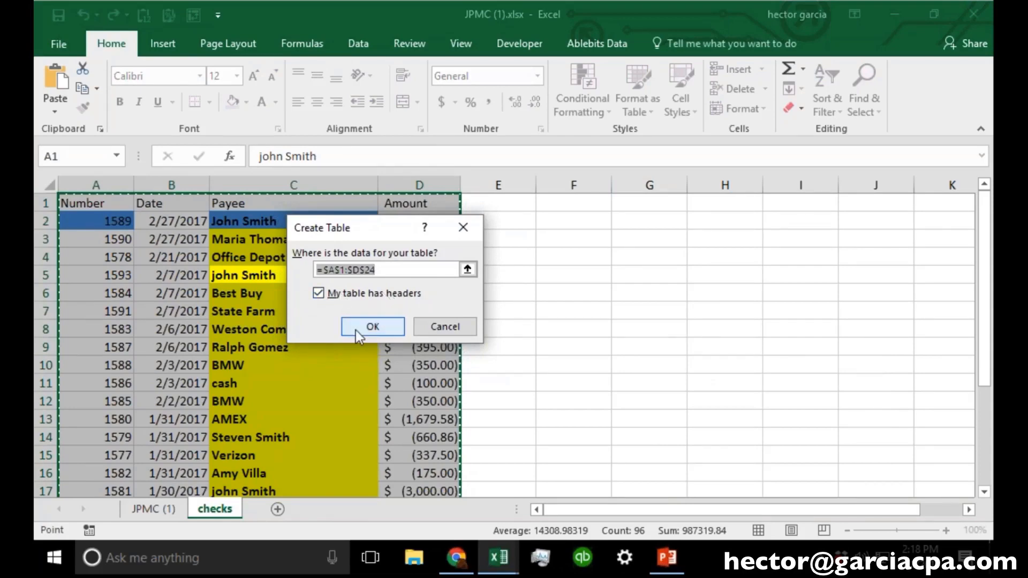
{"action": "left_click", "coordinate": [372, 326]}
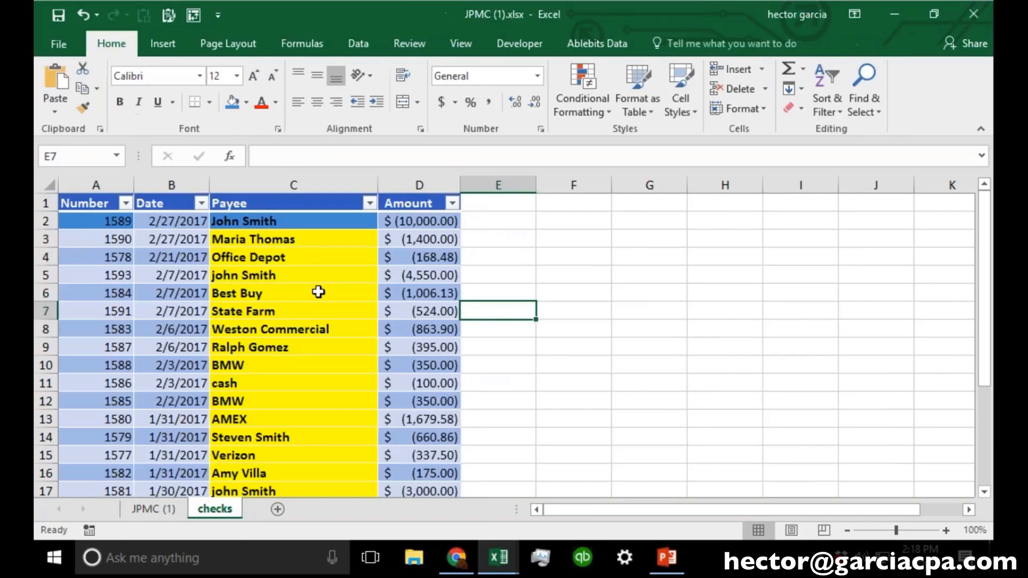
{"action": "mouse_move", "coordinate": [423, 271]}
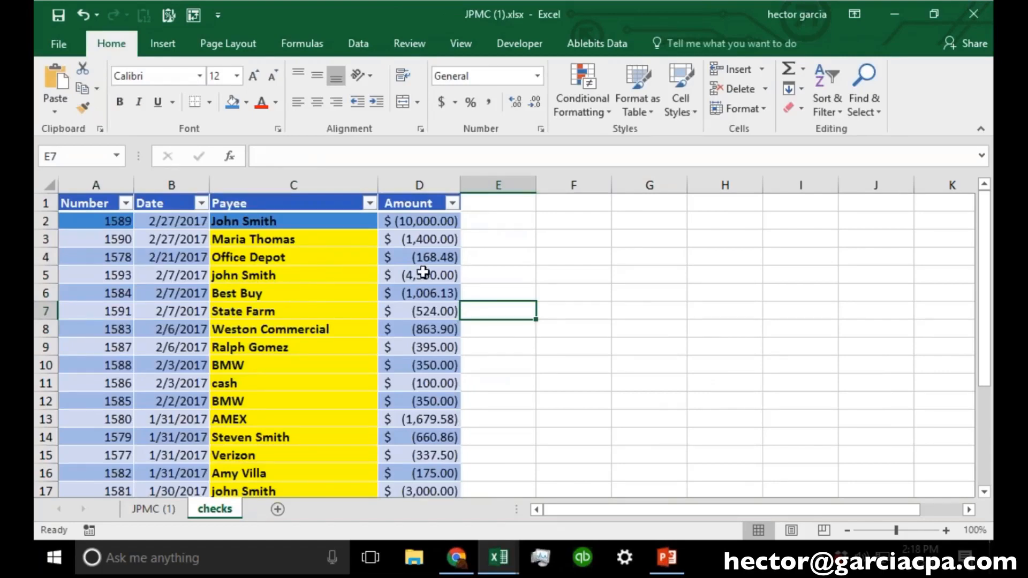
{"action": "left_click_drag", "start_coordinate": [84, 202], "coordinate": [349, 485]}
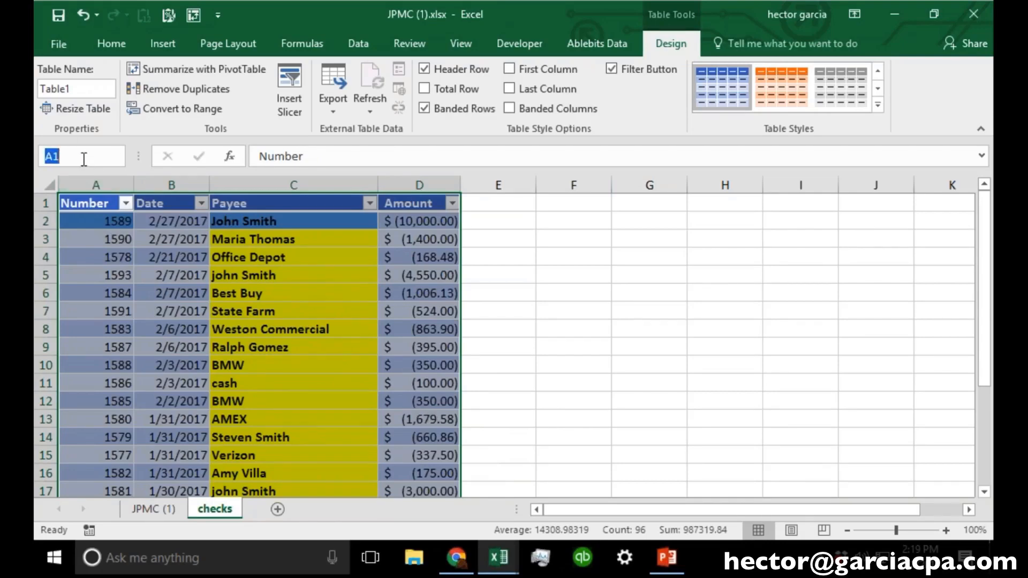
{"action": "left_click", "coordinate": [76, 89]}
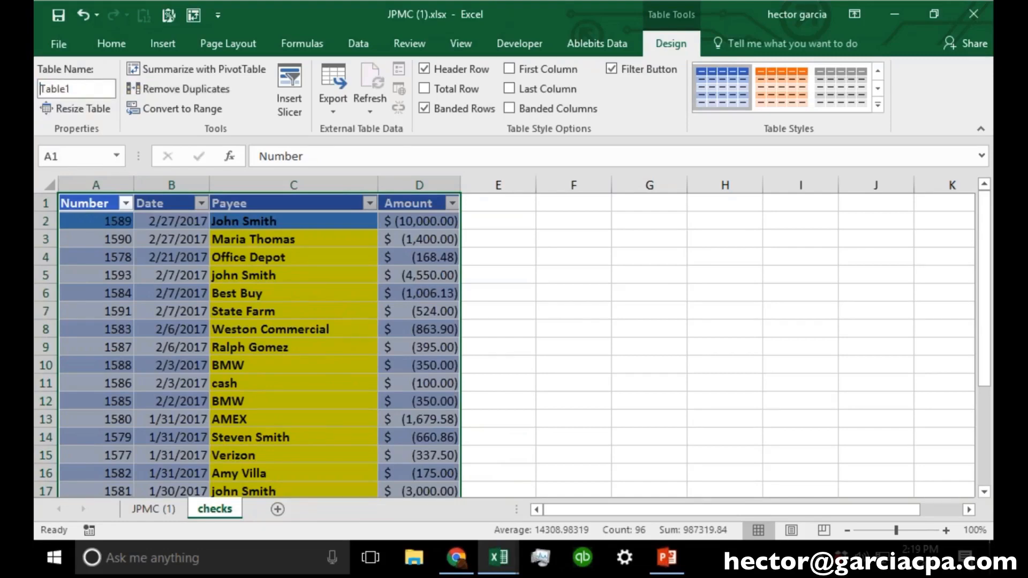
{"action": "left_click", "coordinate": [76, 89]}
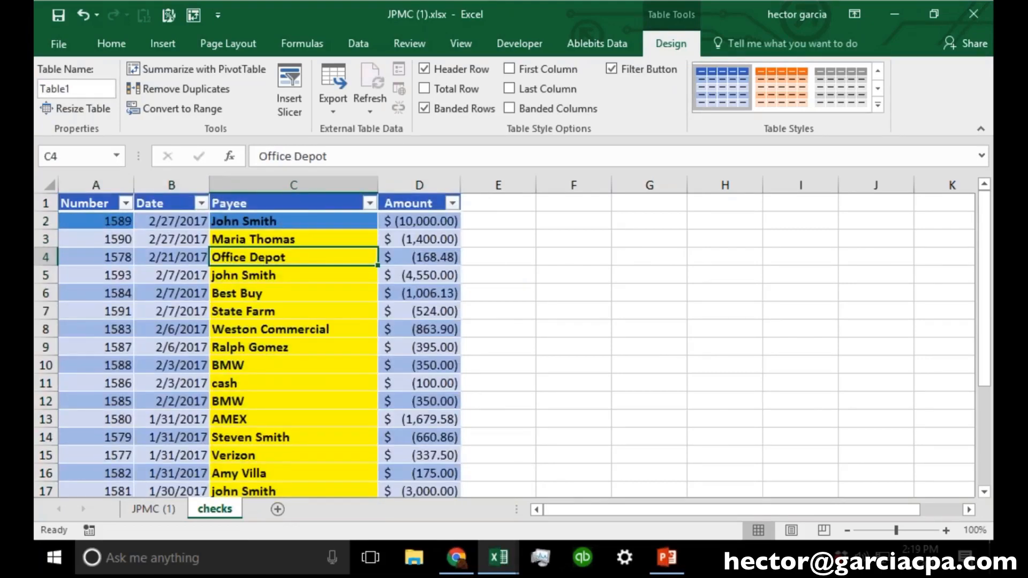
{"action": "left_click", "coordinate": [153, 508]}
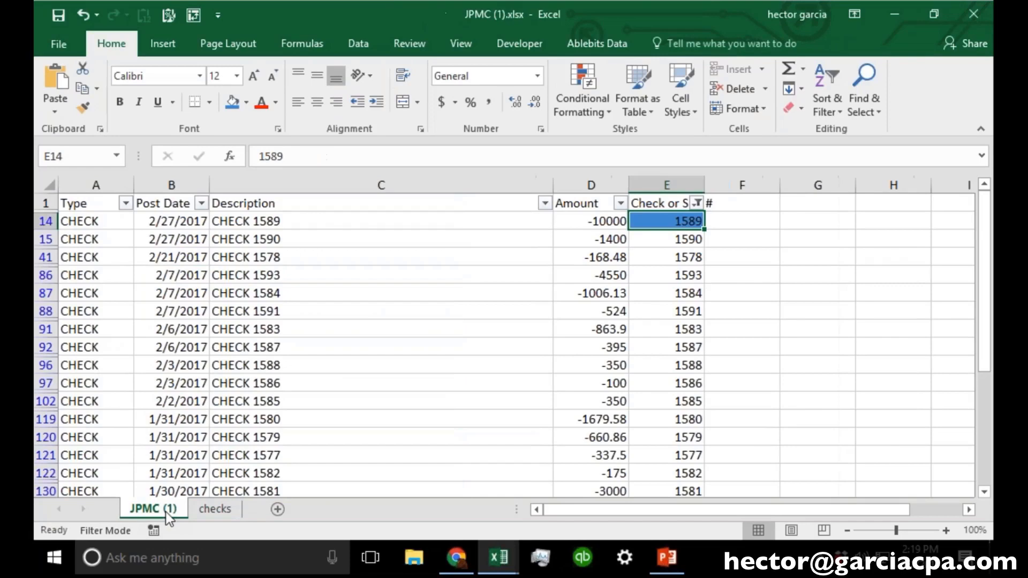
Step: Label column F of JPMC (1) with the heading PAYEE
{"action": "left_click", "coordinate": [741, 229]}
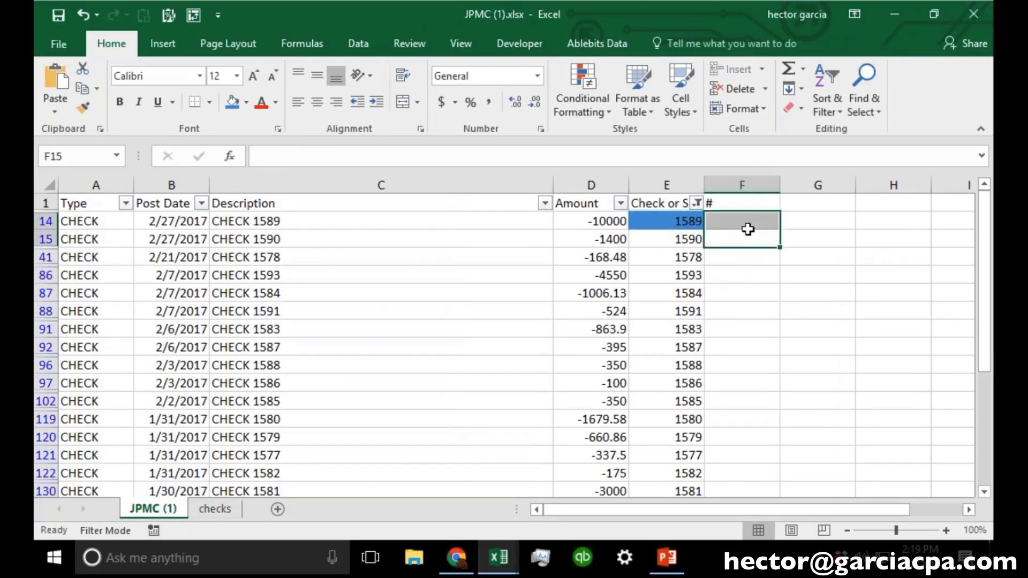
{"action": "type", "text": "PAYY"}
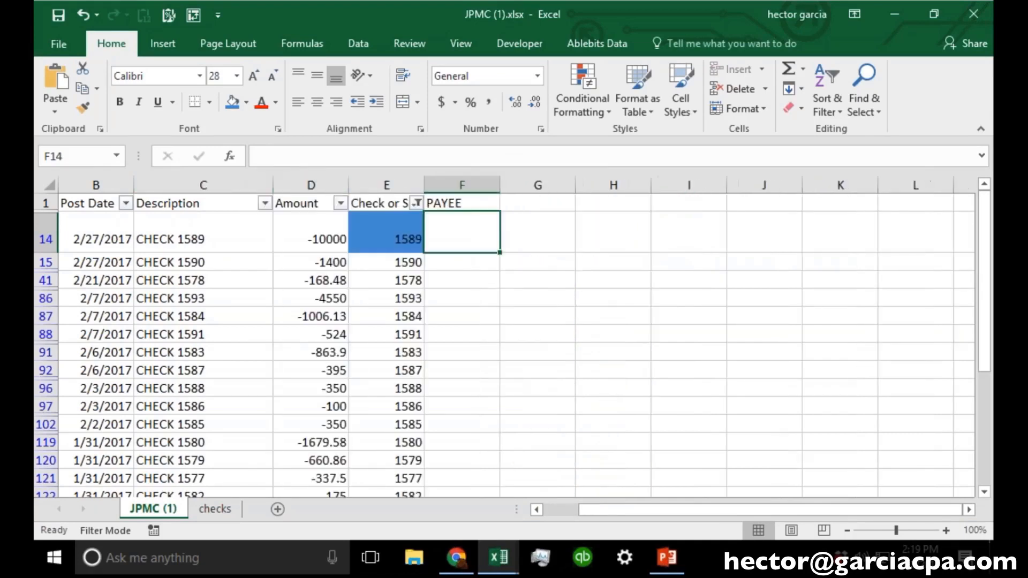
Step: Begin =VLOOKUP(E14, toward the checks sheet, then cancel it with Escape
{"action": "type", "text": "="}
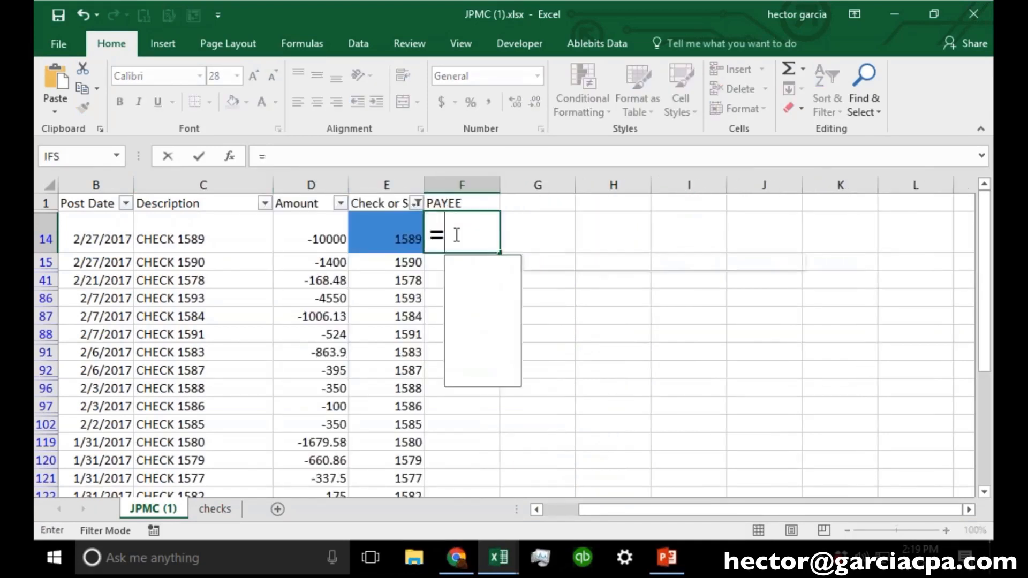
{"action": "type", "text": "vlooku"}
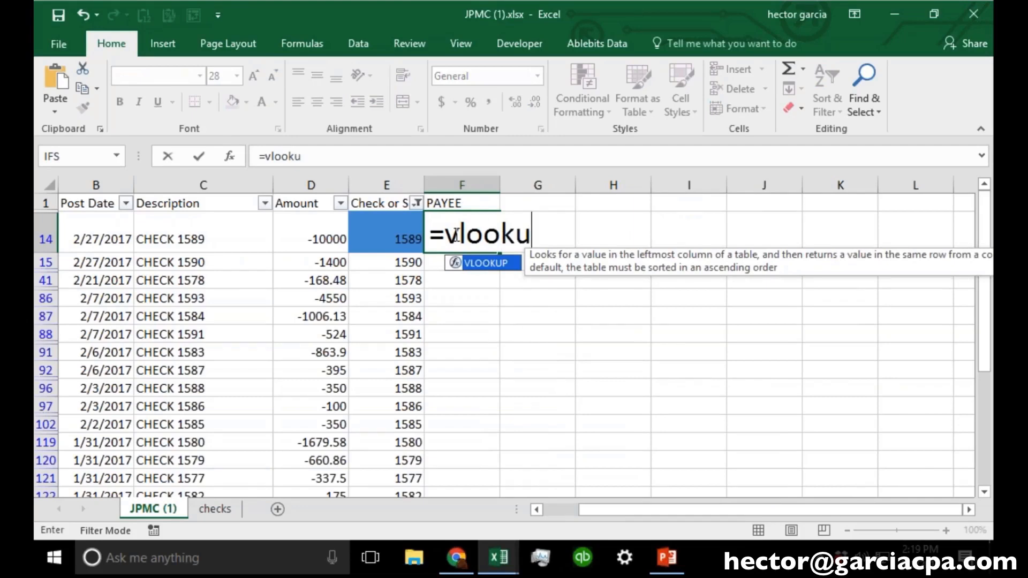
{"action": "type", "text": "p("}
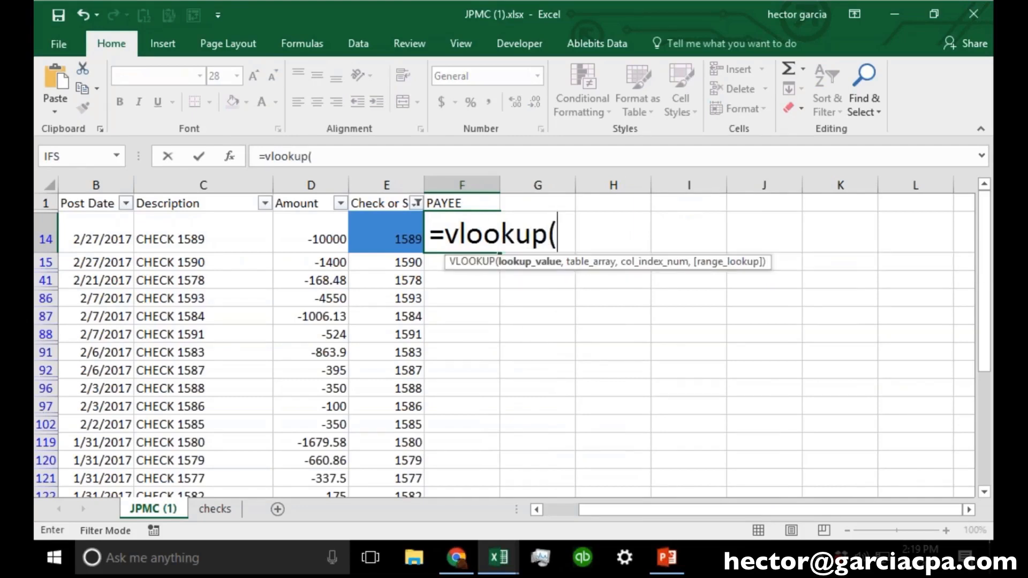
{"action": "mouse_move", "coordinate": [531, 269]}
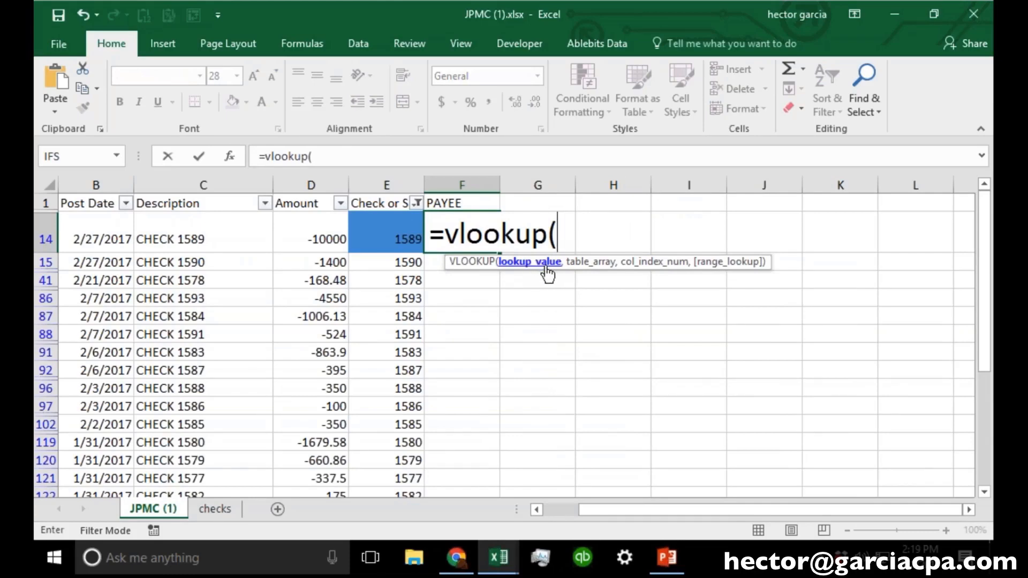
{"action": "mouse_move", "coordinate": [537, 265]}
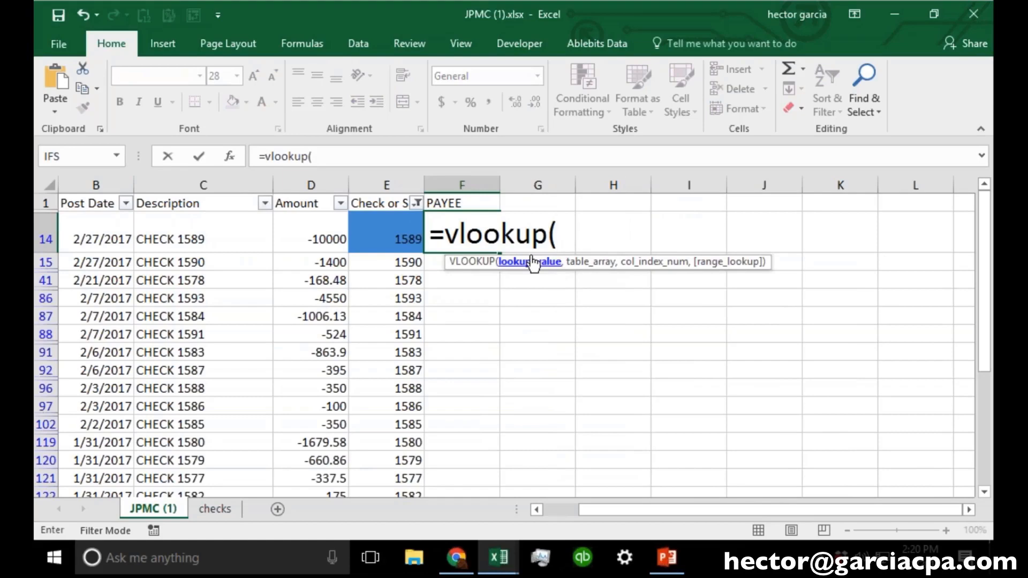
{"action": "left_click", "coordinate": [386, 239]}
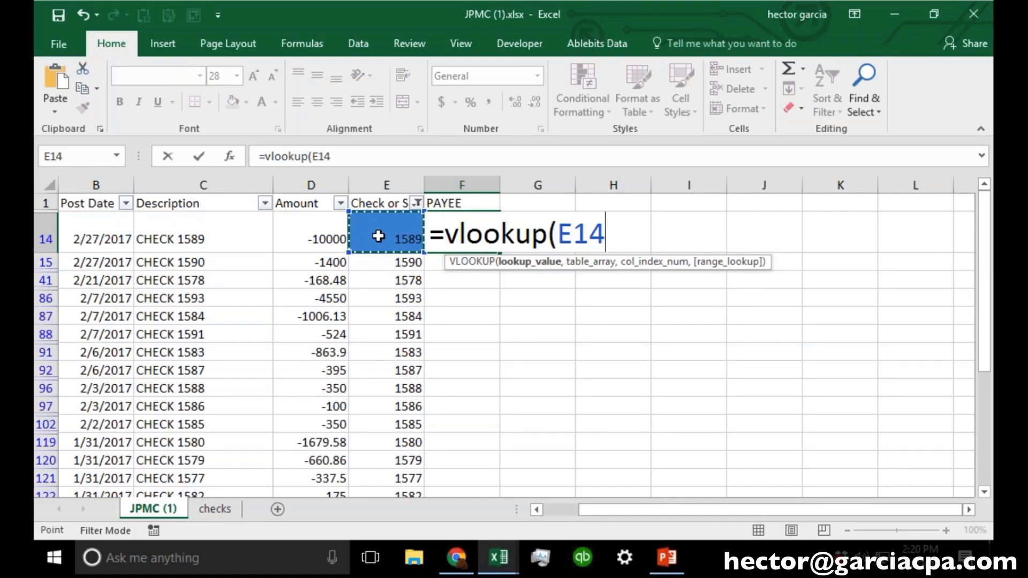
{"action": "type", "text": ","}
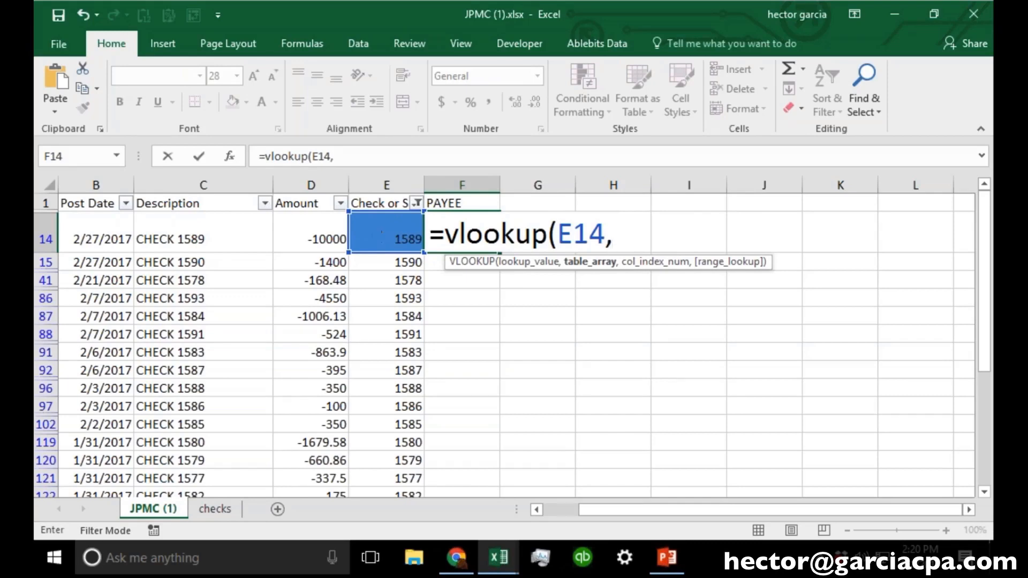
{"action": "left_click", "coordinate": [214, 508]}
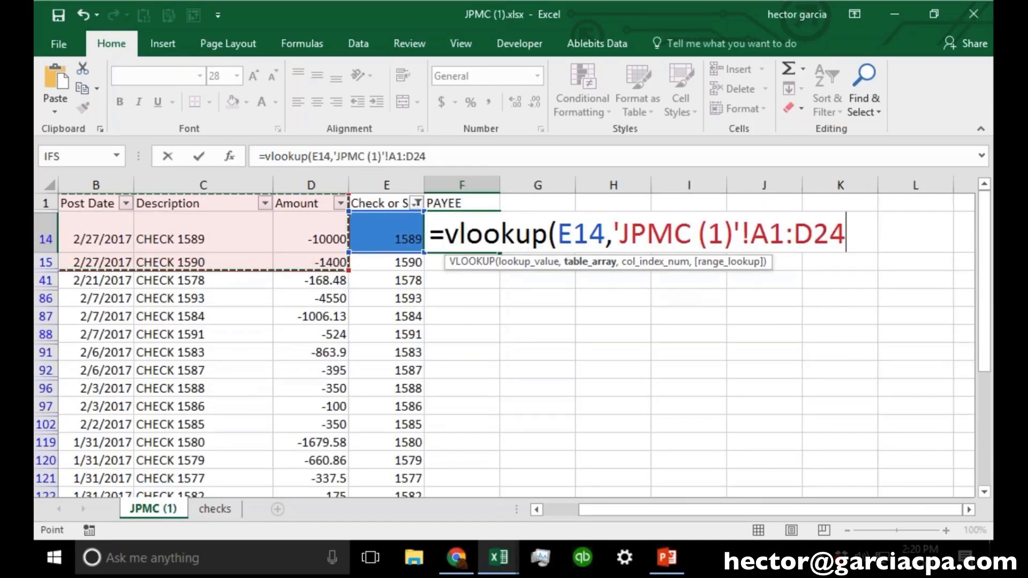
{"action": "key", "text": "Escape"}
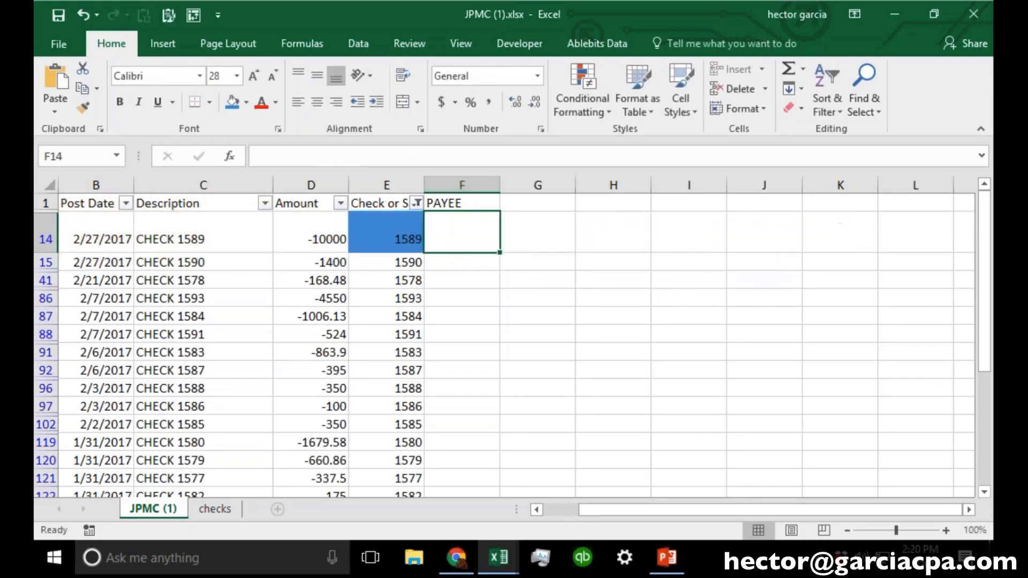
Step: Begin a VLOOKUP in F14 with the check number in E14 as the lookup value
{"action": "type", "text": "="}
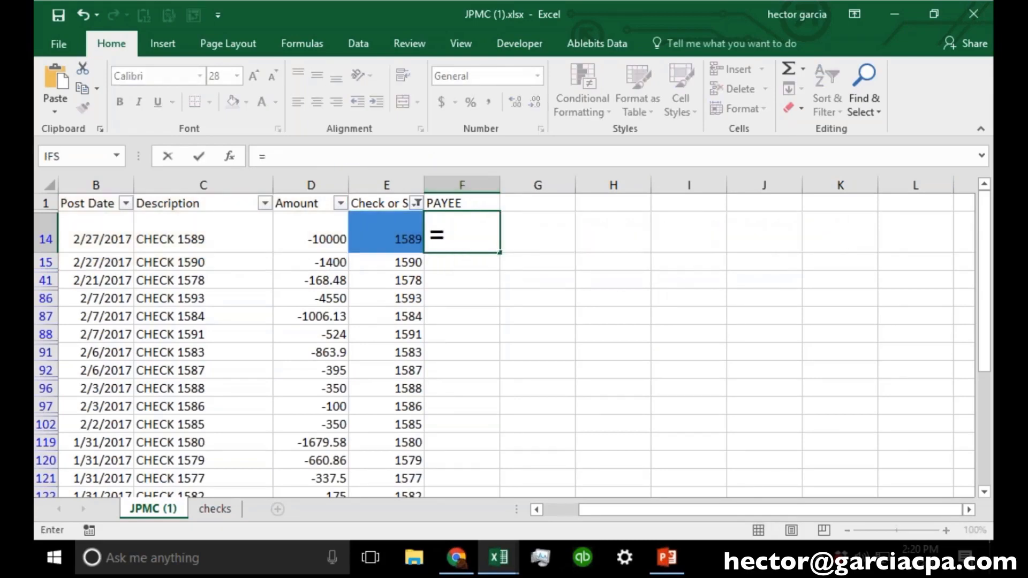
{"action": "type", "text": "vloop"}
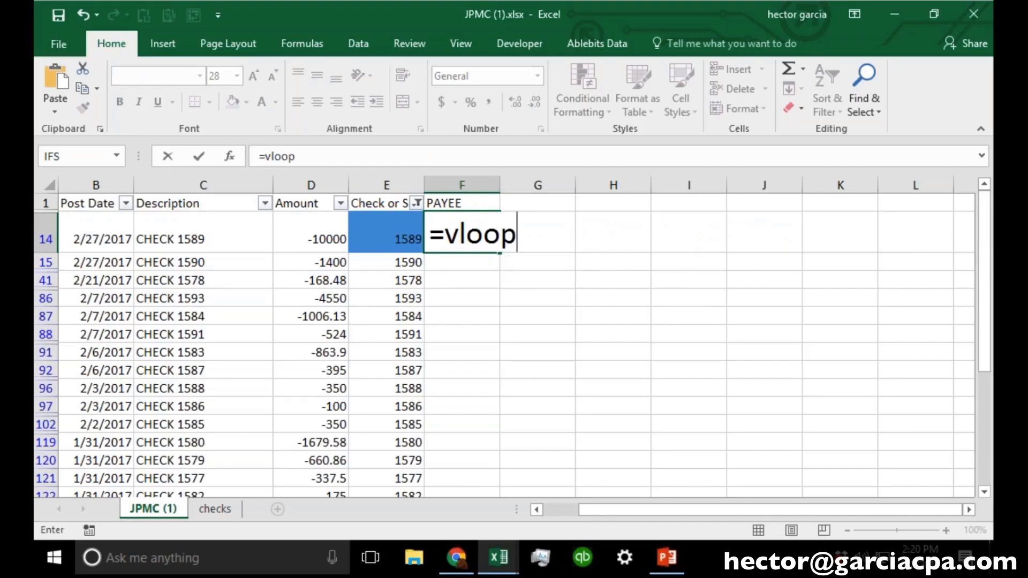
{"action": "type", "text": "up"}
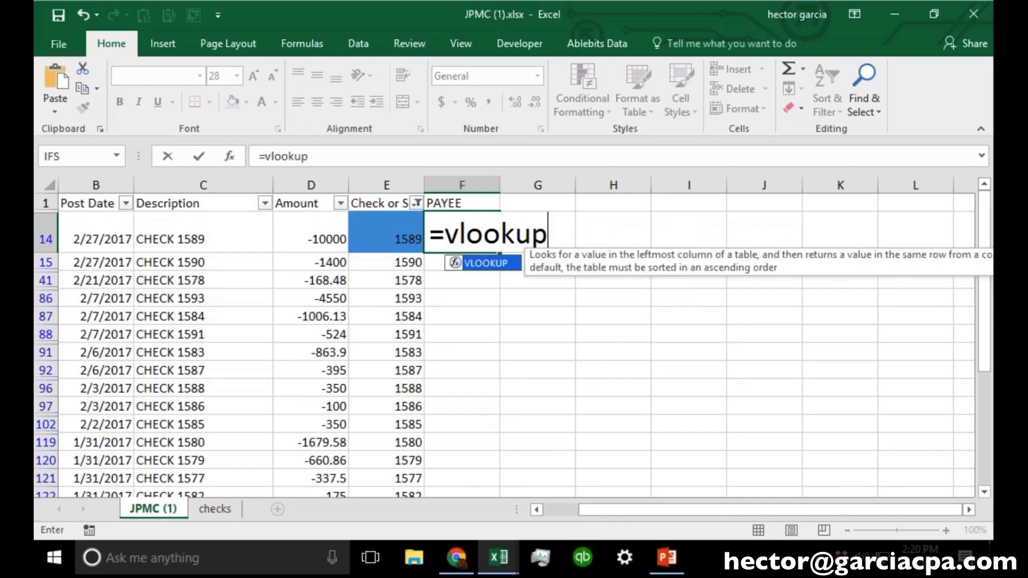
{"action": "type", "text": "("}
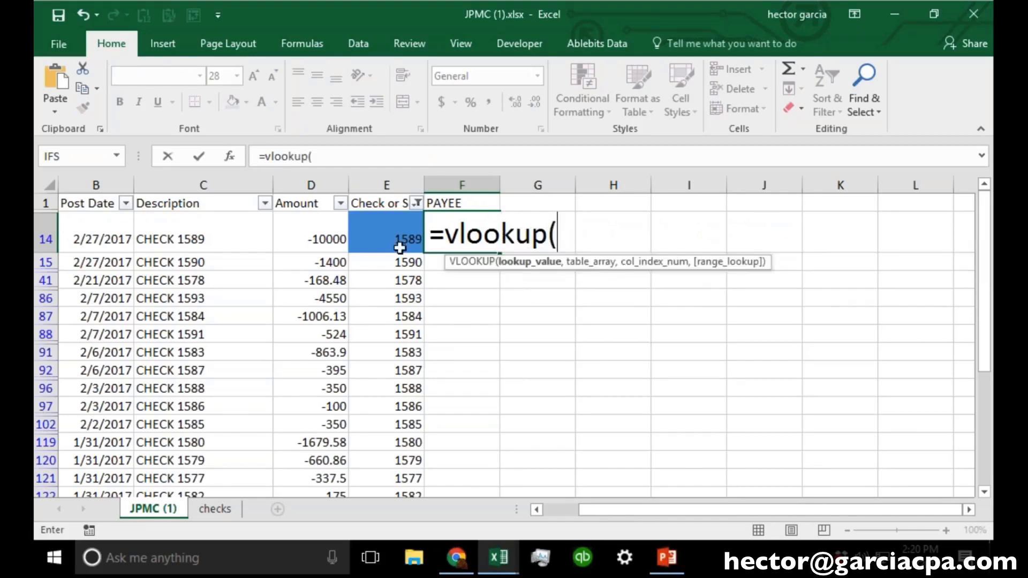
{"action": "left_click", "coordinate": [386, 239]}
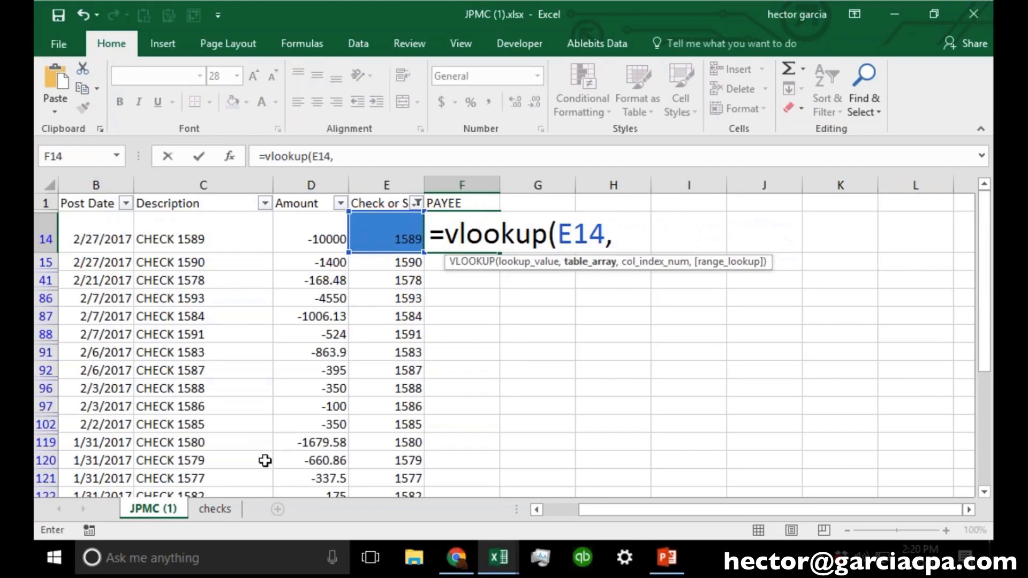
Step: Check the checks sheet for the table, then enter Table1 as the lookup range
{"action": "left_click", "coordinate": [214, 508]}
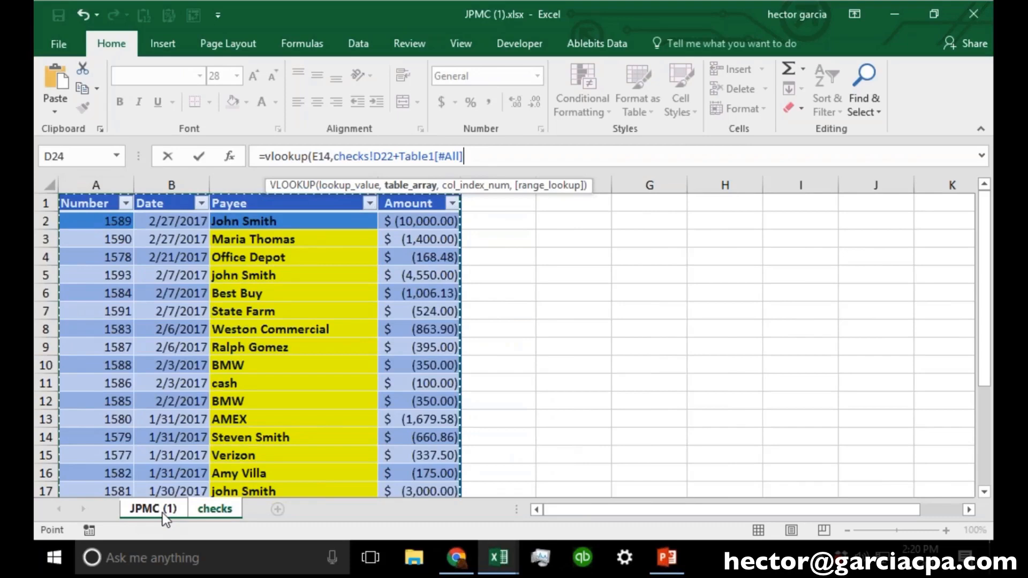
{"action": "left_click", "coordinate": [214, 509]}
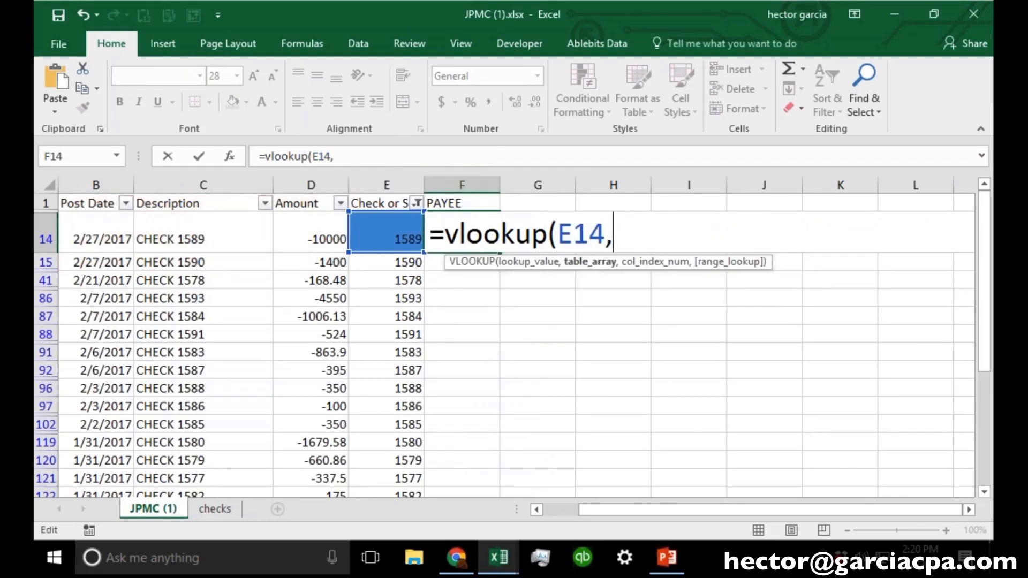
{"action": "type", "text": "ta"}
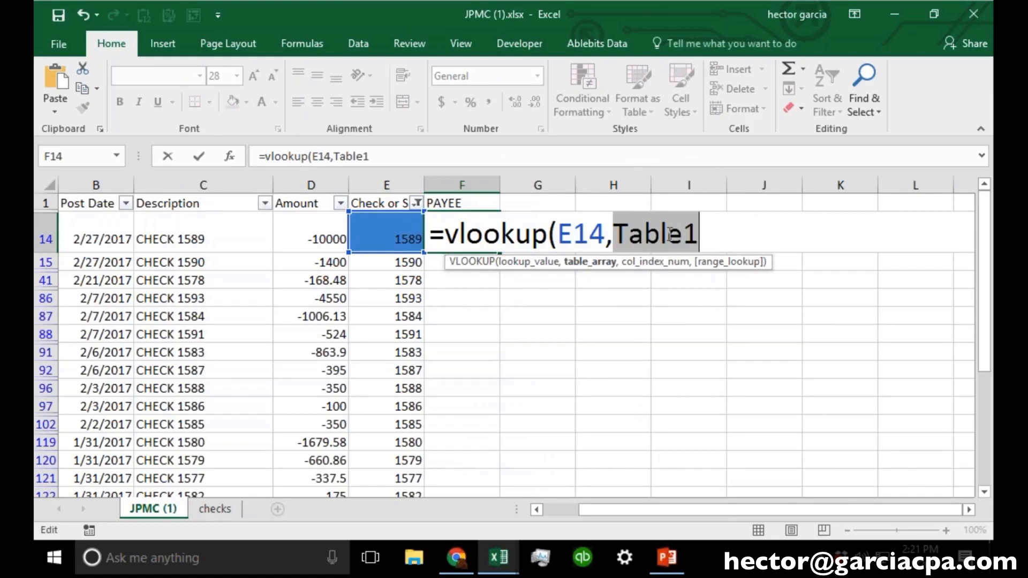
{"action": "mouse_move", "coordinate": [707, 241]}
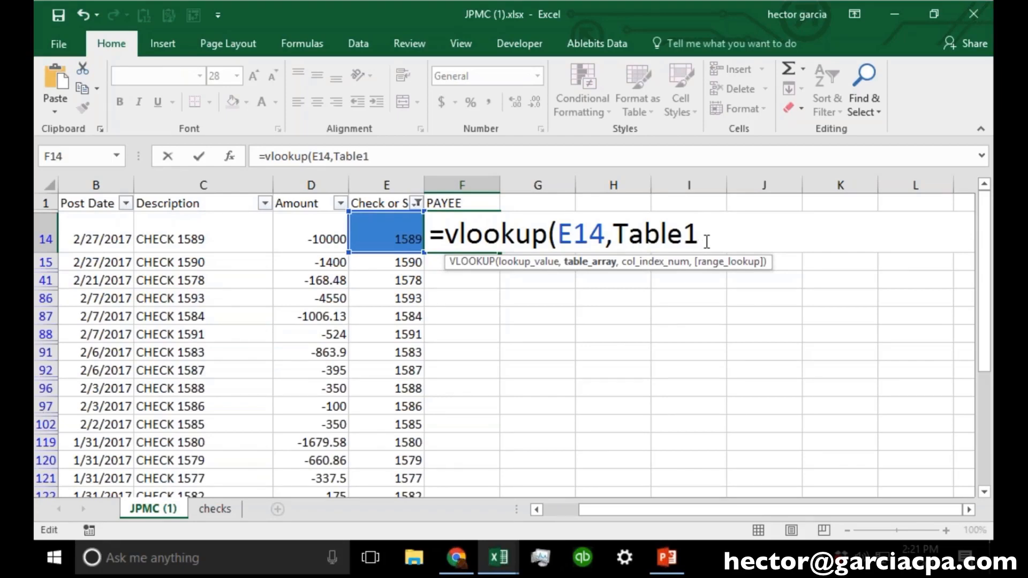
Step: Confirm on the checks sheet that Payee is the third column of Table1
{"action": "type", "text": ","}
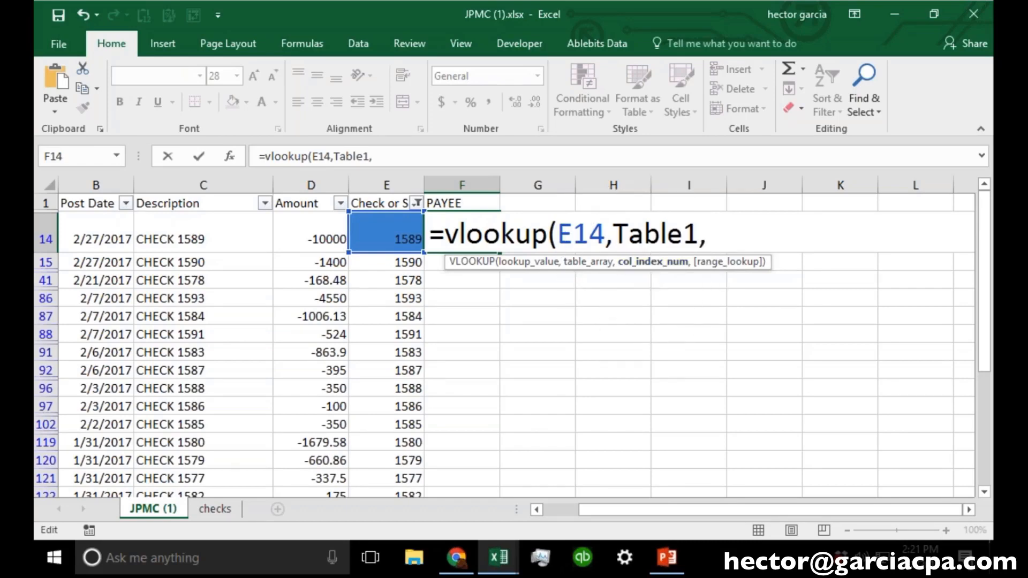
{"action": "left_click", "coordinate": [214, 508]}
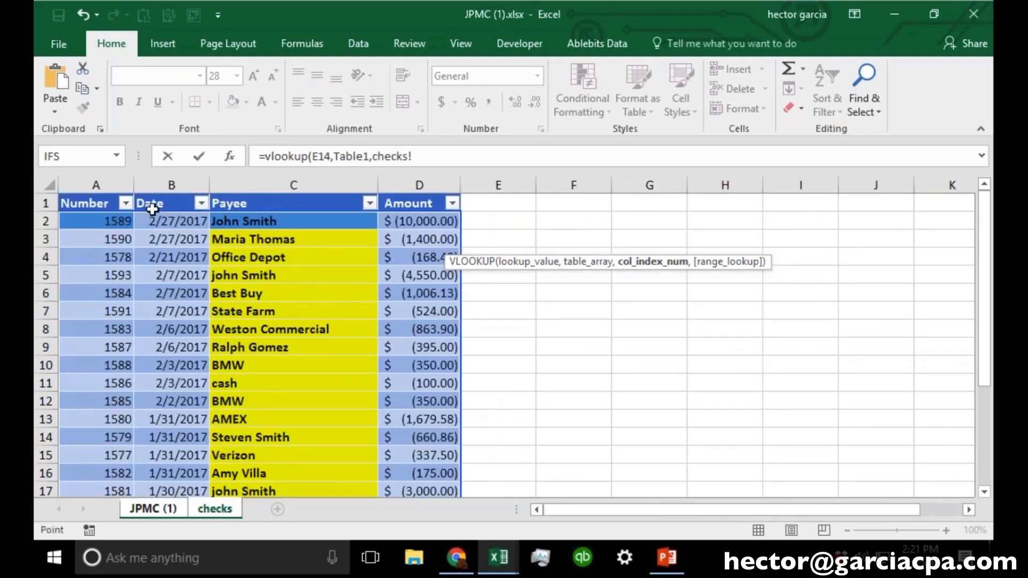
{"action": "left_click", "coordinate": [293, 184]}
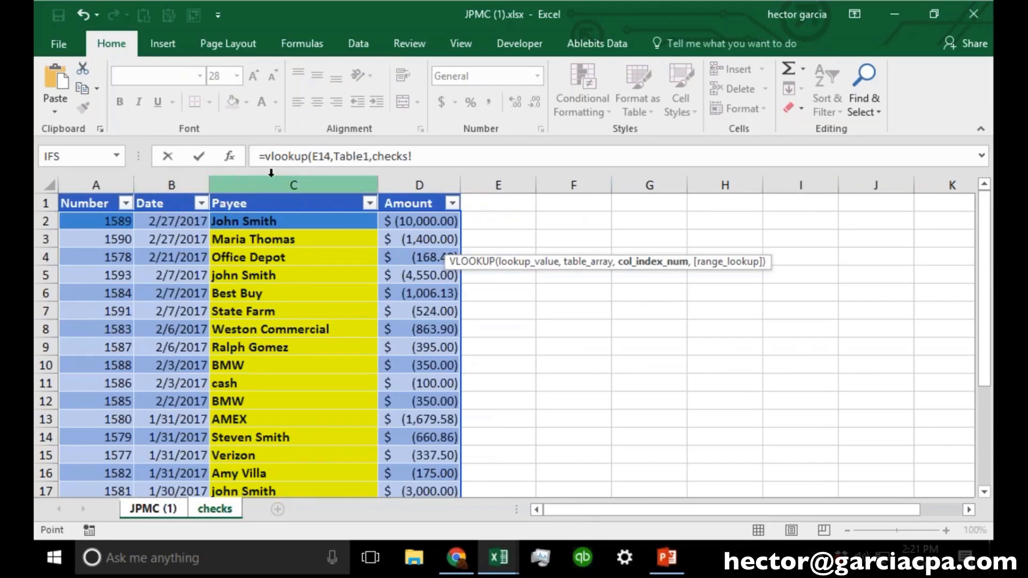
{"action": "left_click", "coordinate": [153, 508]}
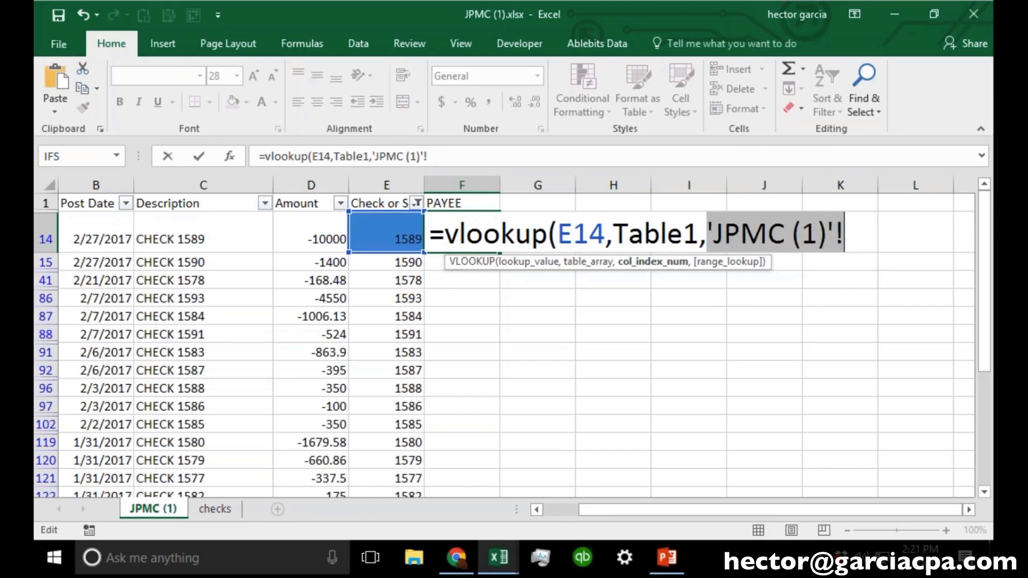
Step: Finish F14 as =VLOOKUP(E14,Table1,3,FALSE) for an exact-match payee lookup
{"action": "type", "text": "3"}
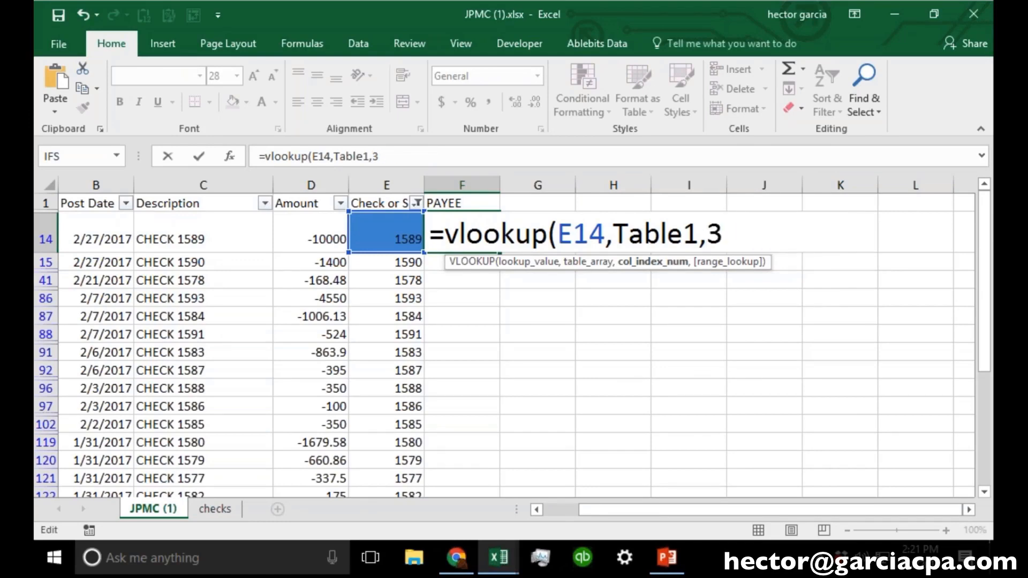
{"action": "type", "text": ","}
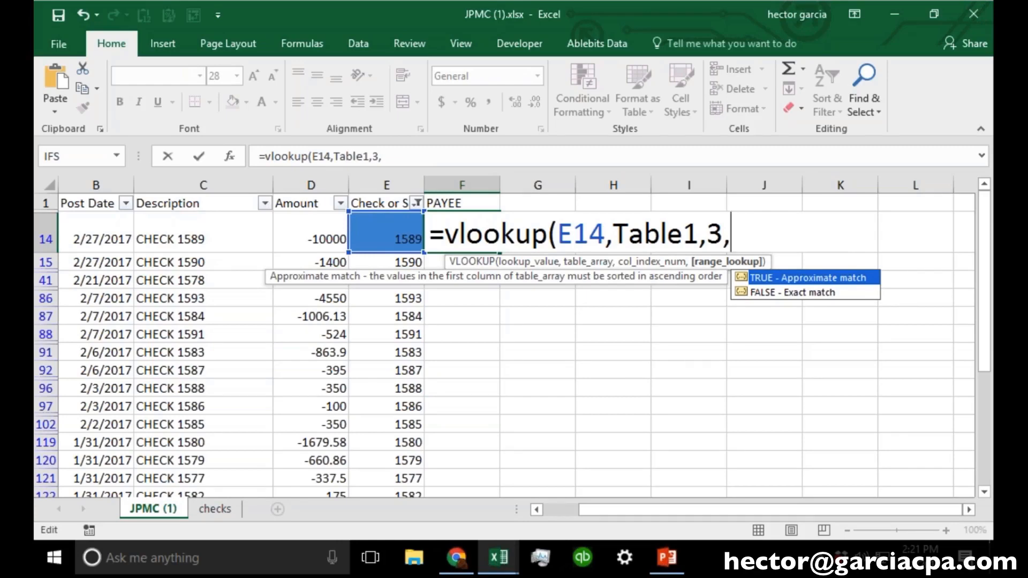
{"action": "type", "text": "FALSE)"}
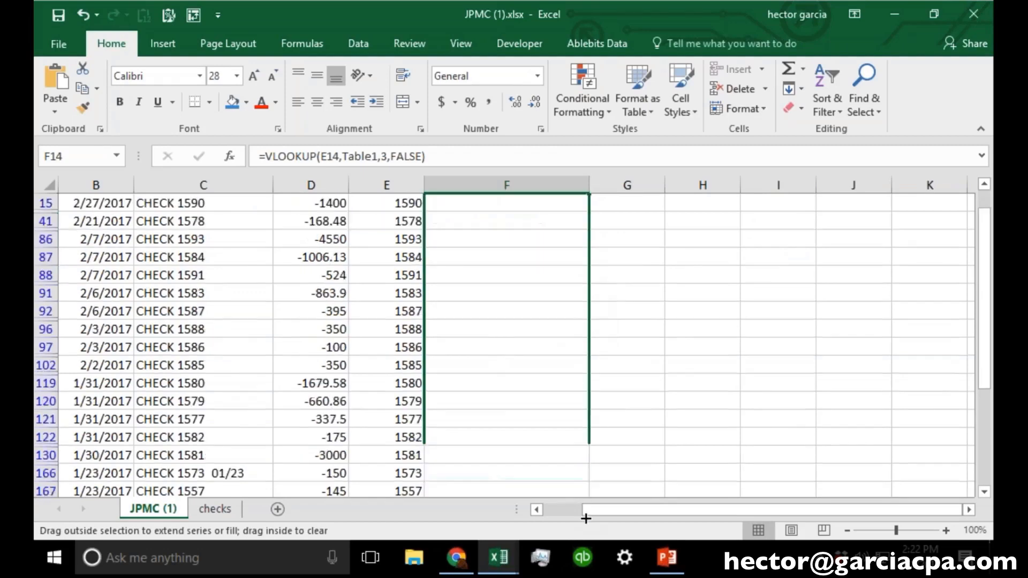
Step: Reduce the filtered check rows and payee names from font size 28 to 16
{"action": "scroll", "scroll_direction": "down", "scroll_amount": 3}
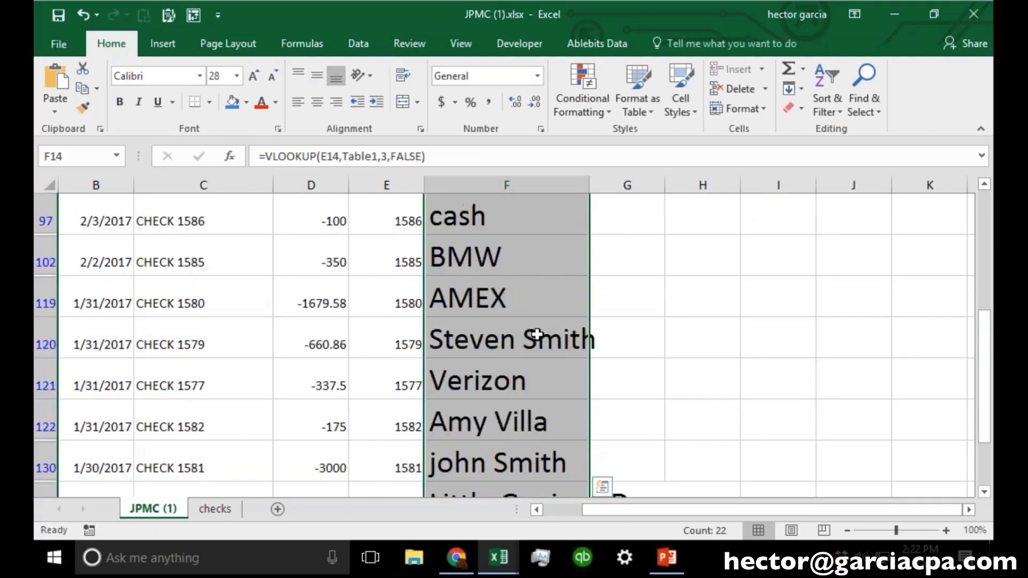
{"action": "scroll", "scroll_direction": "down", "scroll_amount": 3}
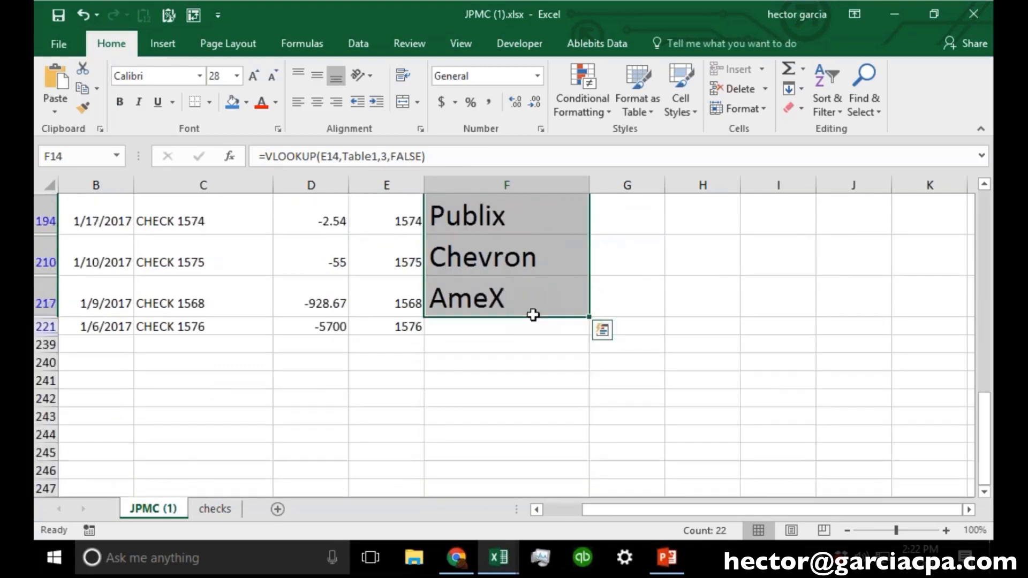
{"action": "mouse_move", "coordinate": [590, 317]}
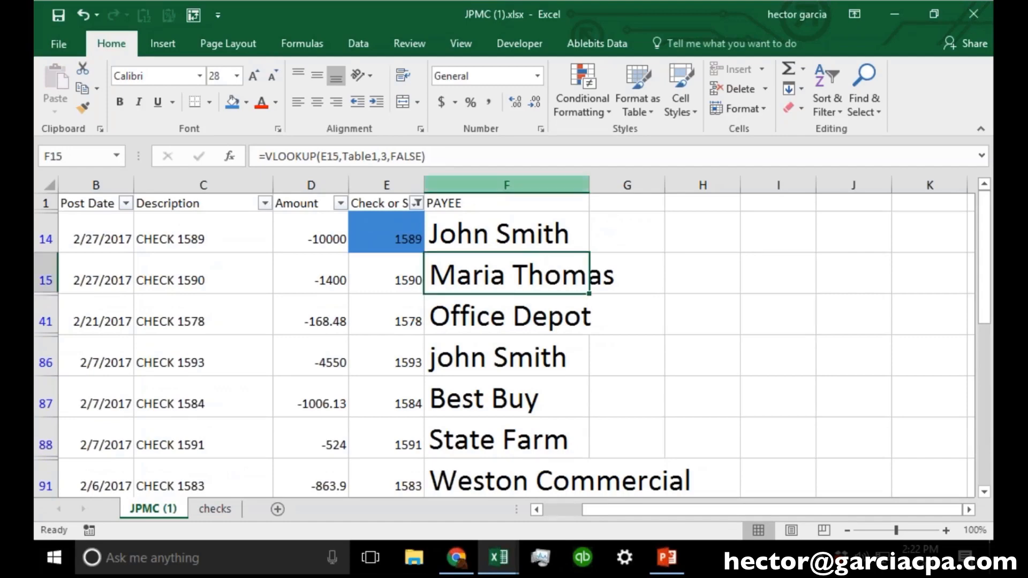
{"action": "left_click", "coordinate": [237, 74]}
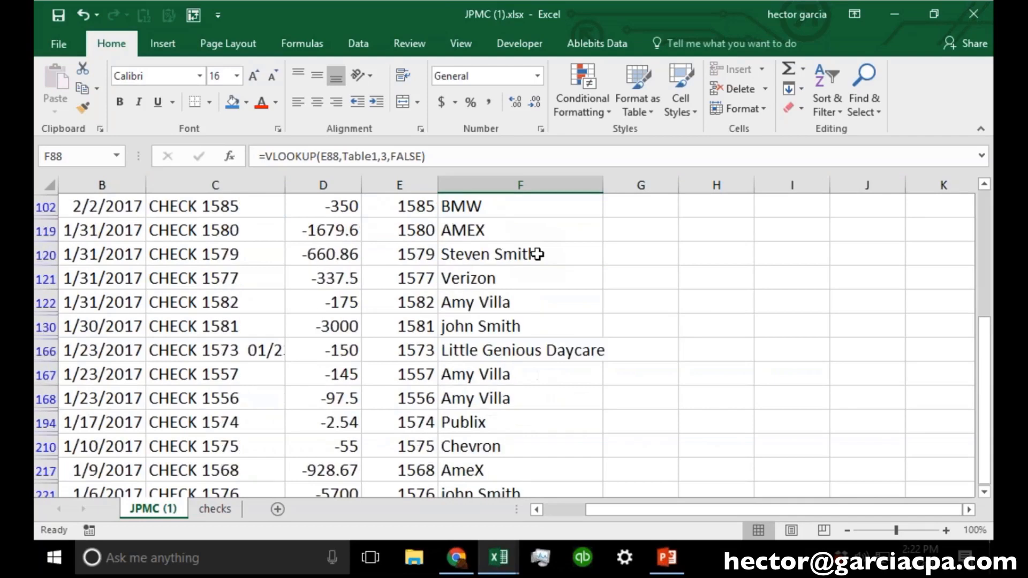
{"action": "scroll", "scroll_direction": "down", "scroll_amount": 3}
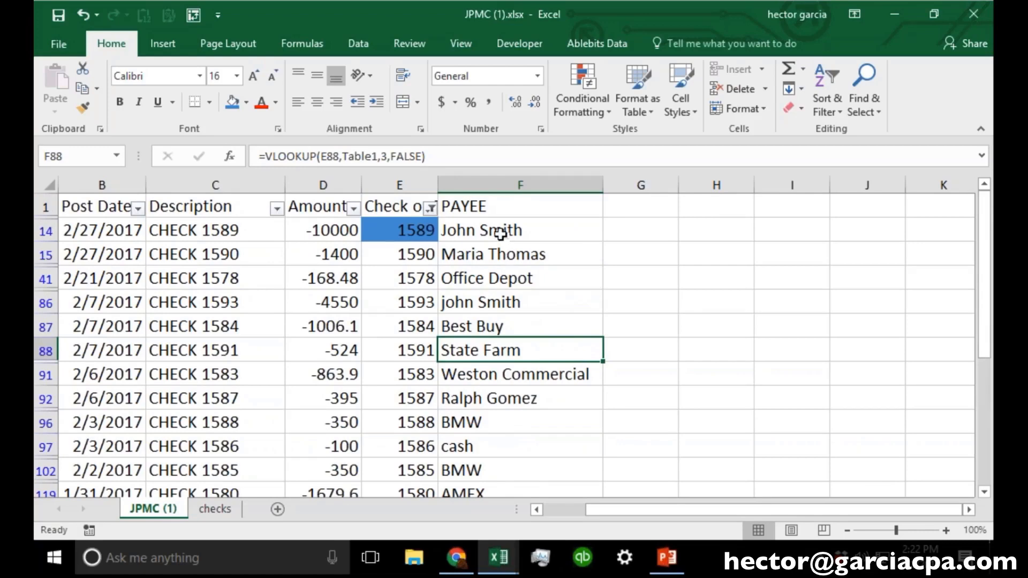
Step: Copy the looked-up payee names from F14 down the column
{"action": "left_click", "coordinate": [215, 230]}
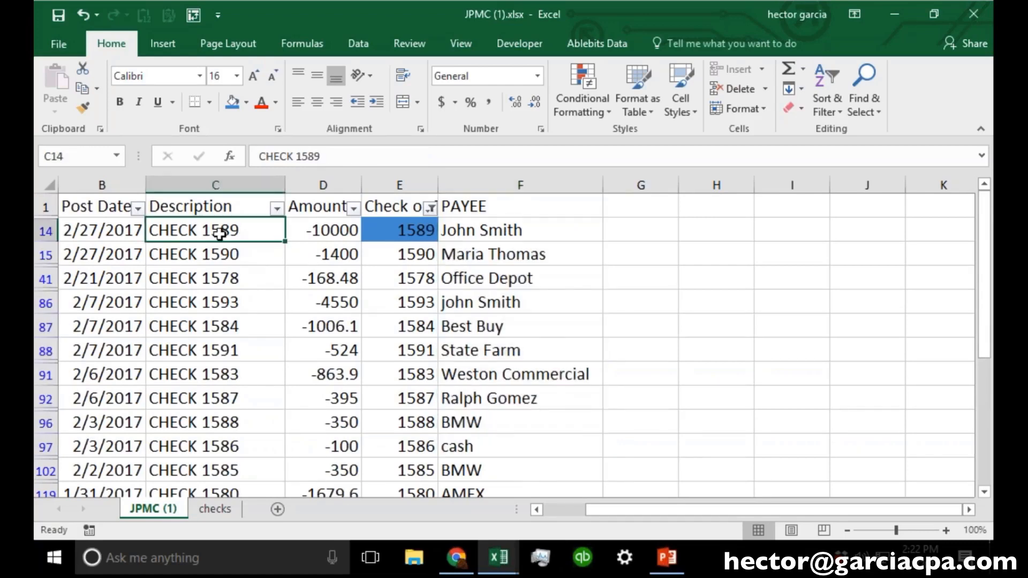
{"action": "left_click", "coordinate": [519, 184]}
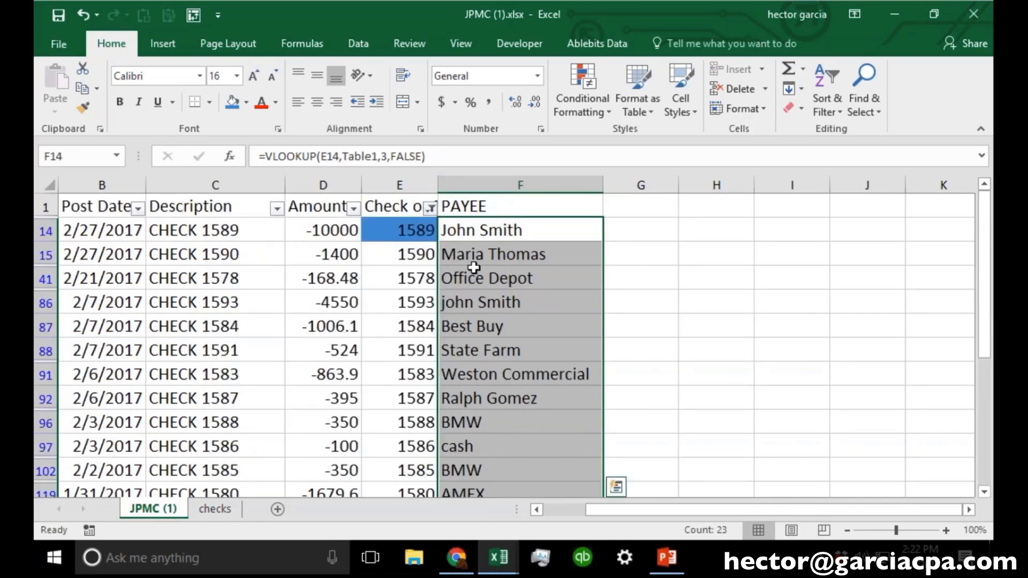
{"action": "key", "text": "ctrl+c"}
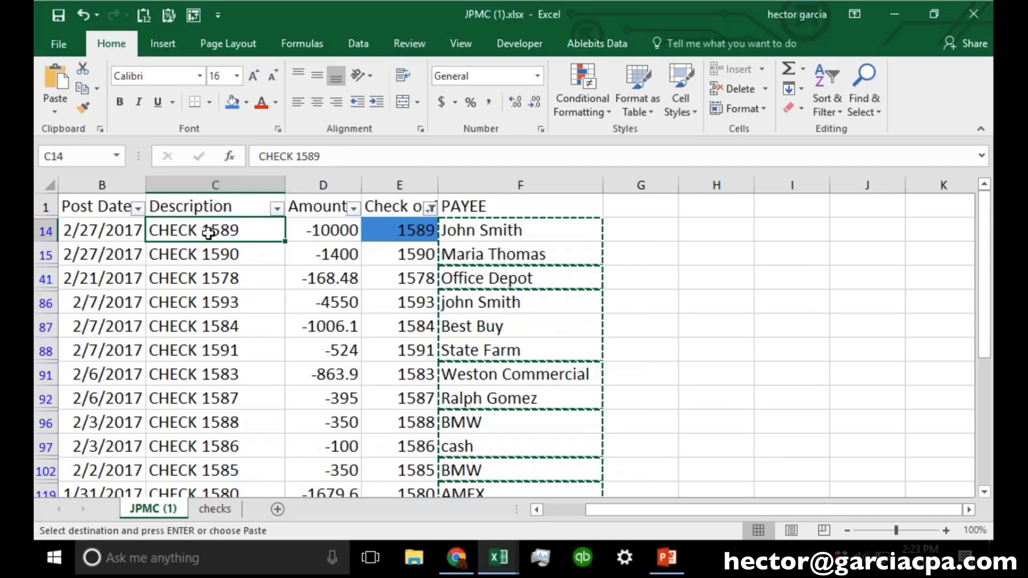
Step: Paste Special onto C14 as Values with Skip blanks and confirm
{"action": "right_click", "coordinate": [215, 229]}
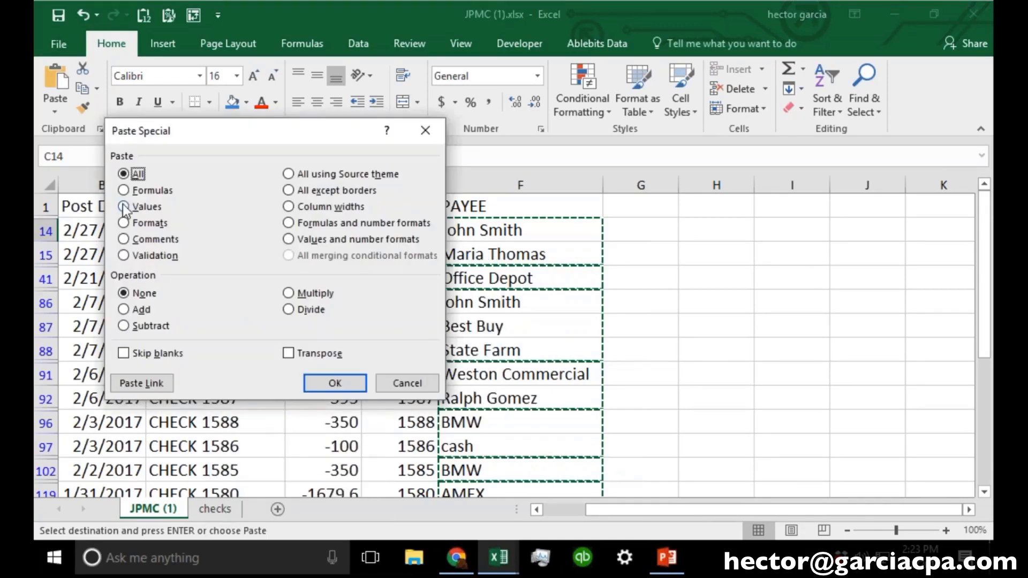
{"action": "left_click", "coordinate": [123, 206]}
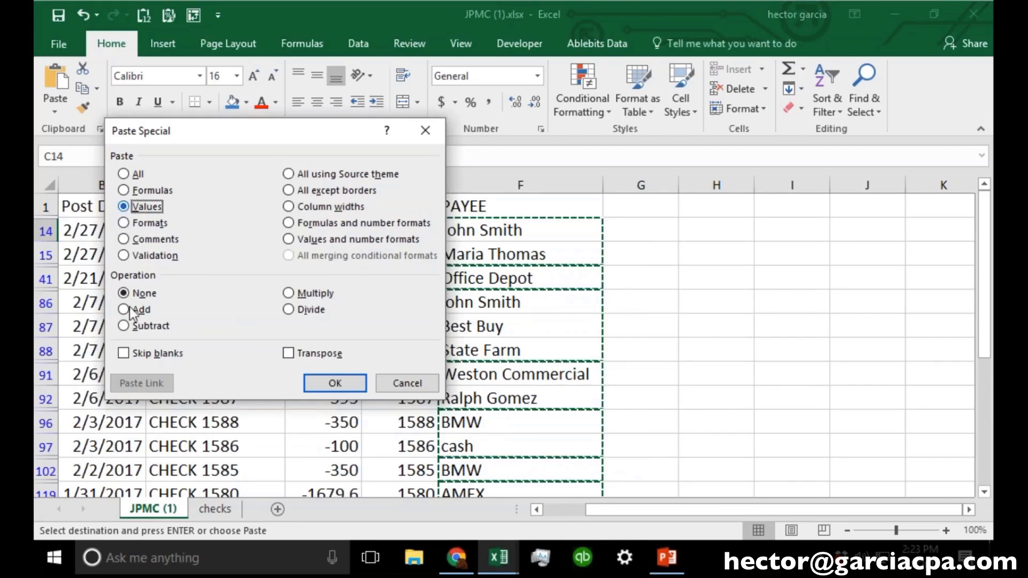
{"action": "left_click", "coordinate": [122, 352]}
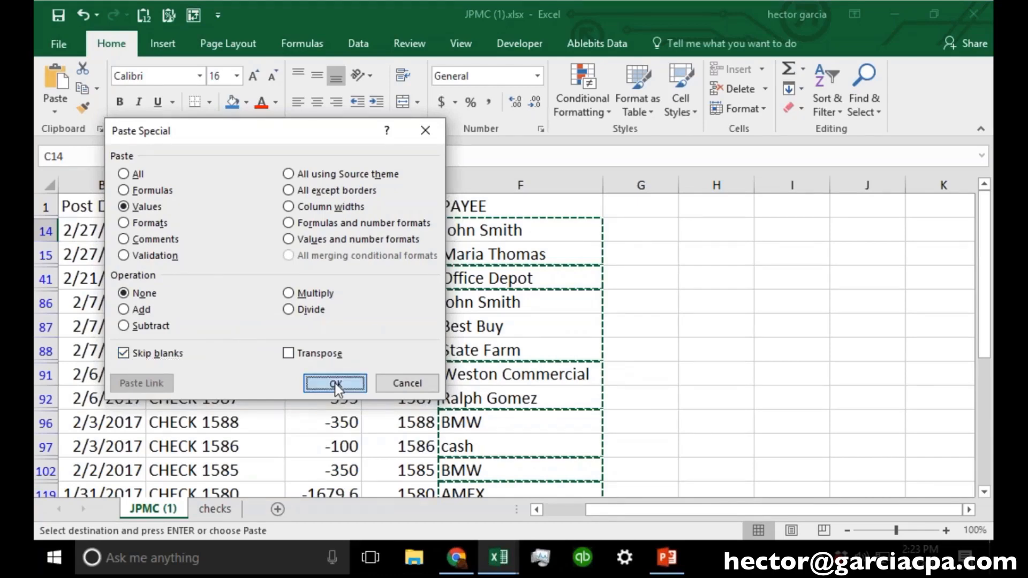
{"action": "left_click", "coordinate": [334, 384]}
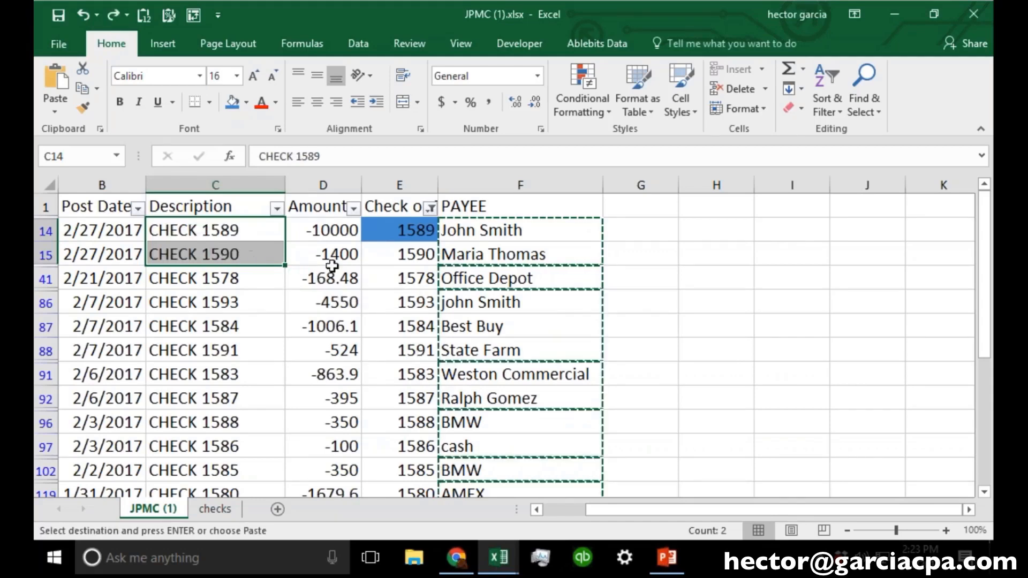
Step: Clear the filter and undo back to the sorted list without payees
{"action": "left_click", "coordinate": [429, 206]}
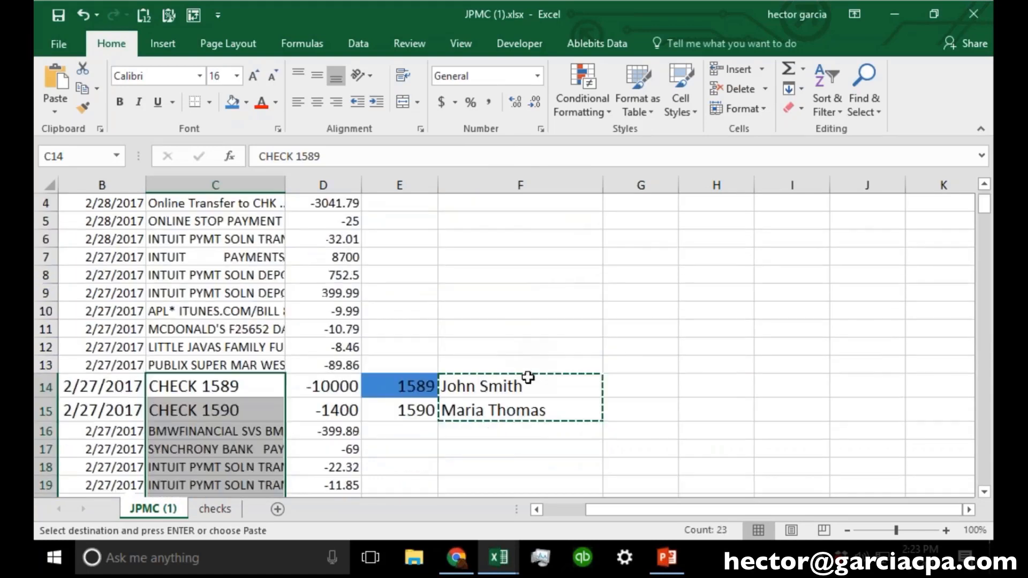
{"action": "left_click", "coordinate": [520, 410]}
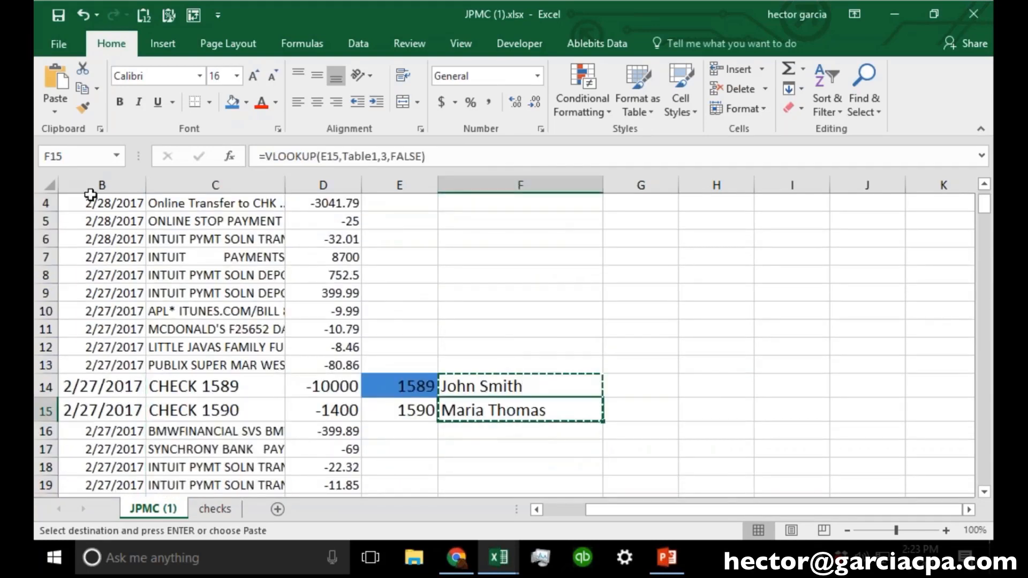
{"action": "left_click", "coordinate": [238, 75]}
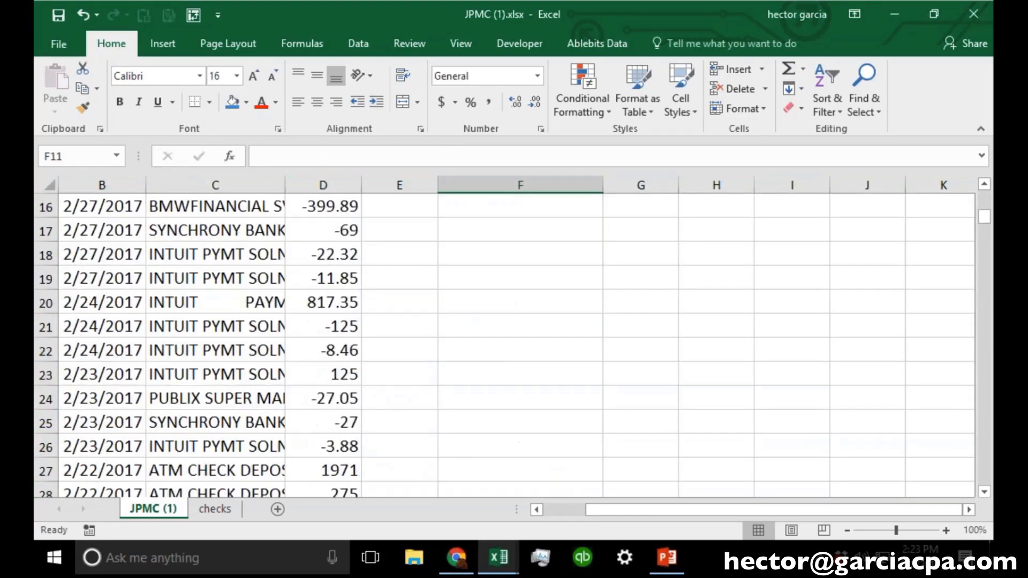
{"action": "left_click", "coordinate": [429, 206]}
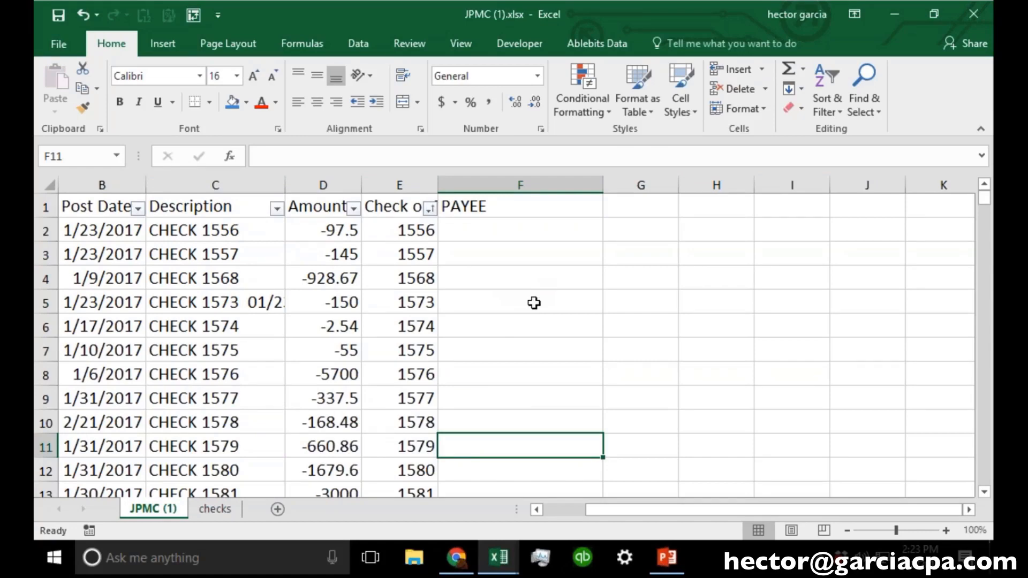
{"action": "scroll", "scroll_direction": "down", "scroll_amount": 3}
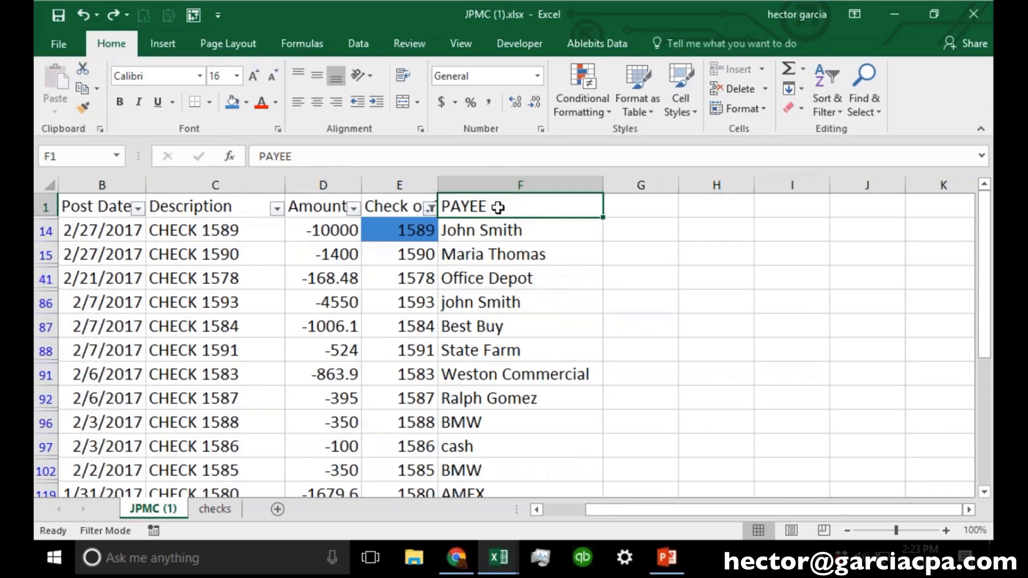
Step: Copy the VLOOKUP formula text from F14 before clearing column F
{"action": "left_click", "coordinate": [521, 230]}
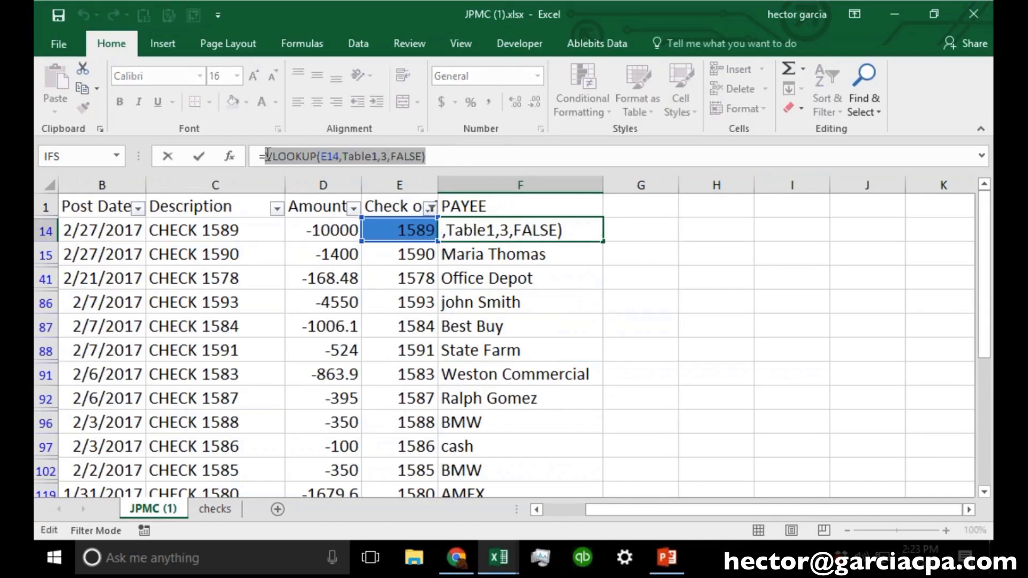
{"action": "key", "text": "Enter"}
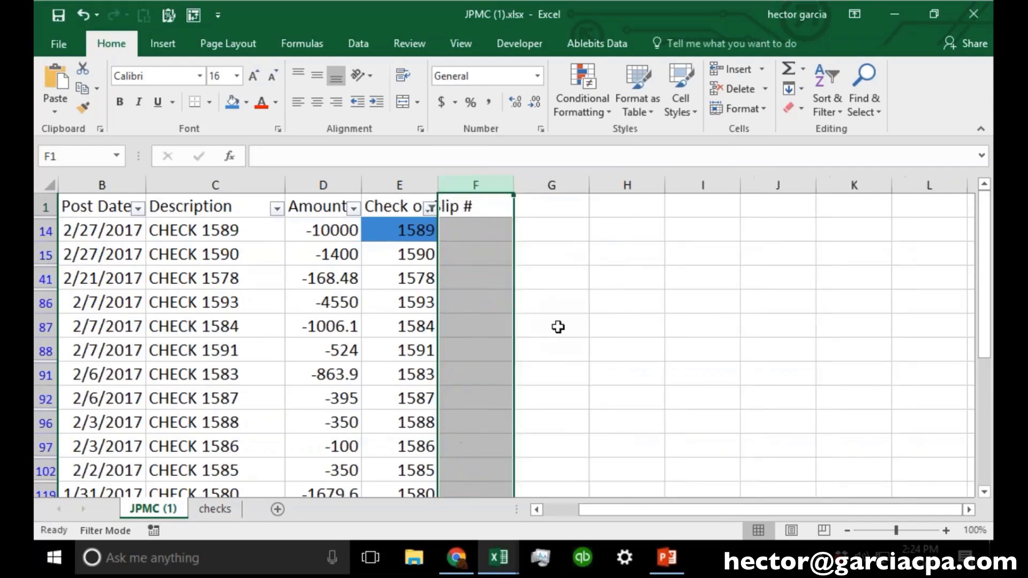
Step: Re-enter =VLOOKUP(E2,Table1,3,FALSE) in F2 and fill payee names down the whole check list
{"action": "left_click", "coordinate": [431, 206]}
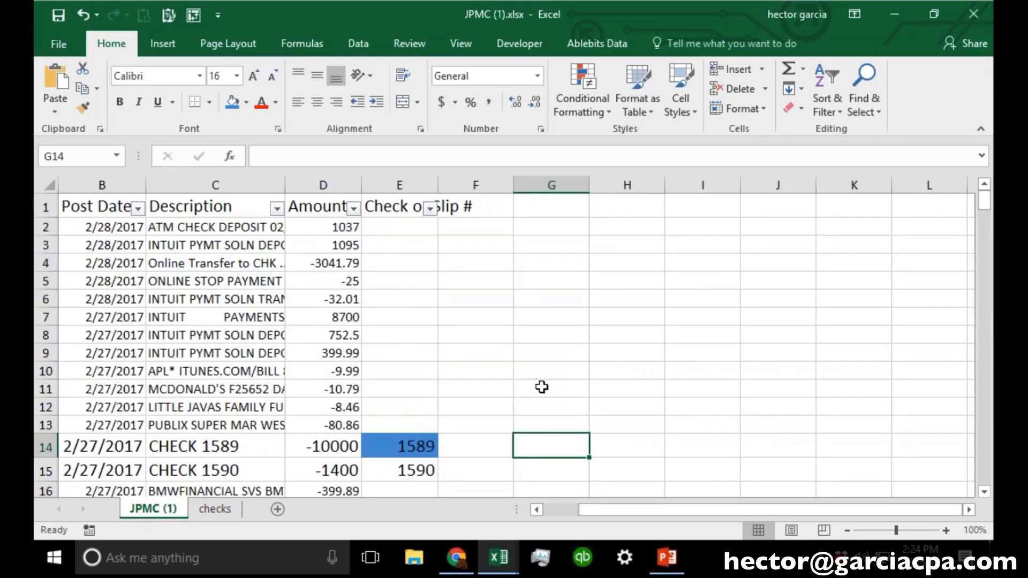
{"action": "mouse_move", "coordinate": [430, 215]}
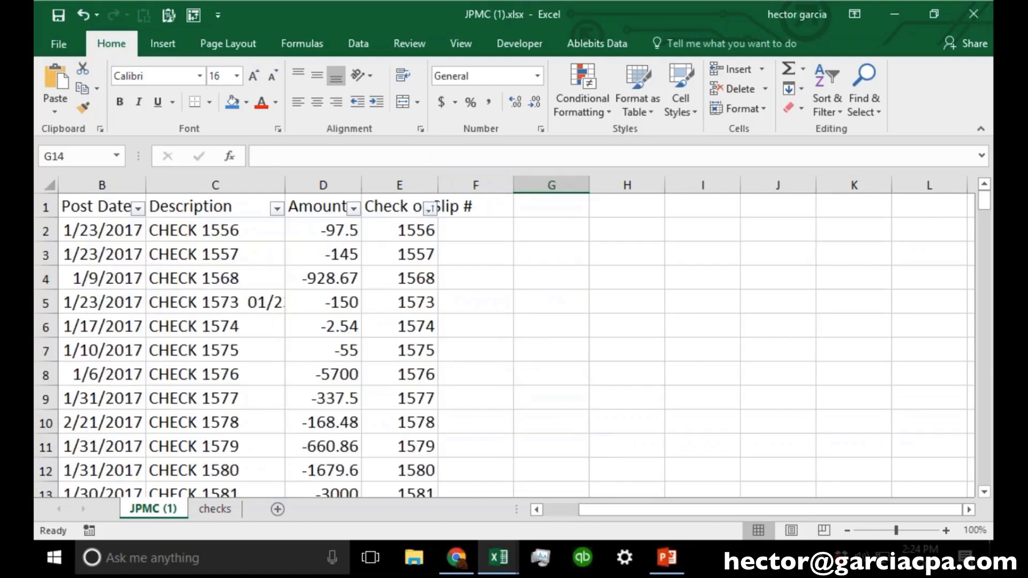
{"action": "scroll", "scroll_direction": "down", "scroll_amount": 3}
{"action": "type", "text": "="}
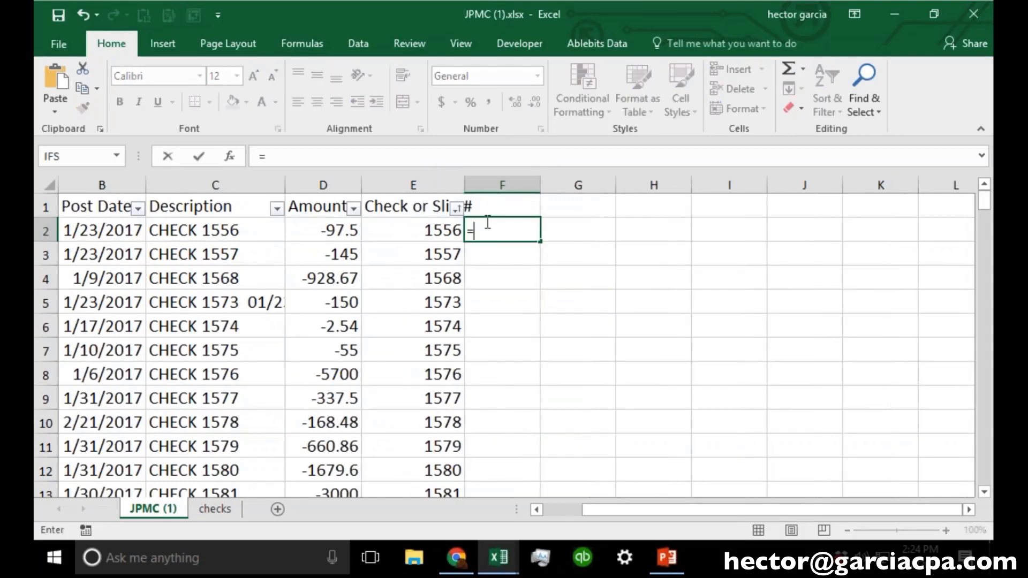
{"action": "type", "text": "VLOOKUP(E14,Table1,3,FALSE)"}
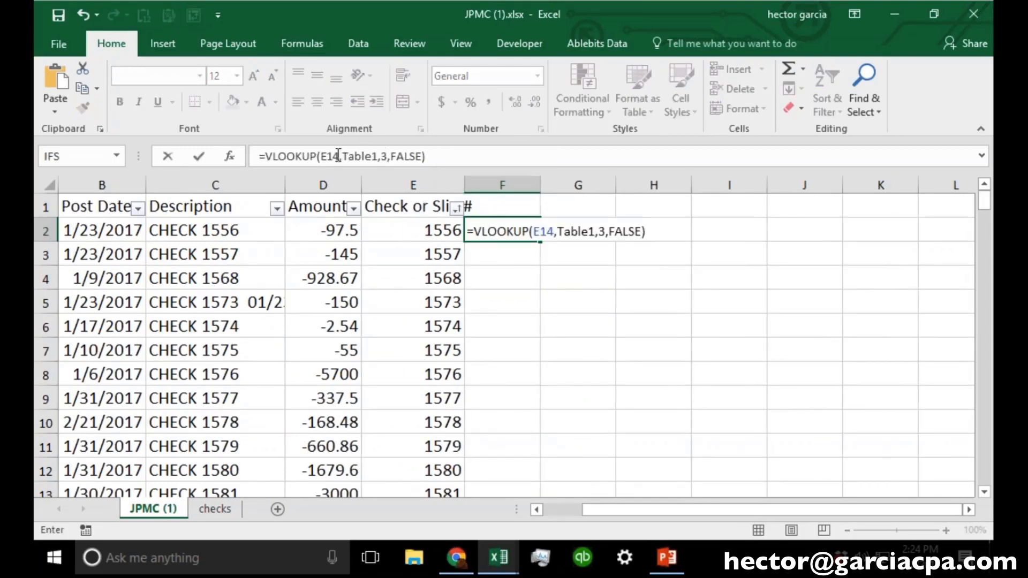
{"action": "left_click", "coordinate": [411, 230]}
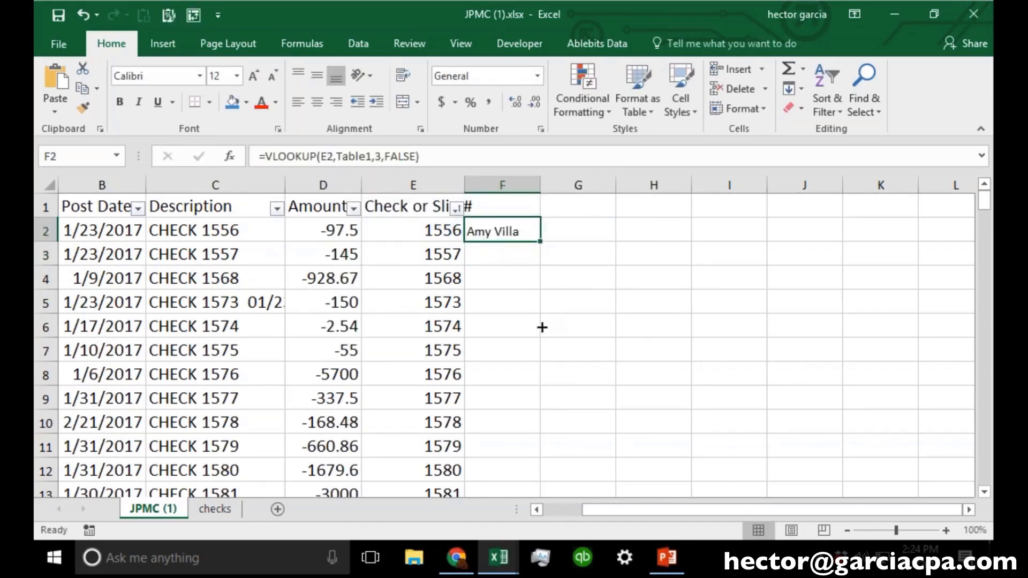
{"action": "scroll", "scroll_direction": "down", "scroll_amount": 3}
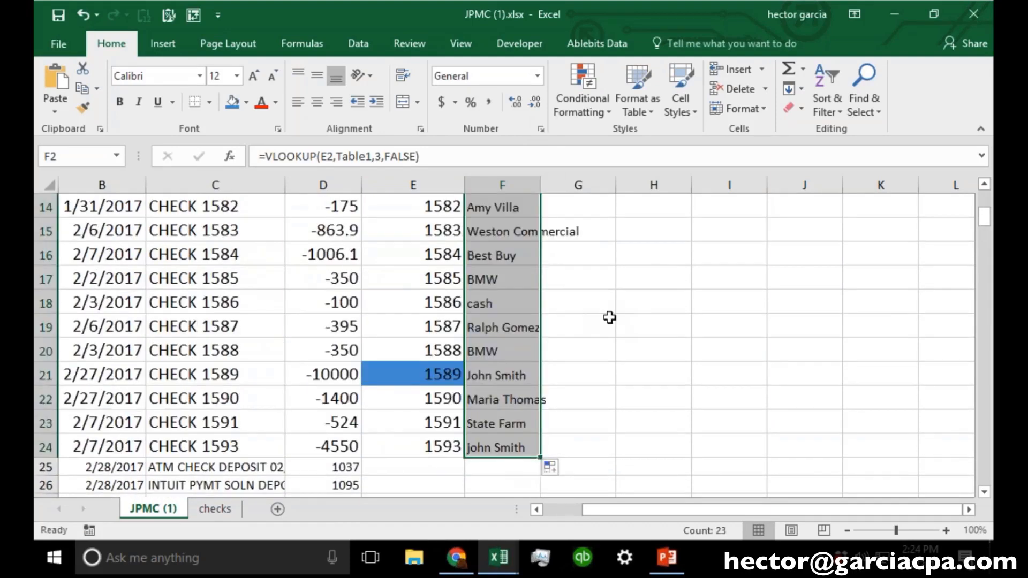
{"action": "scroll", "scroll_direction": "up", "scroll_amount": 3}
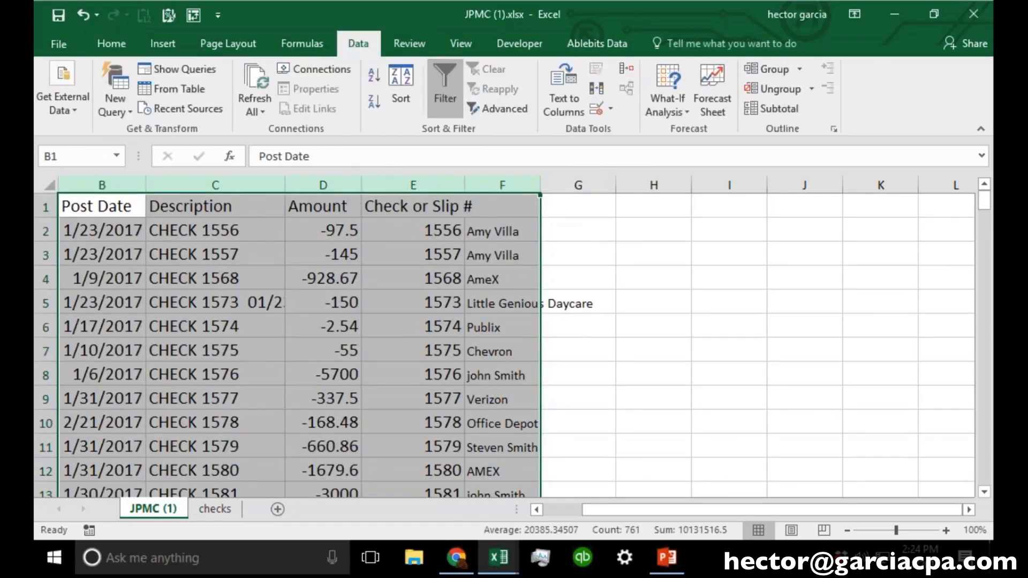
{"action": "left_click", "coordinate": [728, 326]}
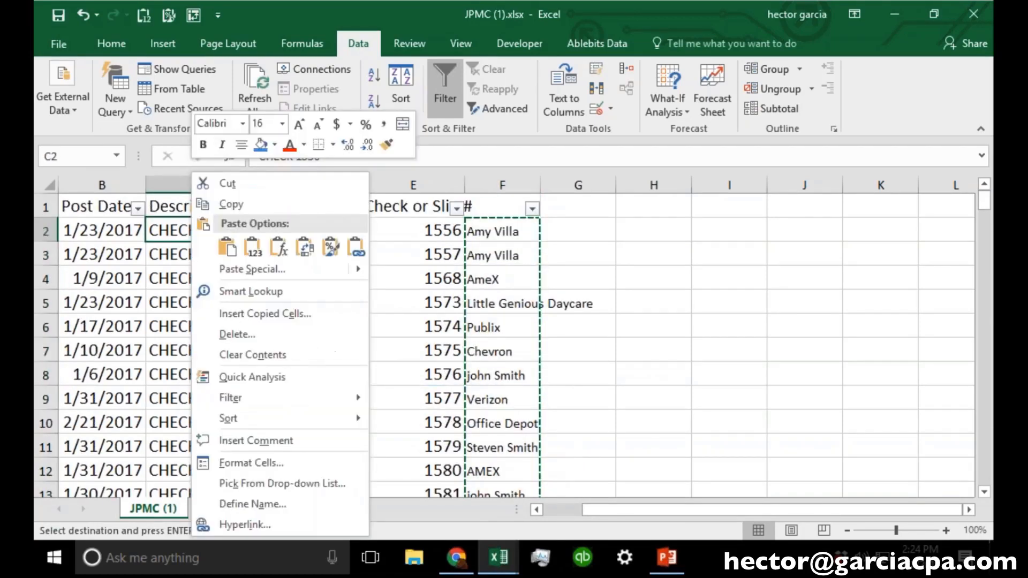
{"action": "left_click", "coordinate": [251, 269]}
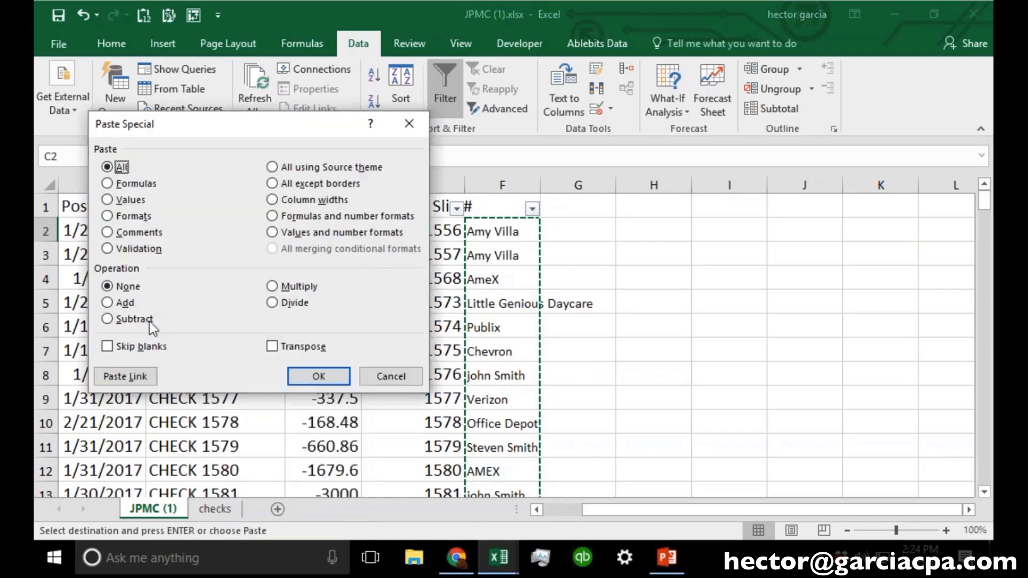
{"action": "left_click", "coordinate": [107, 199]}
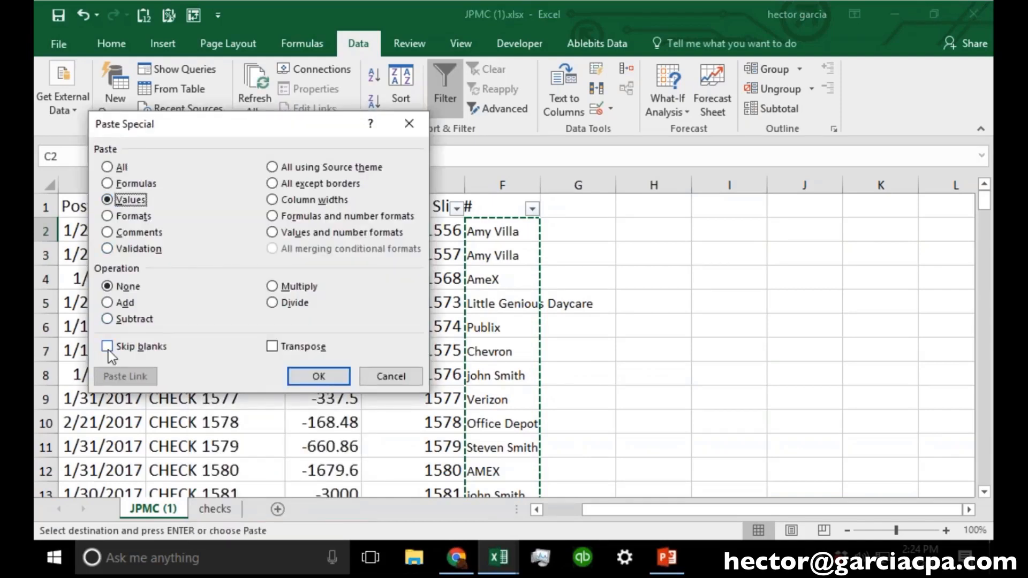
{"action": "left_click", "coordinate": [318, 376]}
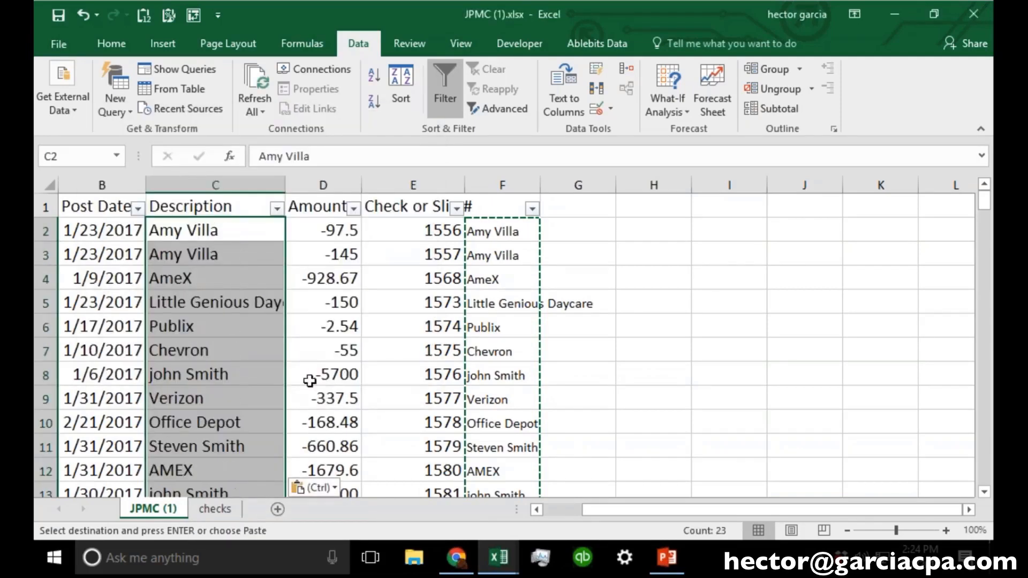
{"action": "scroll", "scroll_direction": "down", "scroll_amount": 3}
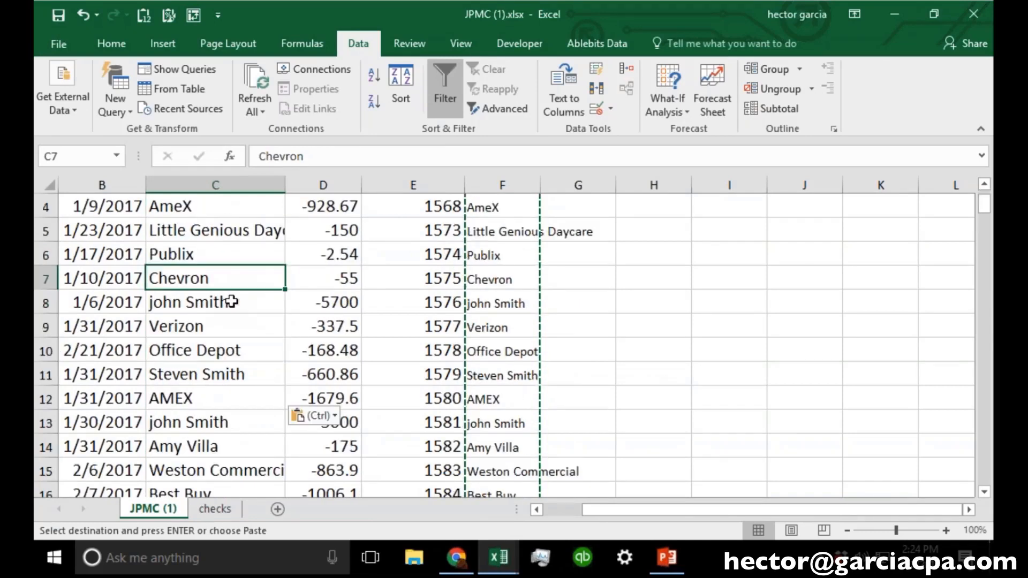
{"action": "scroll", "scroll_direction": "down", "scroll_amount": 3}
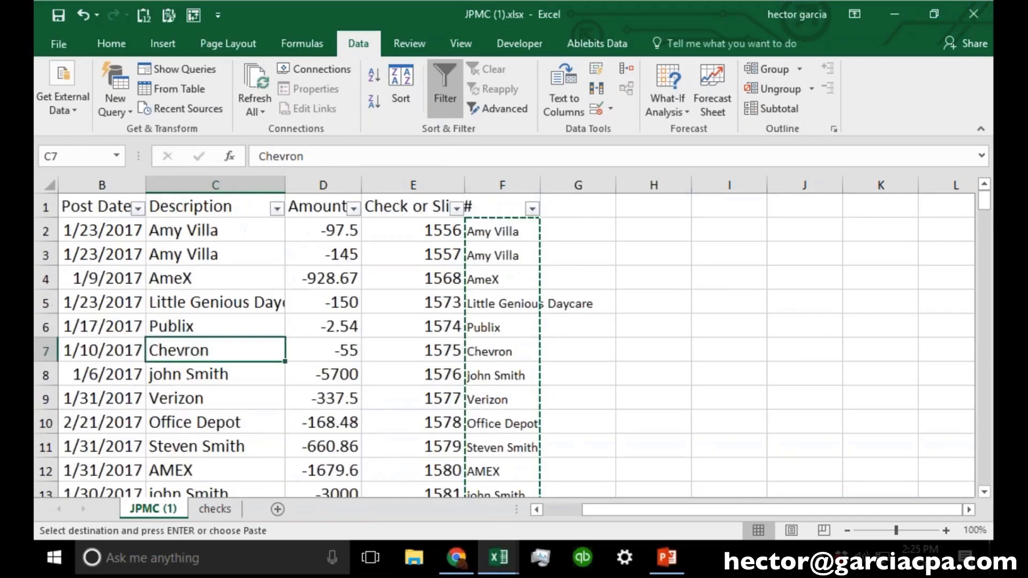
{"action": "right_click", "coordinate": [501, 185]}
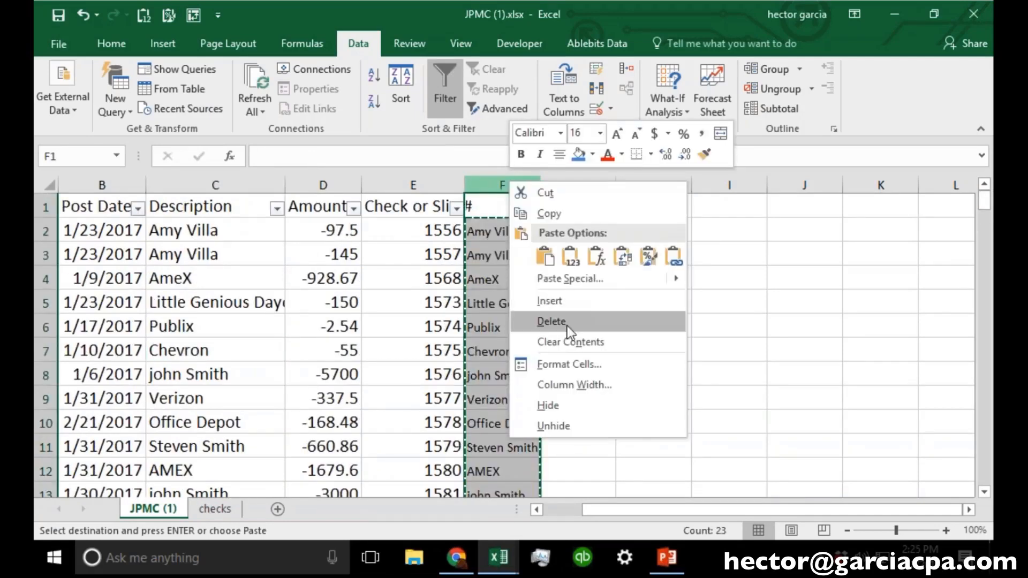
{"action": "left_click", "coordinate": [552, 321]}
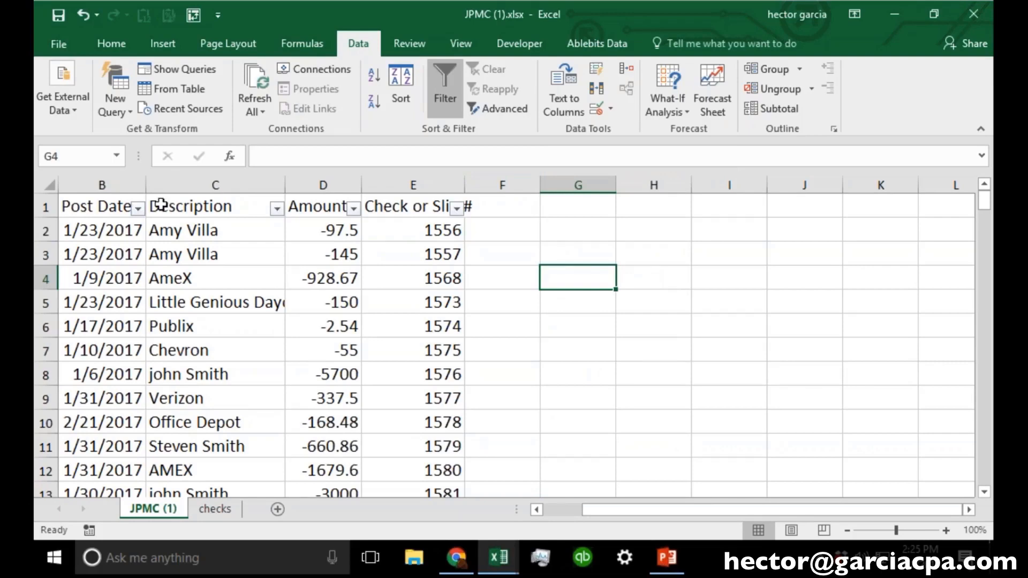
Step: Clear the filter and scroll back left so the Type column shows again
{"action": "left_click", "coordinate": [137, 207]}
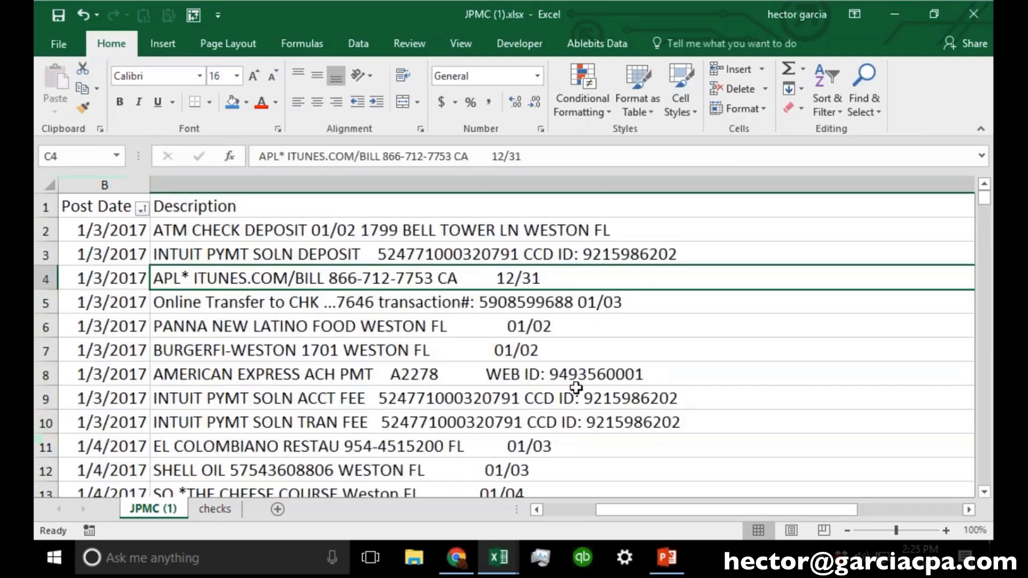
{"action": "mouse_move", "coordinate": [660, 515]}
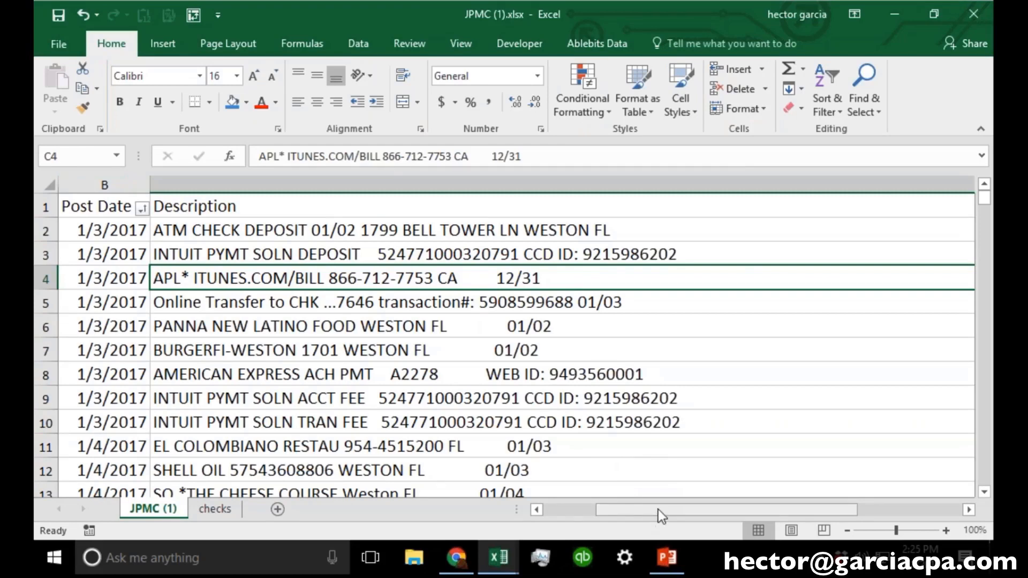
{"action": "left_click_drag", "start_coordinate": [661, 509], "coordinate": [760, 518]}
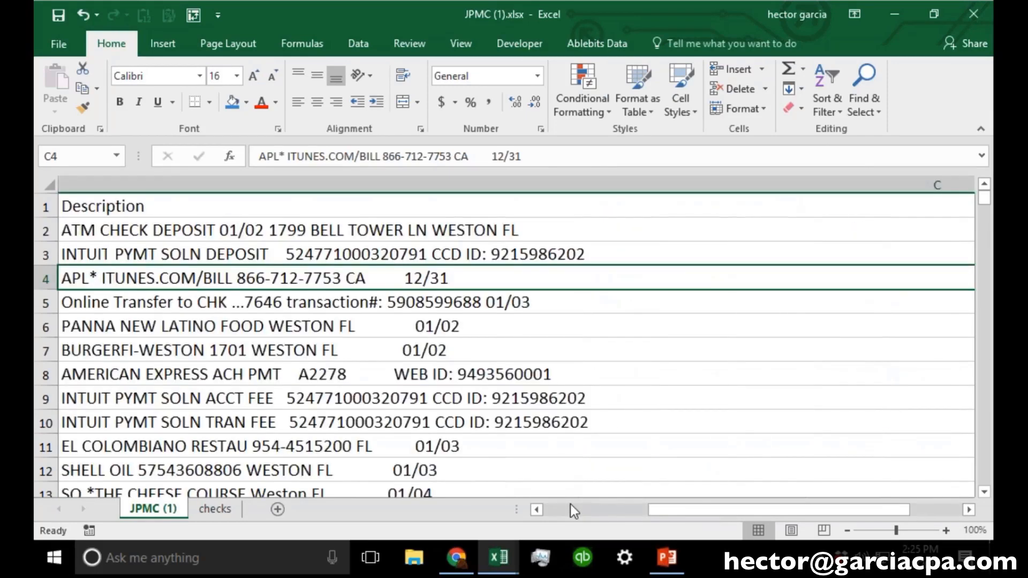
{"action": "left_click_drag", "start_coordinate": [570, 510], "coordinate": [682, 509]}
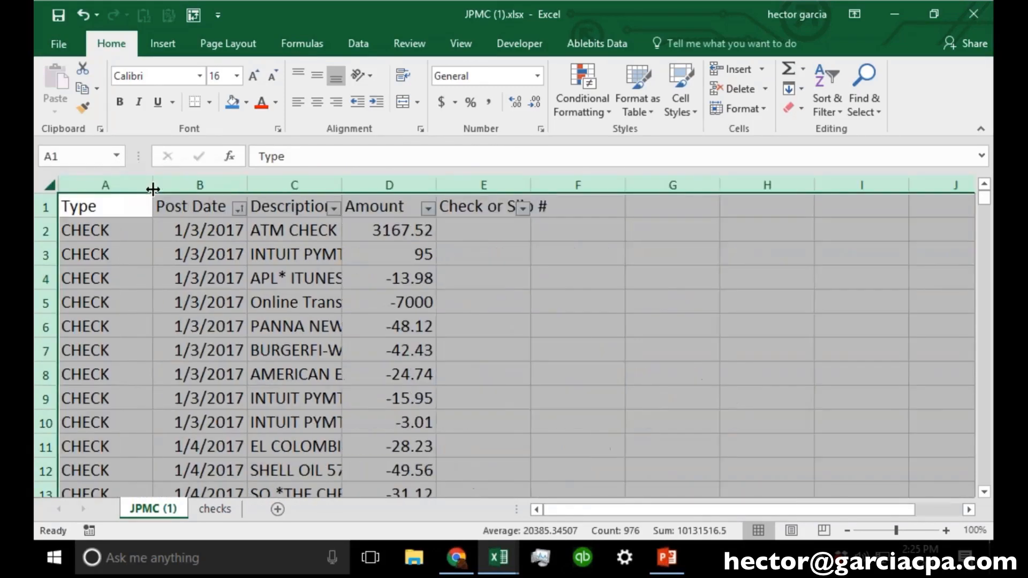
Step: Enter a VALUE heading in F1, fixing the typo
{"action": "left_click", "coordinate": [388, 349]}
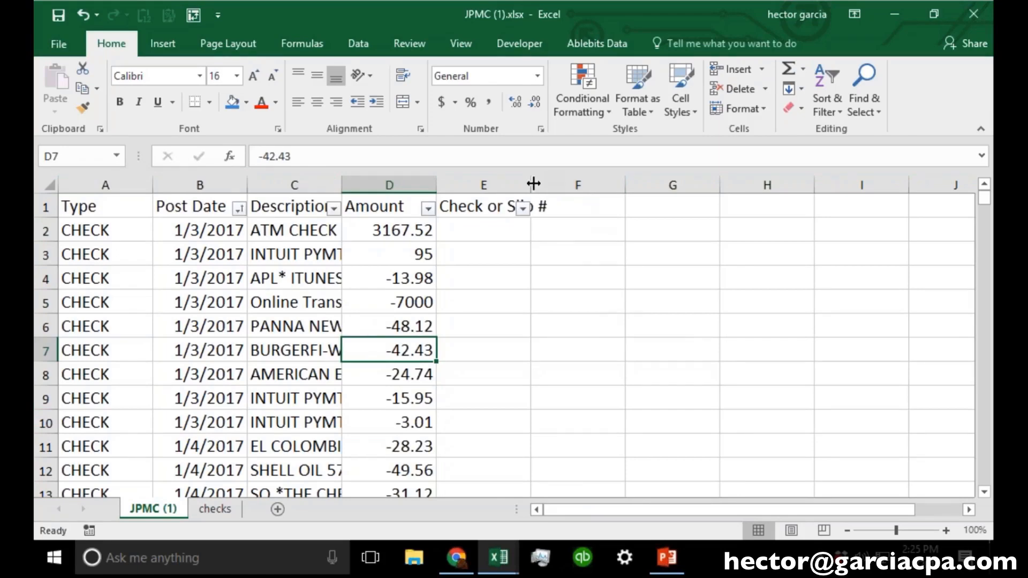
{"action": "left_click", "coordinate": [587, 206]}
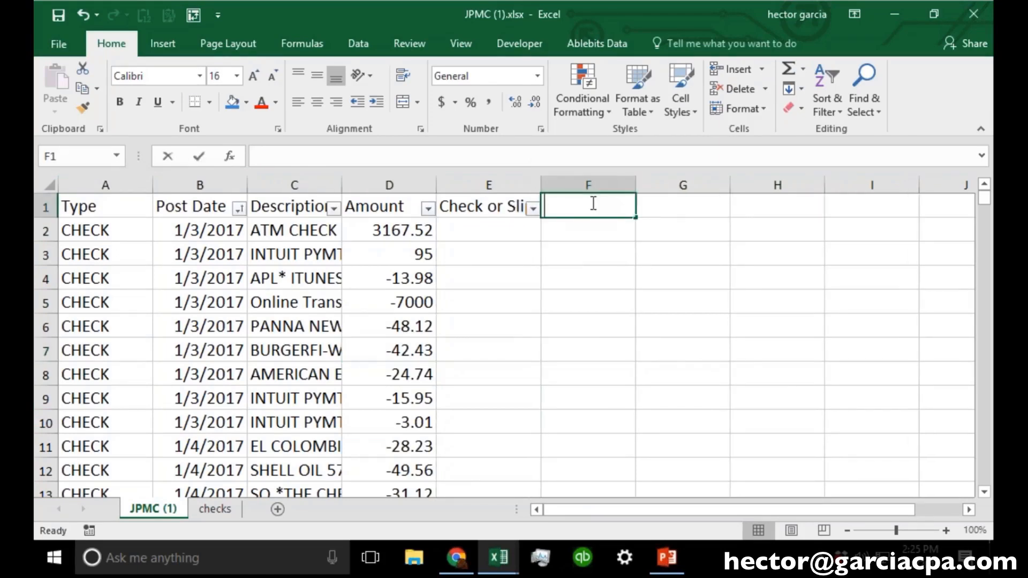
{"action": "type", "text": "VAVLU"}
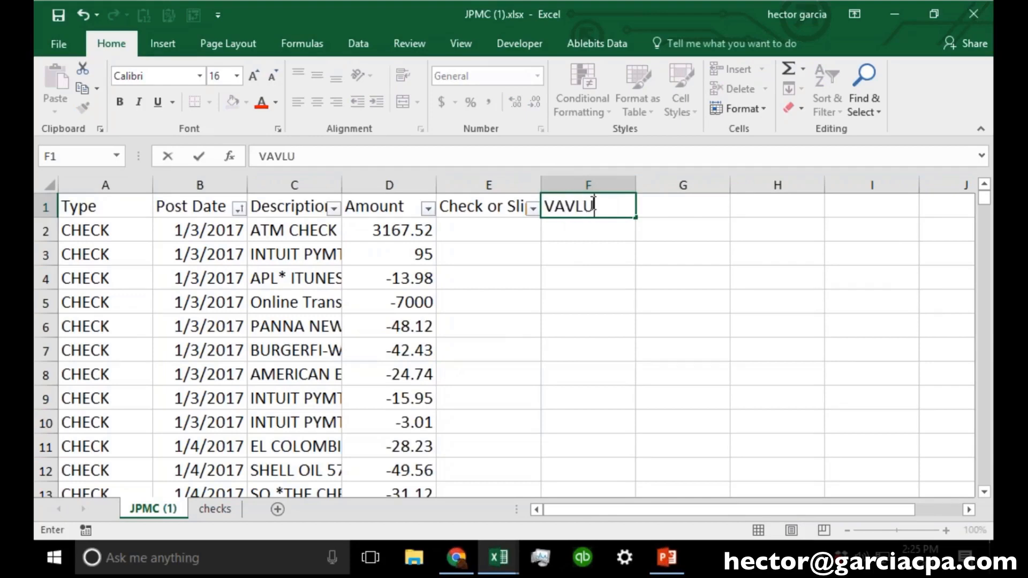
{"action": "key", "text": "BackSpace"}
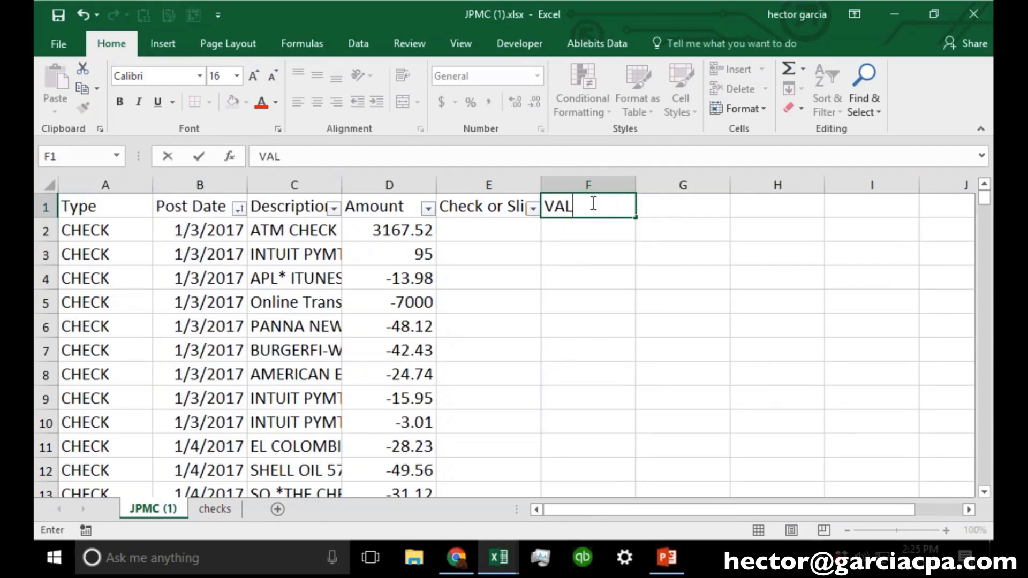
{"action": "key", "text": "enter"}
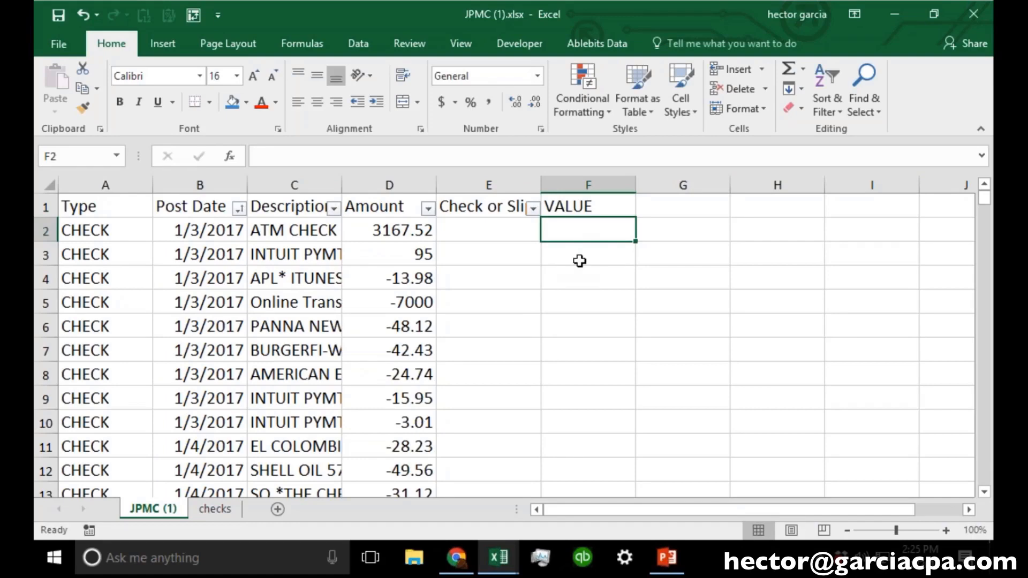
{"action": "mouse_move", "coordinate": [586, 235]}
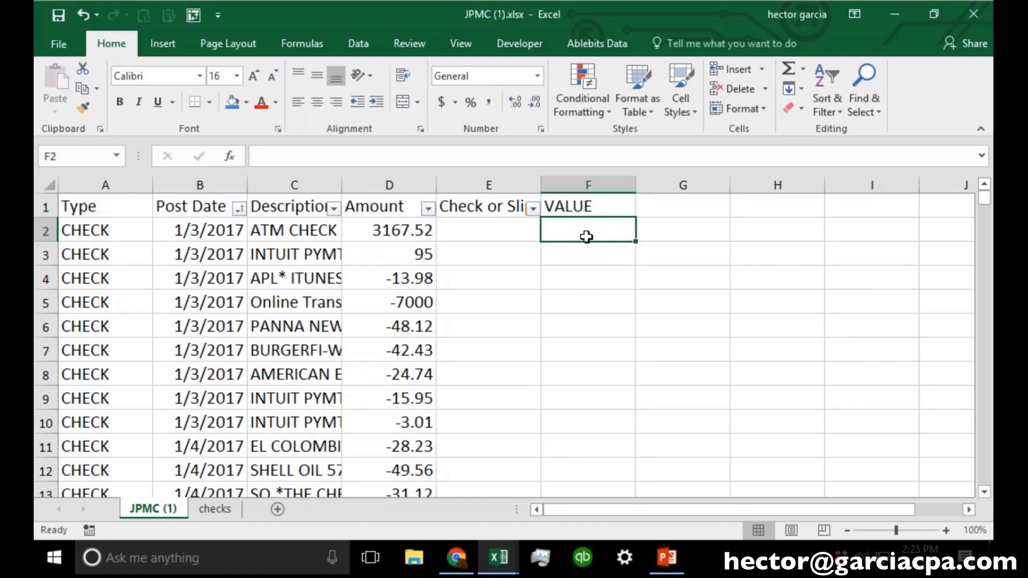
{"action": "mouse_move", "coordinate": [670, 303]}
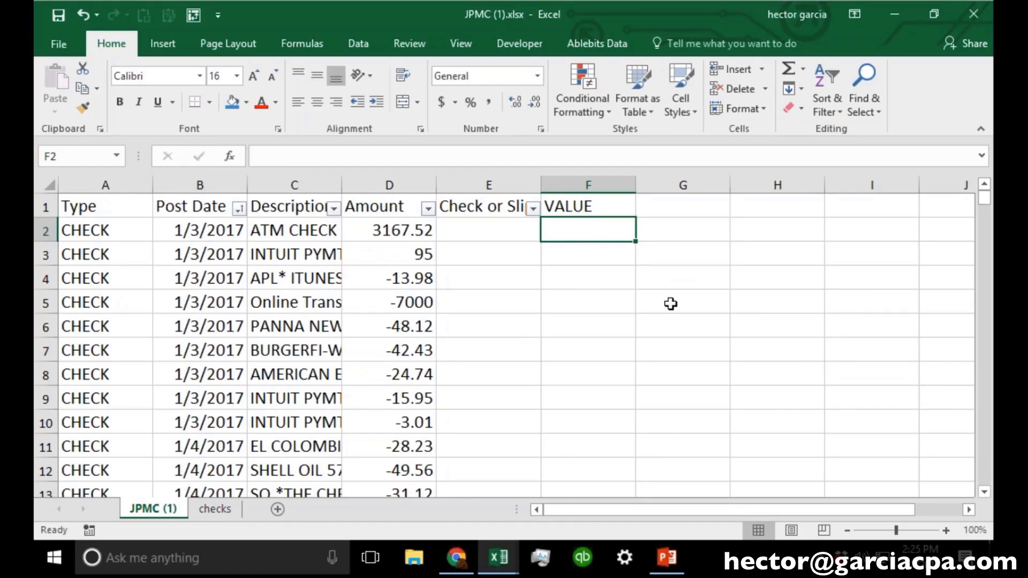
{"action": "mouse_move", "coordinate": [595, 249]}
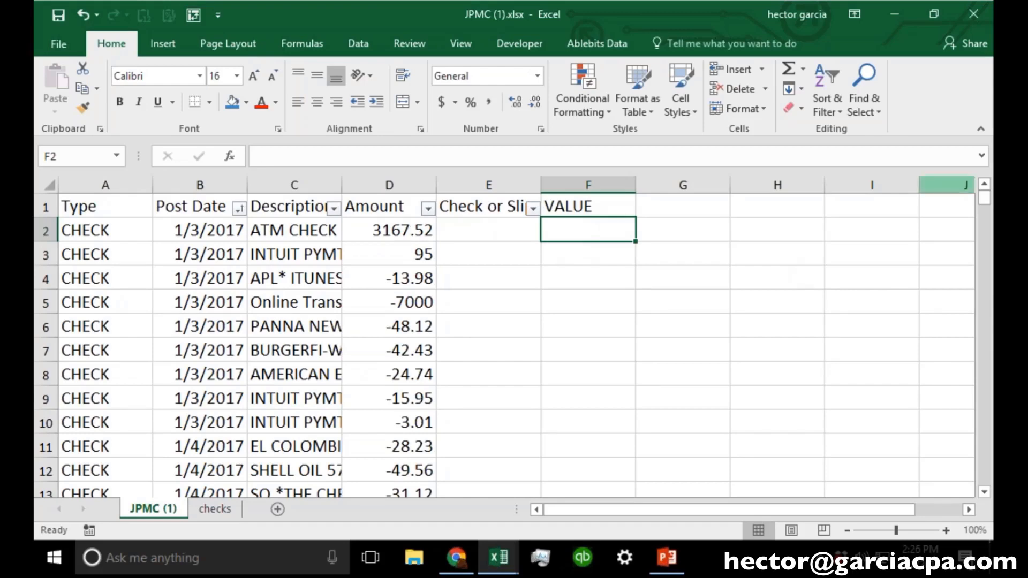
Step: Select the first amounts in D2:D8, then column F to make room for a new column
{"action": "left_click", "coordinate": [388, 229]}
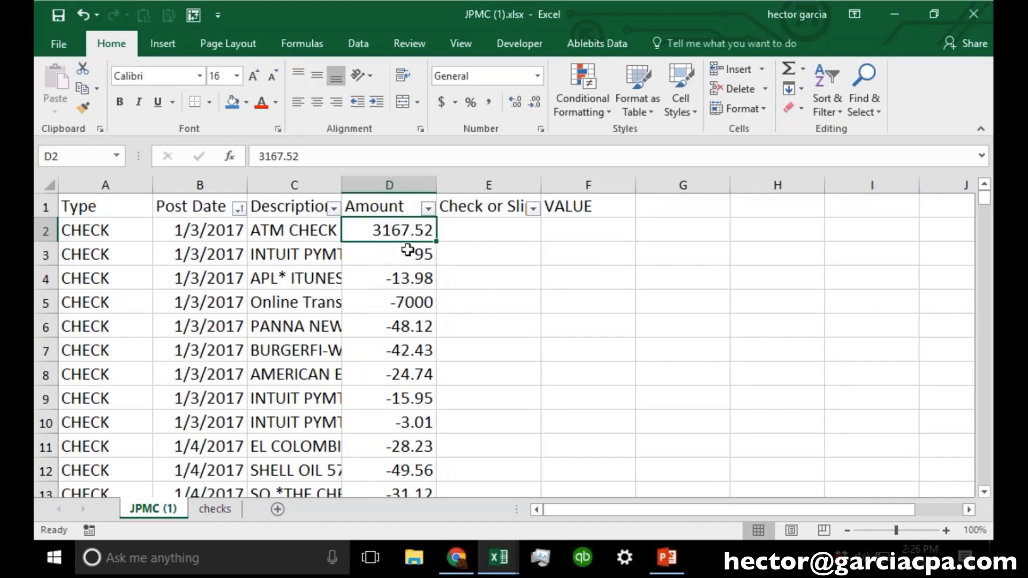
{"action": "left_click_drag", "start_coordinate": [387, 229], "coordinate": [388, 375]}
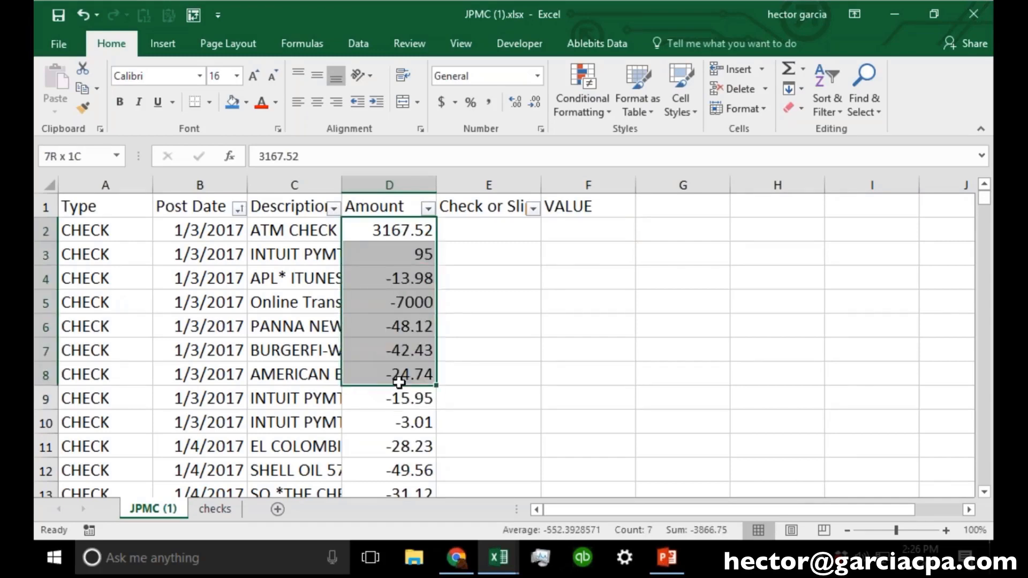
{"action": "scroll", "scroll_direction": "down", "scroll_amount": 3}
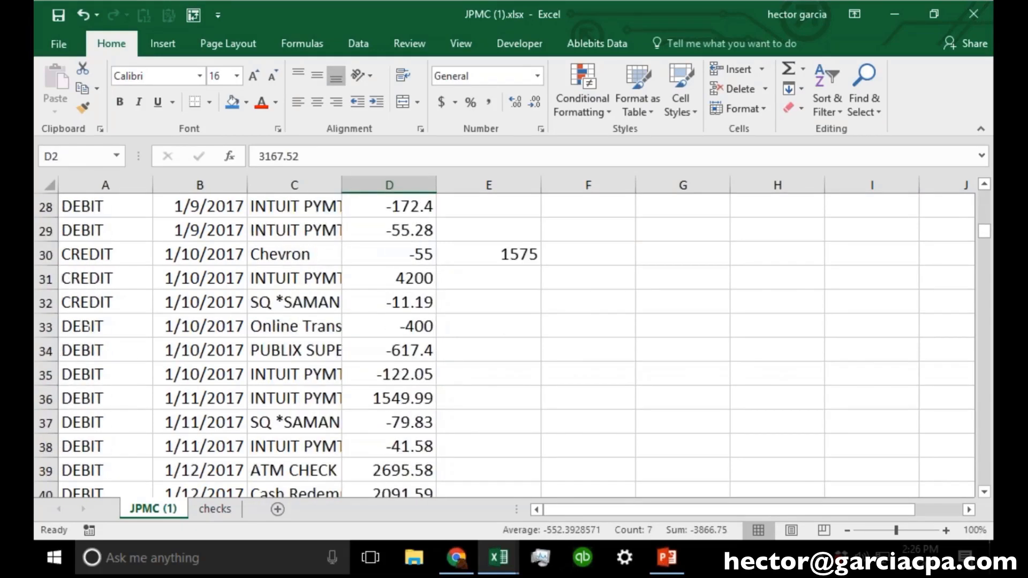
{"action": "scroll", "scroll_direction": "down", "scroll_amount": 3}
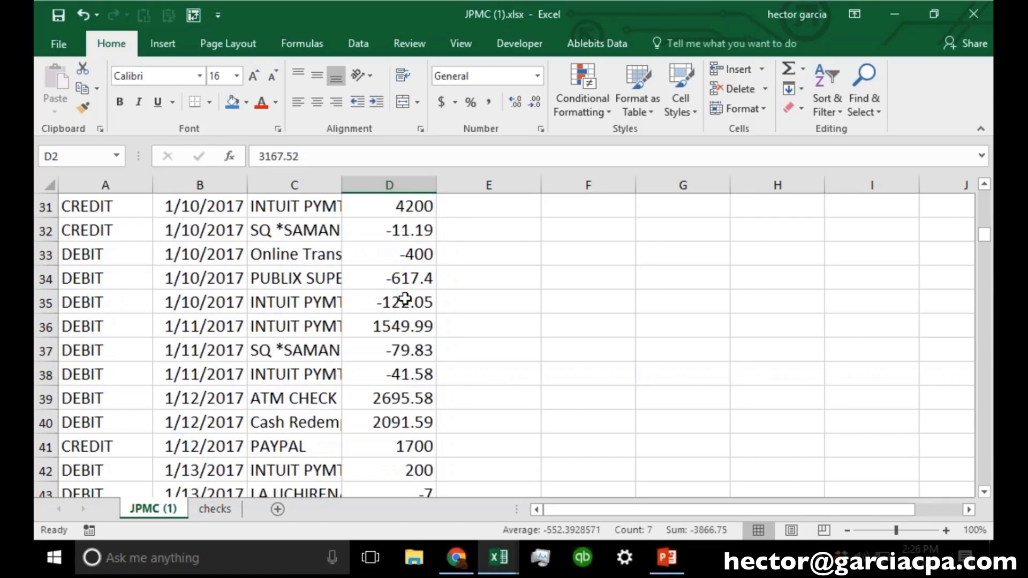
{"action": "mouse_move", "coordinate": [411, 314]}
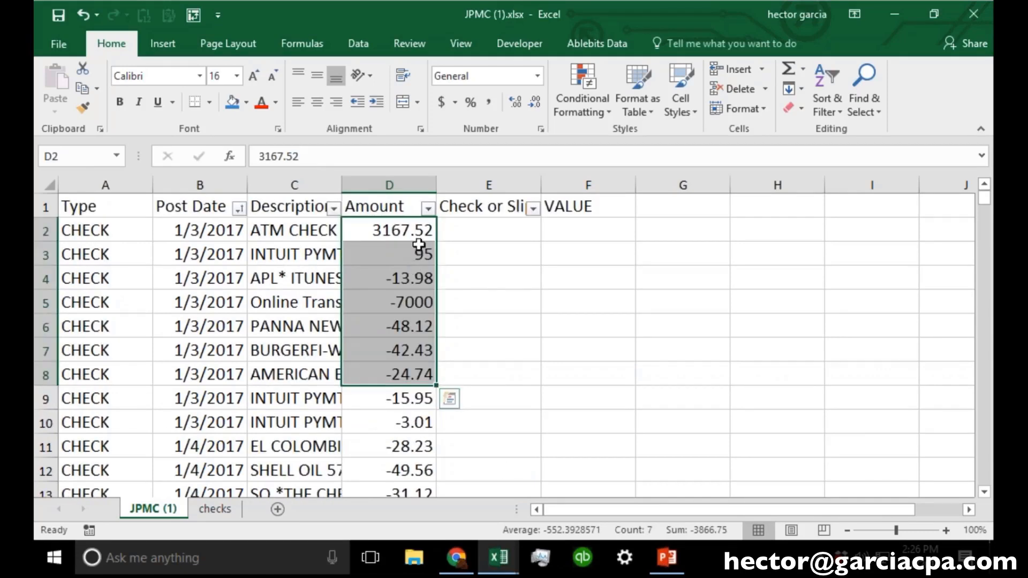
{"action": "left_click", "coordinate": [388, 253]}
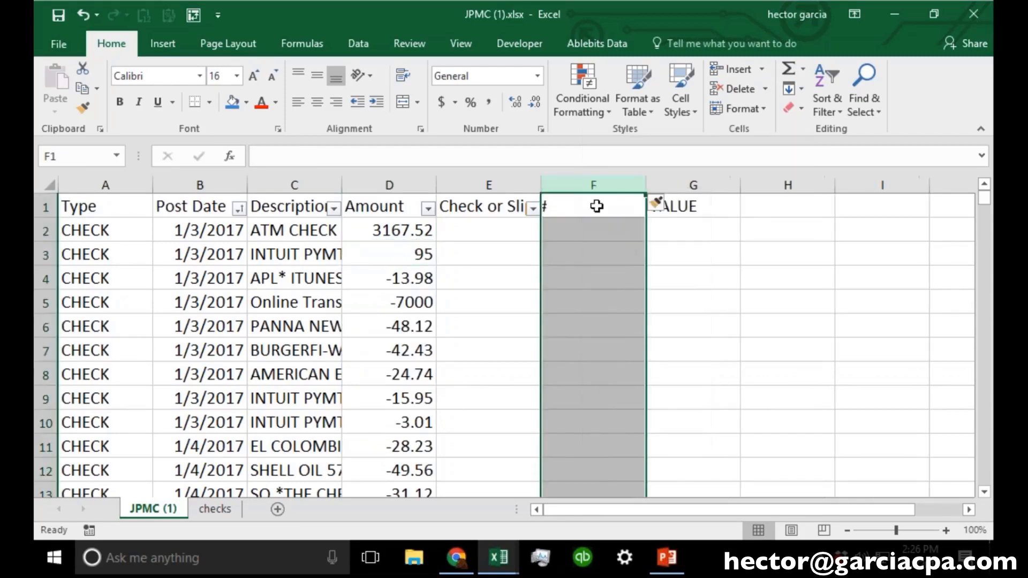
Step: Head the inserted column ABSULUTE VALUE and enter =ABS(D2) in F2
{"action": "type", "text": "ABSULUT"}
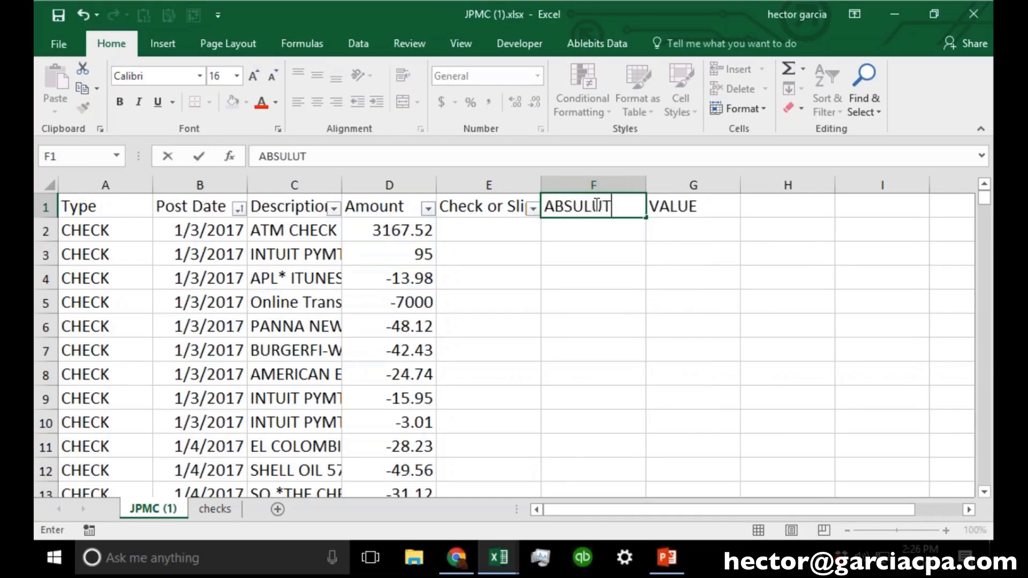
{"action": "key", "text": "enter"}
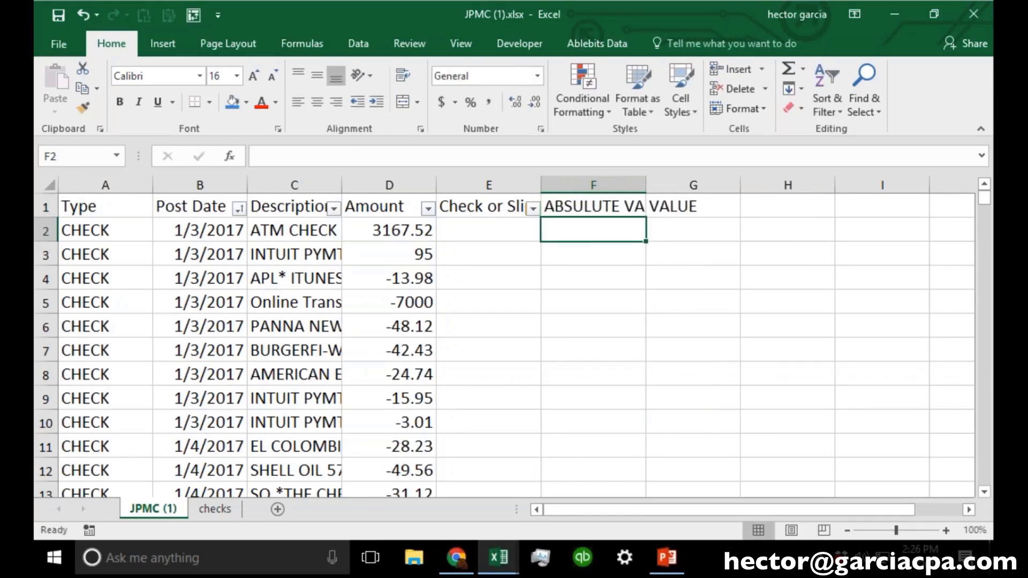
{"action": "type", "text": "="}
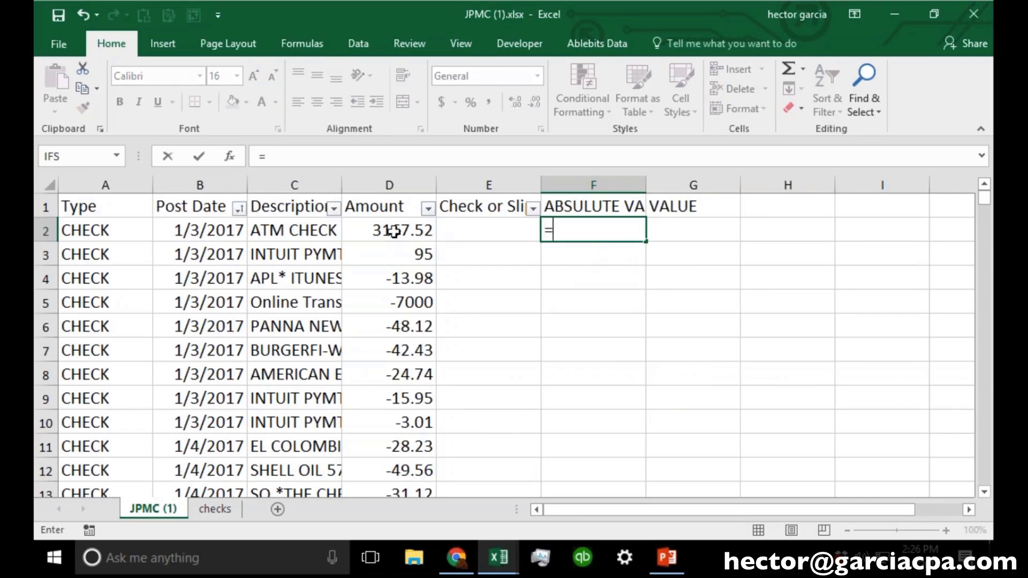
{"action": "type", "text": "ABS"}
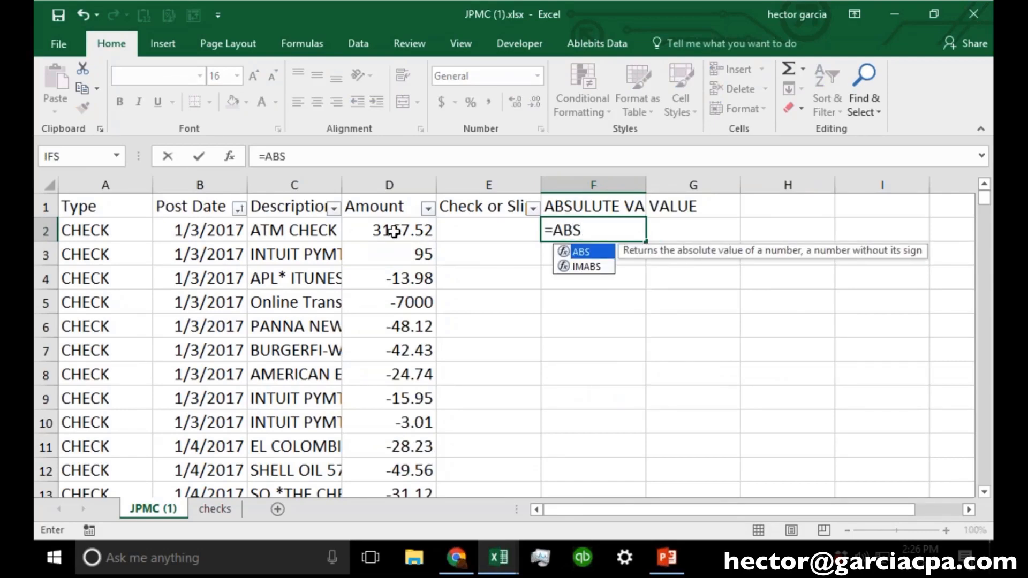
{"action": "left_click", "coordinate": [388, 229]}
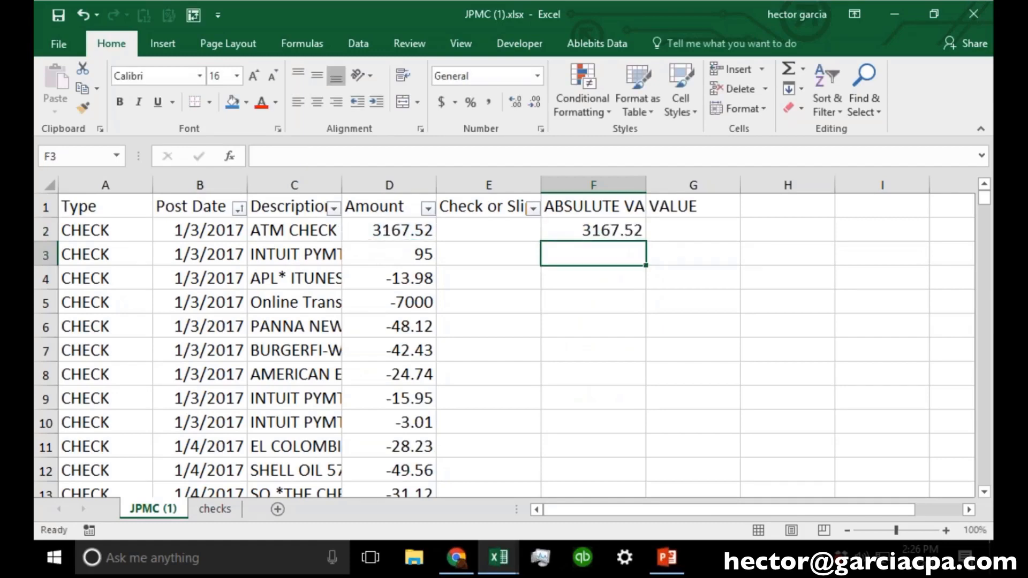
Step: Fill =ABS(D2) down column F to show every amount unsigned
{"action": "left_click", "coordinate": [591, 229]}
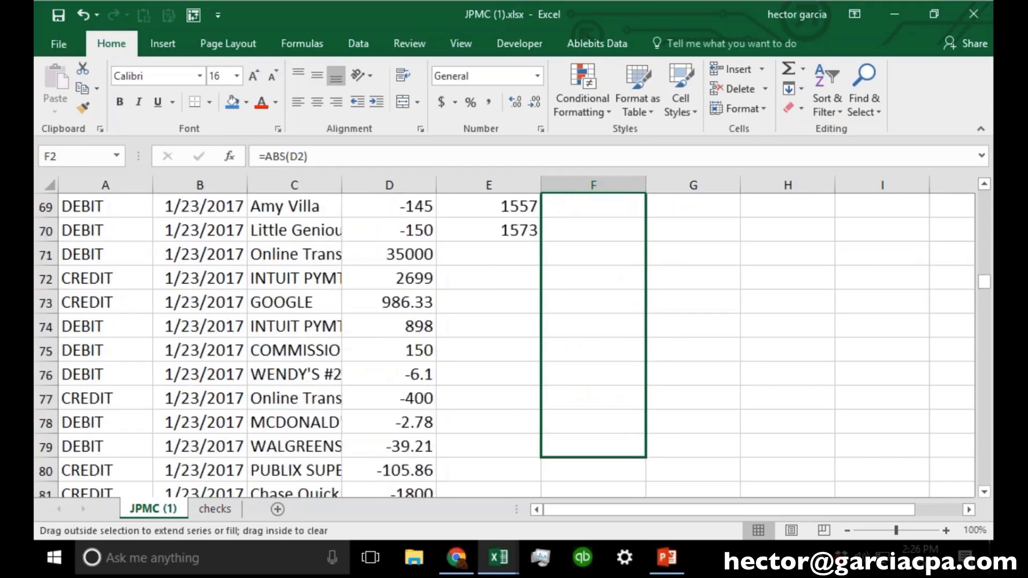
{"action": "scroll", "scroll_direction": "down", "scroll_amount": 3}
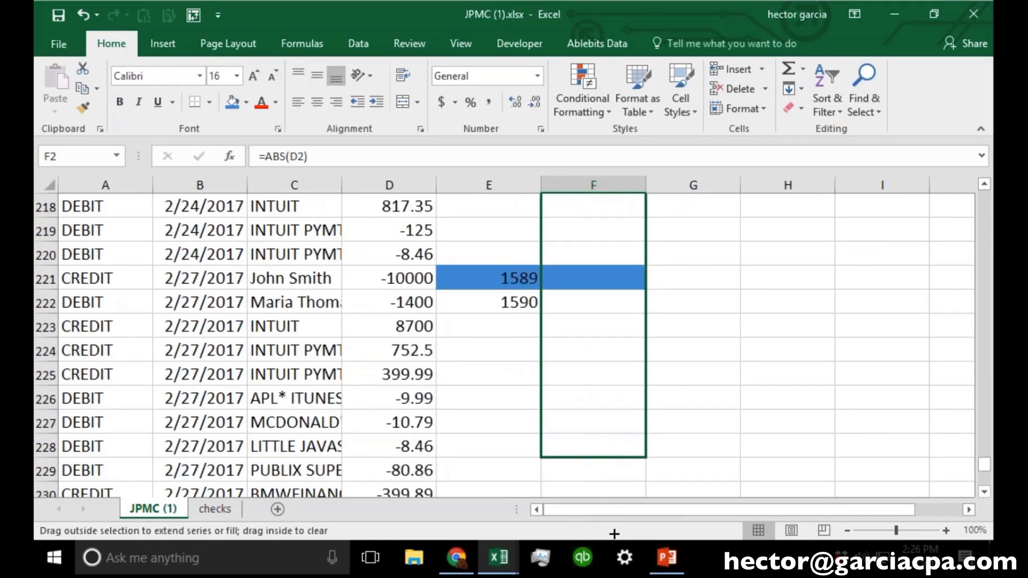
{"action": "scroll", "scroll_direction": "down", "scroll_amount": 3}
{"action": "type", "text": "VALUE"}
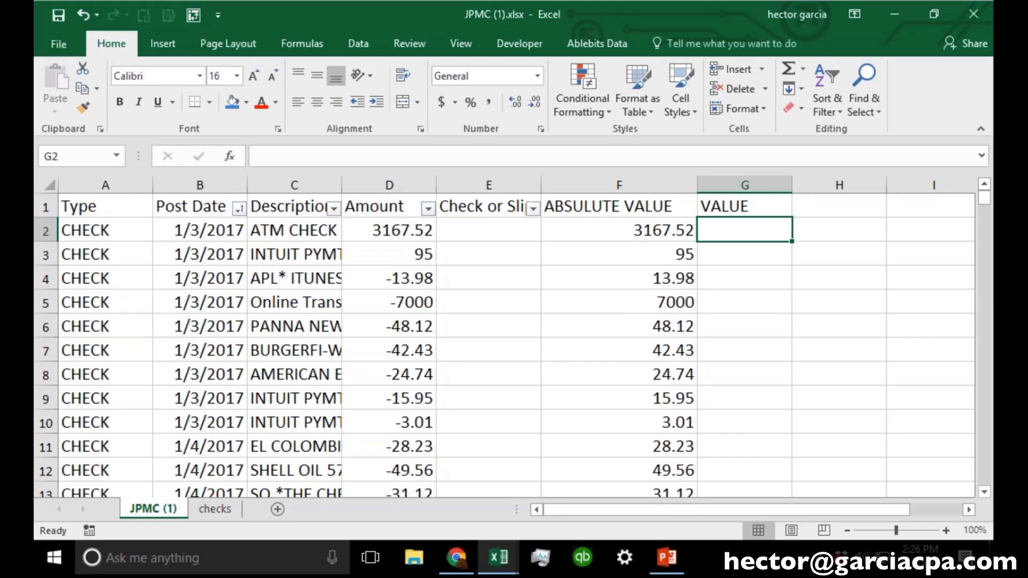
{"action": "mouse_move", "coordinate": [270, 514]}
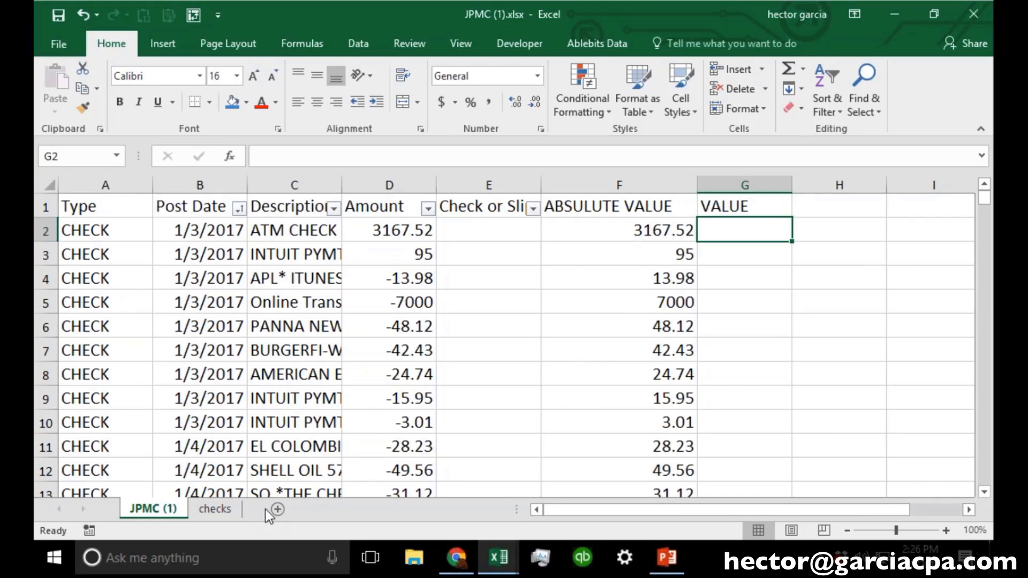
Step: On a new Sheet1 enter thresholds 0, 100, 1000 paired with LOW, MEDIUM, HIGH
{"action": "left_click", "coordinate": [275, 508]}
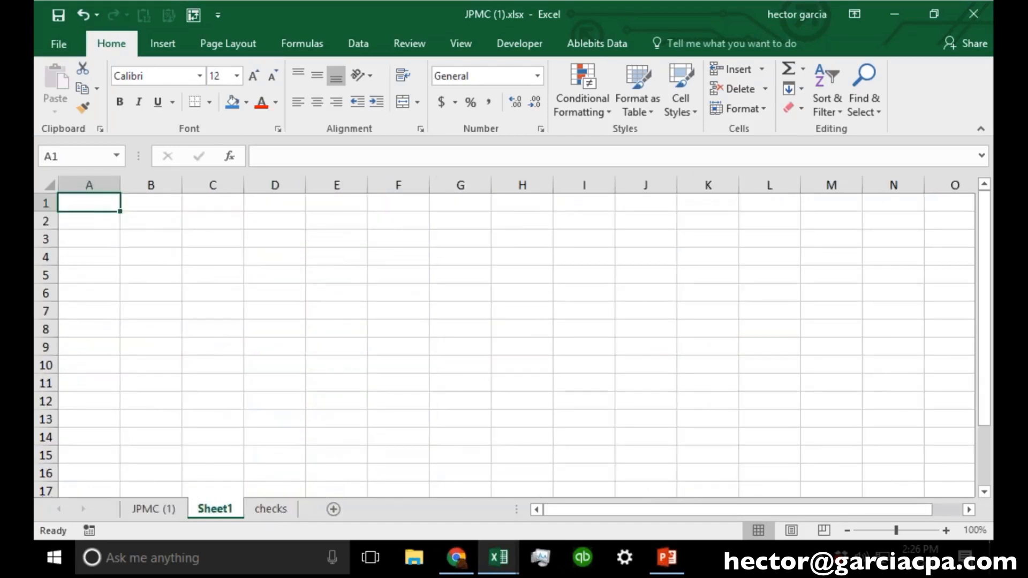
{"action": "type", "text": "0"}
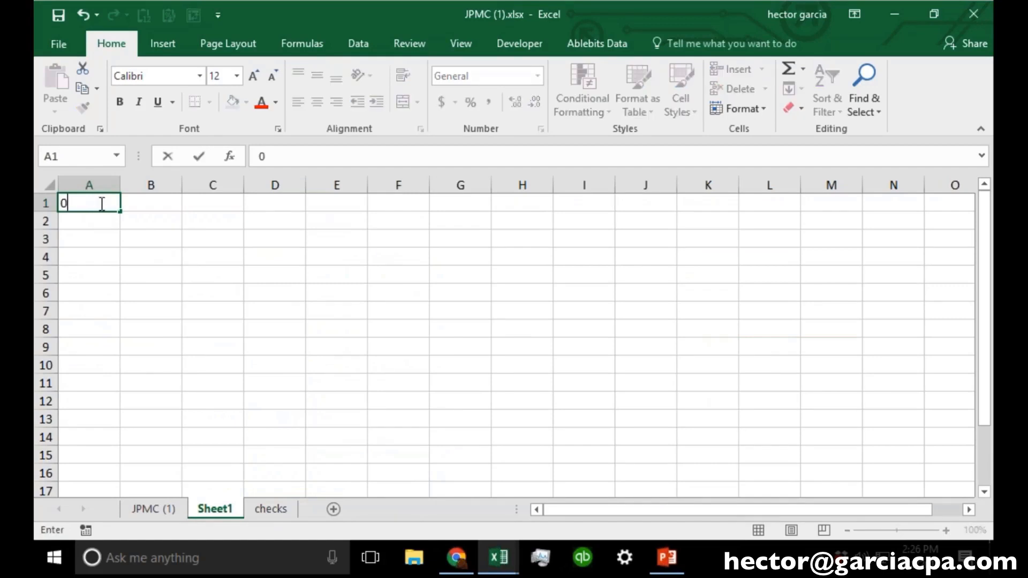
{"action": "type", "text": "100"}
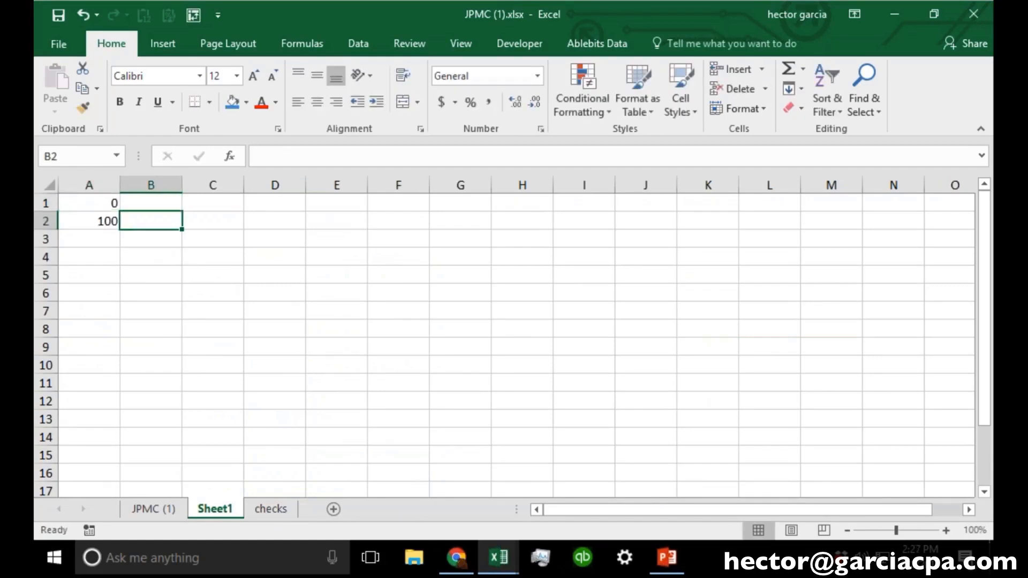
{"action": "type", "text": "LOW"}
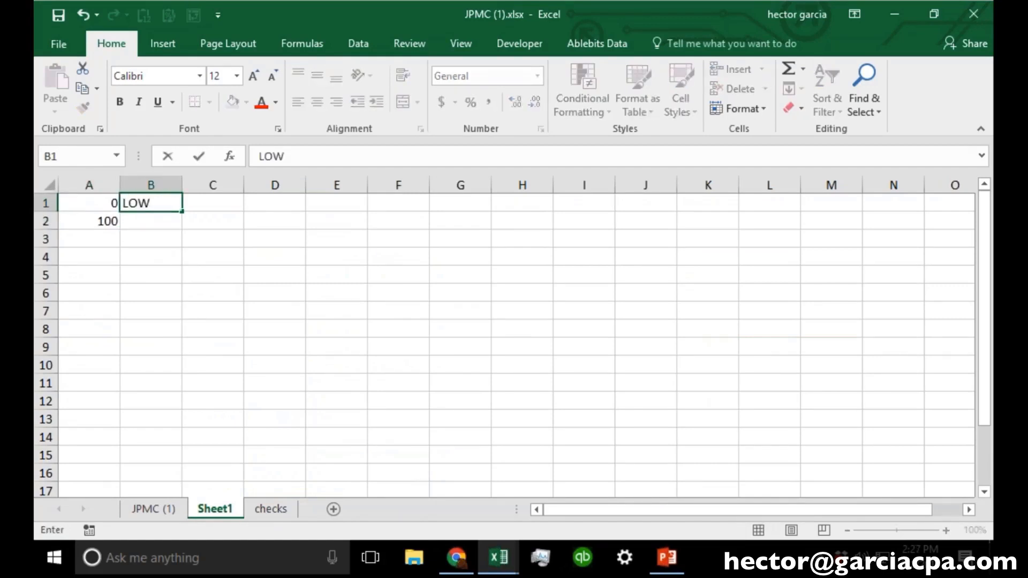
{"action": "left_click", "coordinate": [89, 238]}
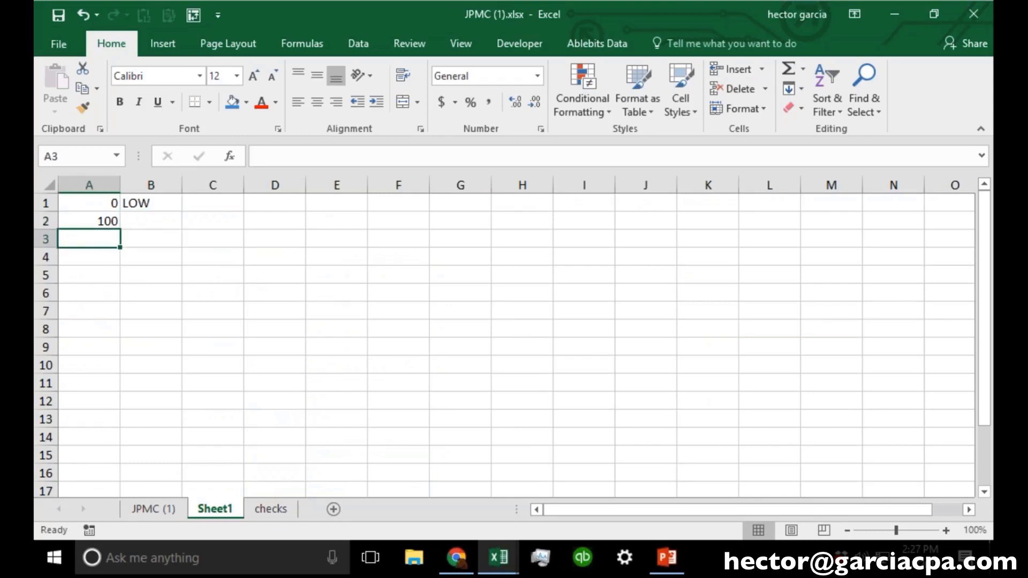
{"action": "type", "text": "1000"}
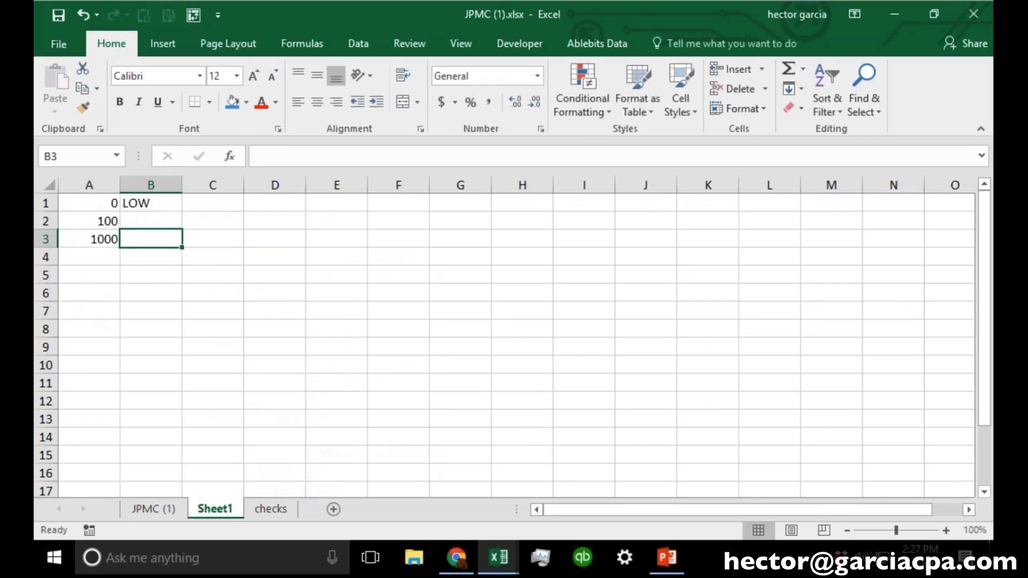
{"action": "type", "text": "MEDIUM"}
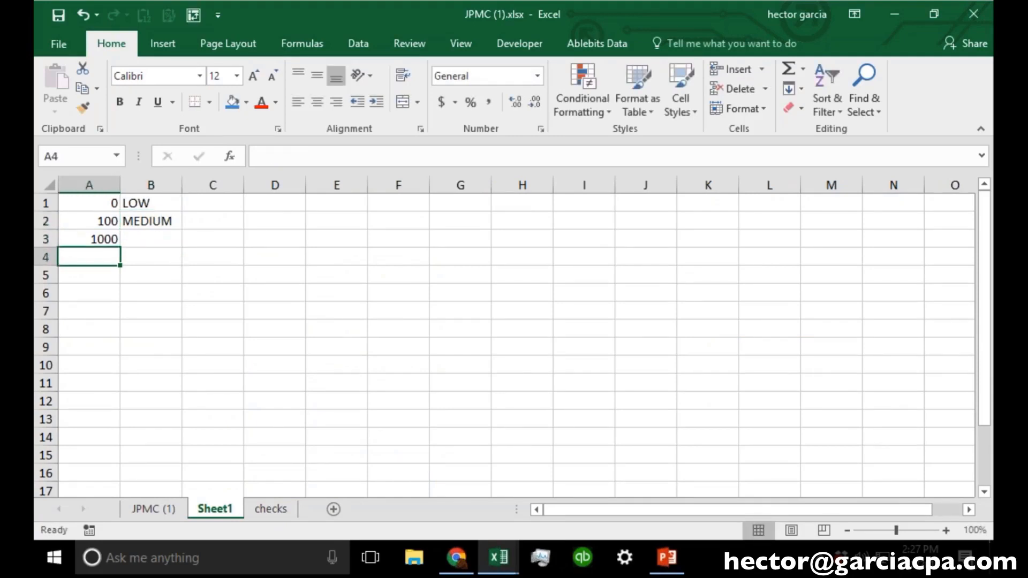
{"action": "left_click", "coordinate": [150, 239]}
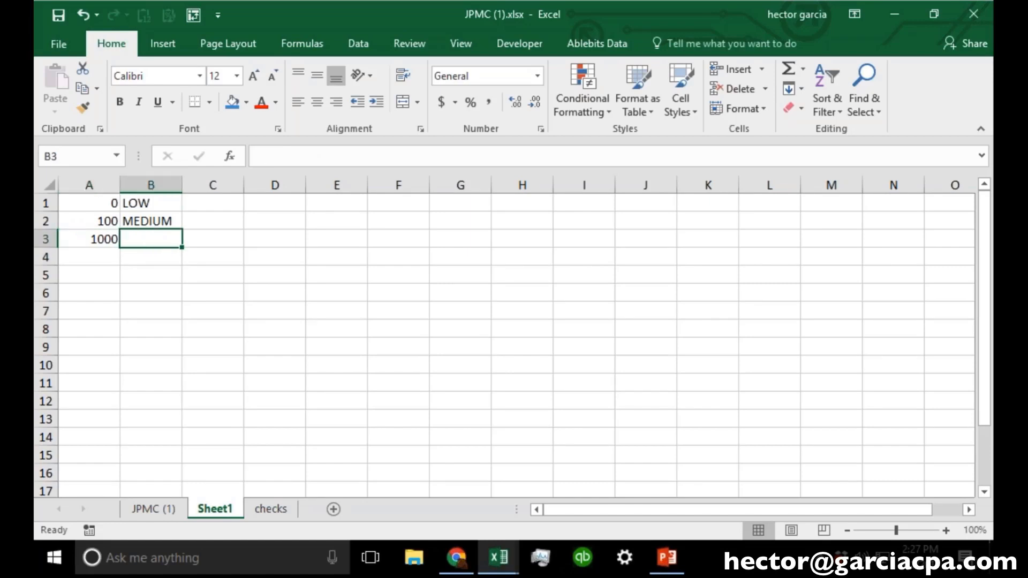
{"action": "type", "text": "HIGH"}
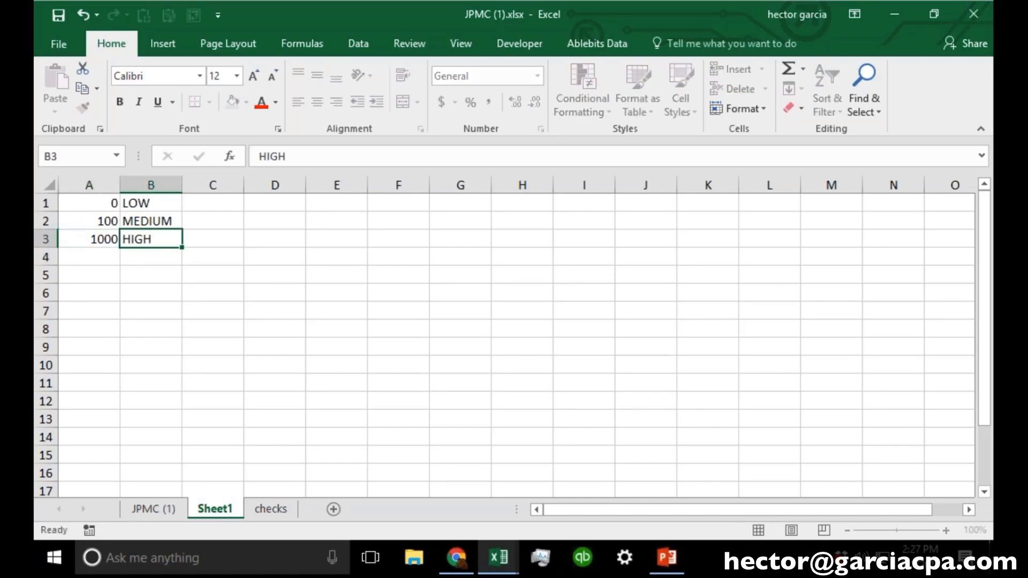
{"action": "left_click", "coordinate": [151, 256]}
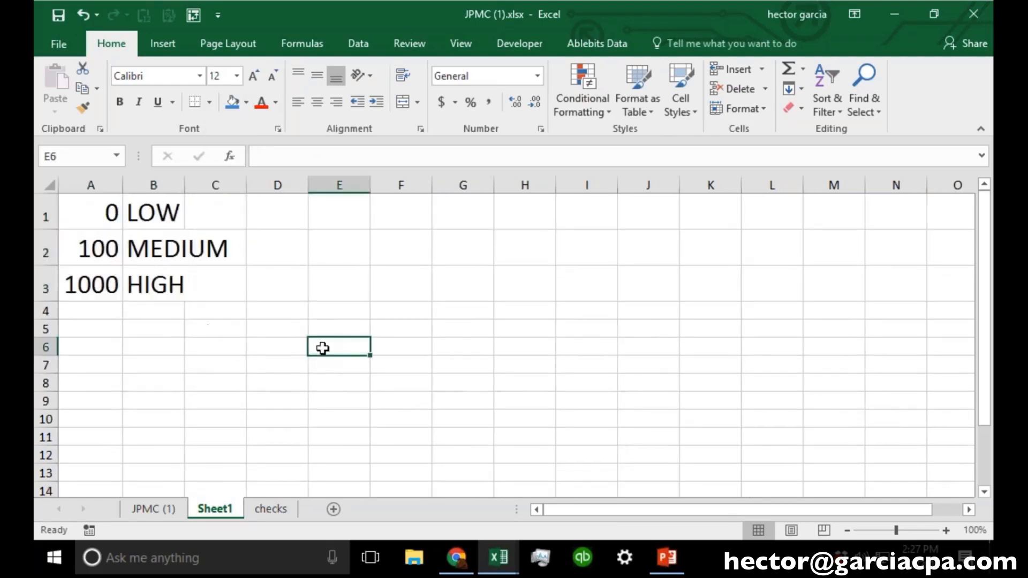
Step: Check F2 on JPMC (1) and the checks sheet, then return to Sheet1 at the 0 threshold
{"action": "left_click", "coordinate": [152, 509]}
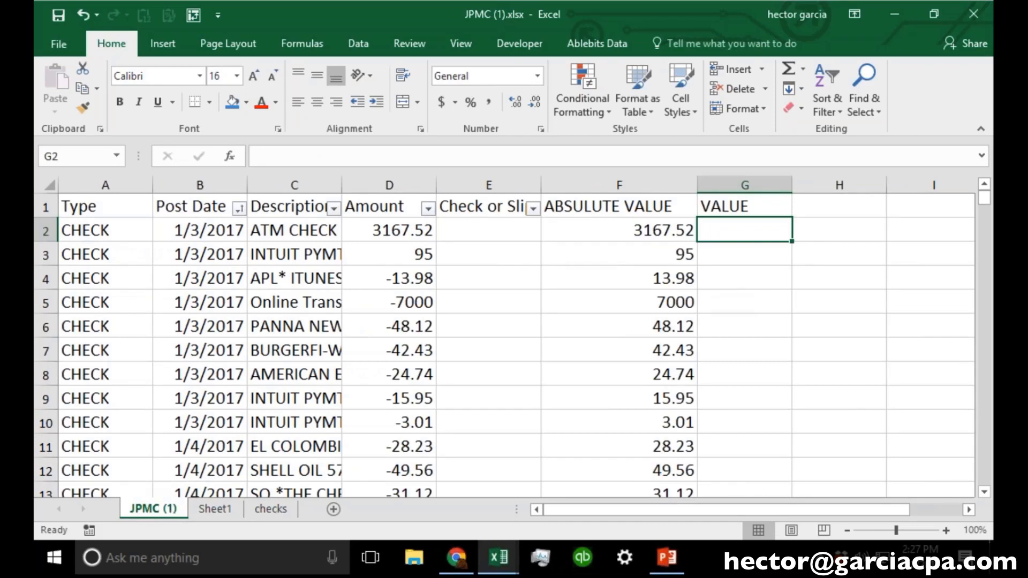
{"action": "left_click", "coordinate": [617, 229]}
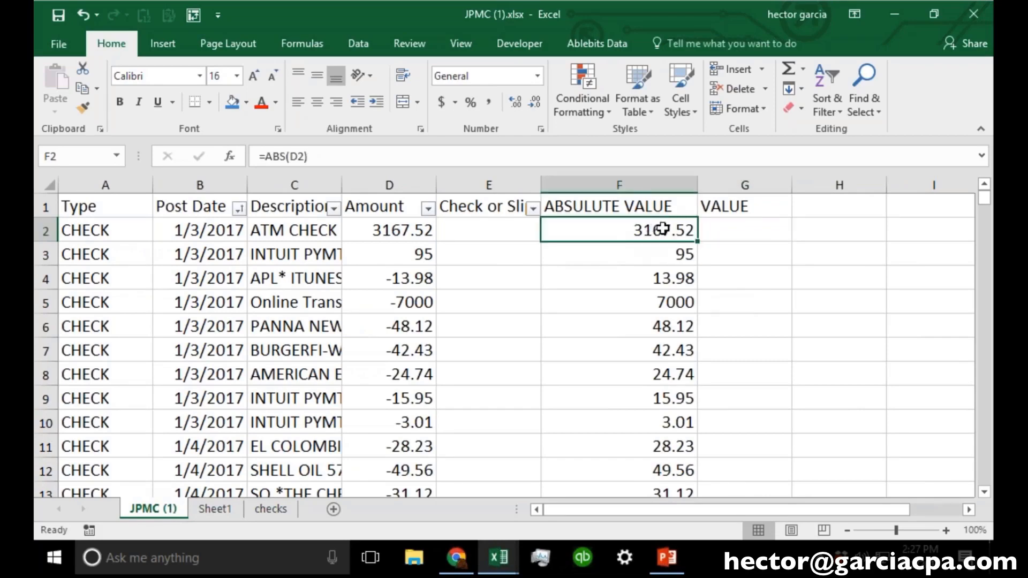
{"action": "left_click", "coordinate": [270, 508]}
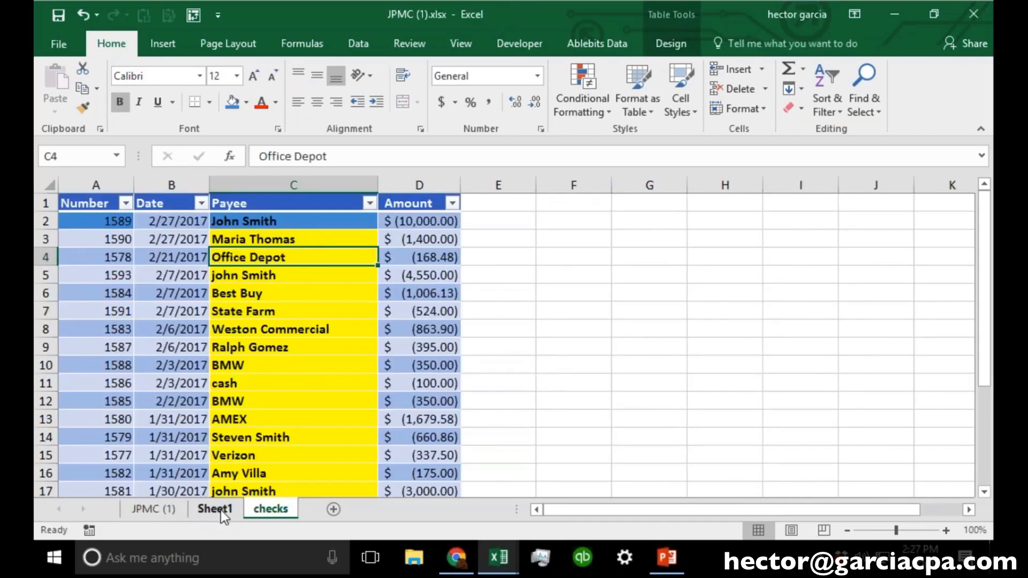
{"action": "left_click", "coordinate": [214, 509]}
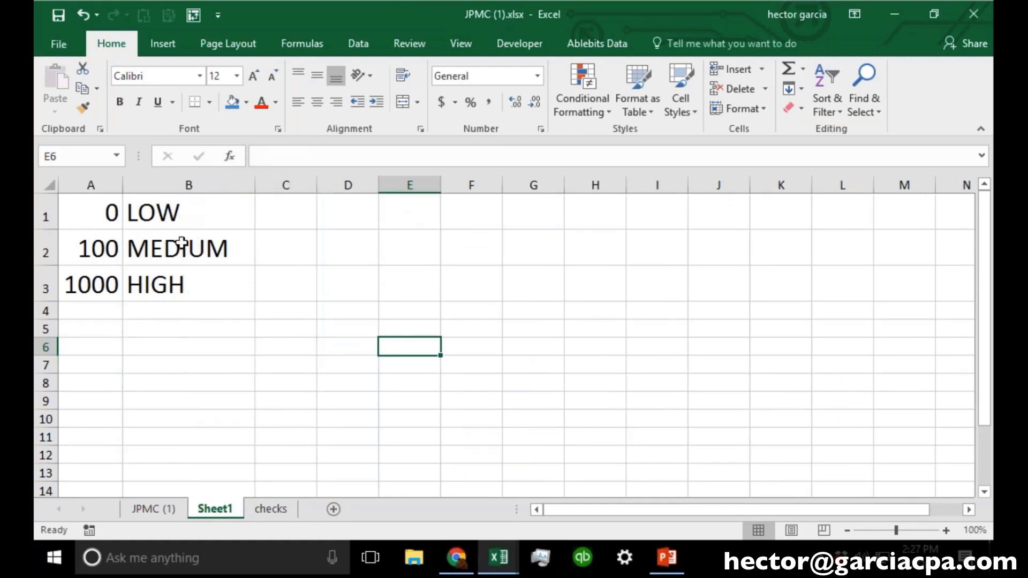
{"action": "left_click", "coordinate": [188, 248]}
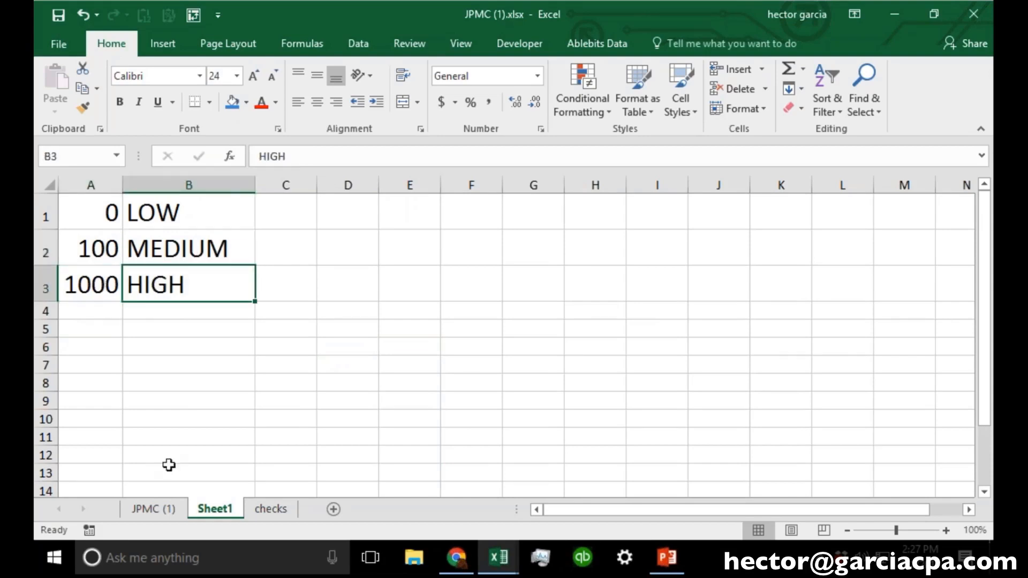
{"action": "left_click", "coordinate": [90, 212]}
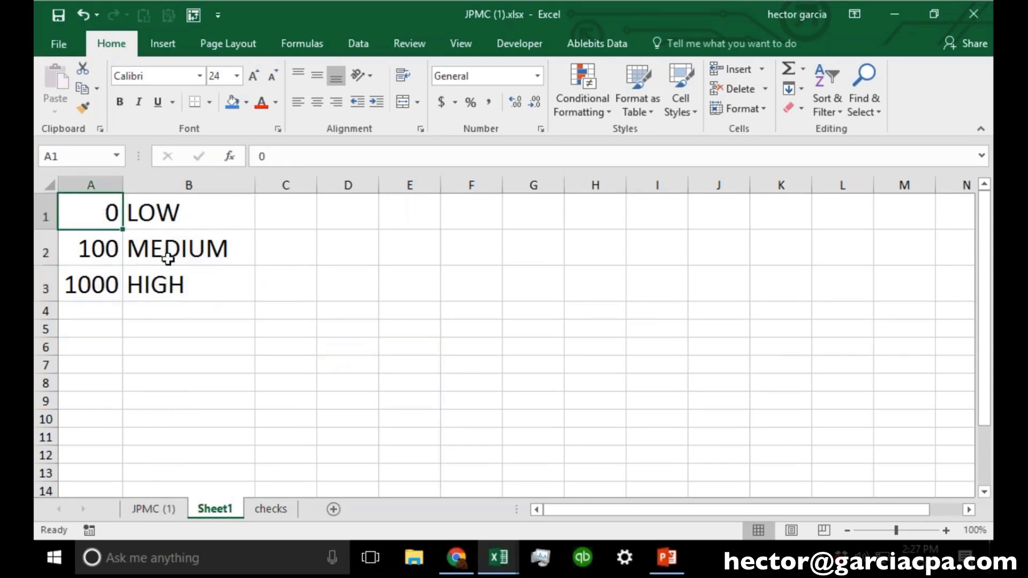
Step: Convert Sheet1's A1:B3 LOW/MEDIUM/HIGH range into Table2 without headers and return to JPMC (1)
{"action": "left_click_drag", "start_coordinate": [90, 212], "coordinate": [189, 285]}
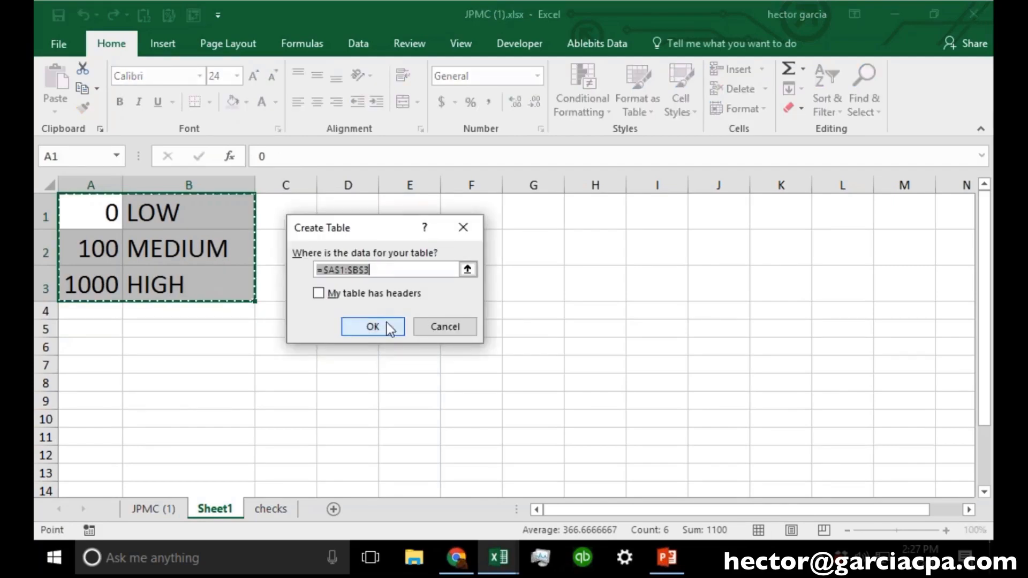
{"action": "left_click", "coordinate": [372, 327]}
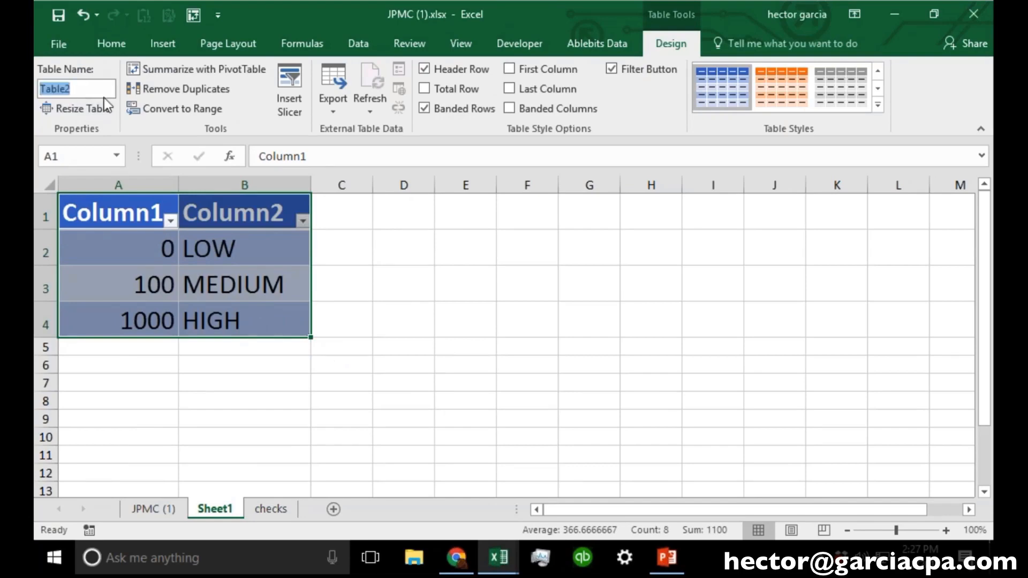
{"action": "left_click", "coordinate": [153, 509]}
{"action": "type", "text": "="}
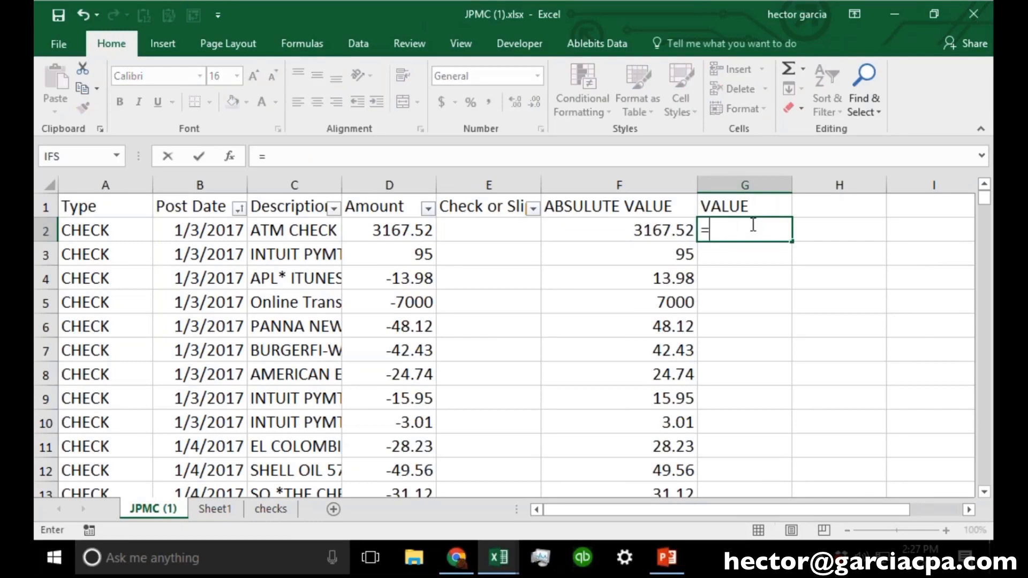
Step: Begin G2's formula as =VLOOKUP(F2,Table2,2 using the absolute value as lookup value
{"action": "type", "text": "vloo"}
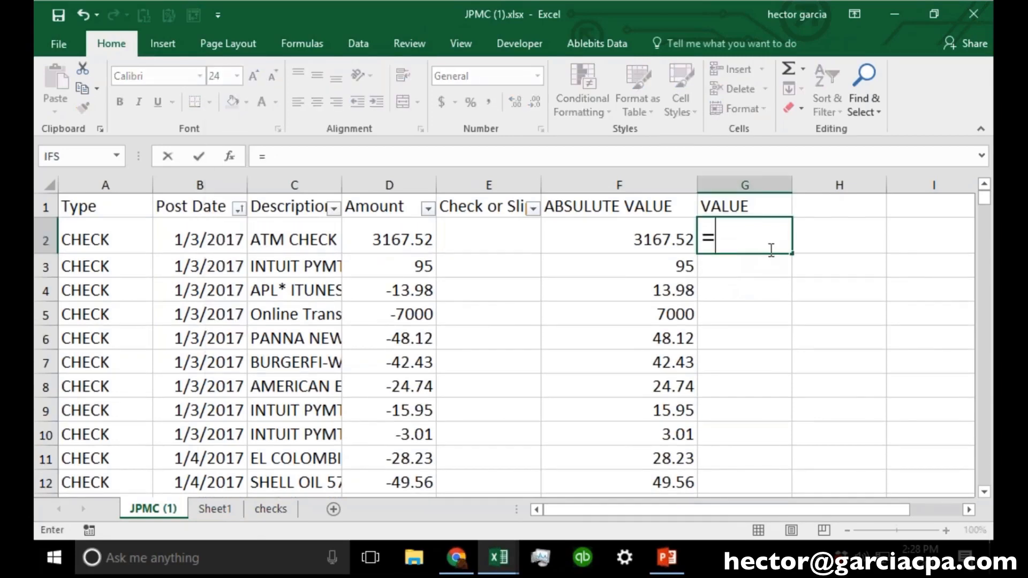
{"action": "type", "text": "vlook"}
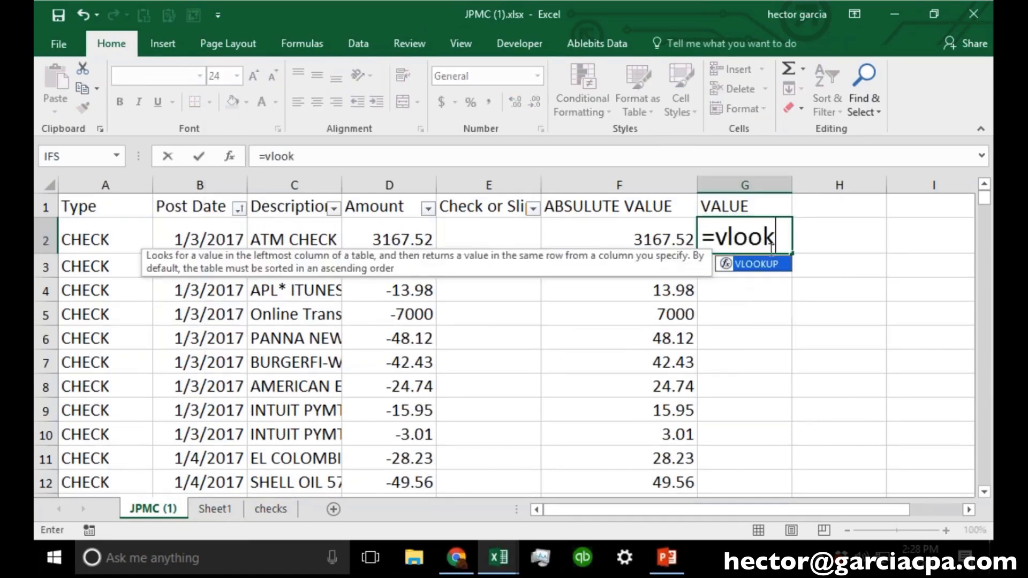
{"action": "type", "text": "up("}
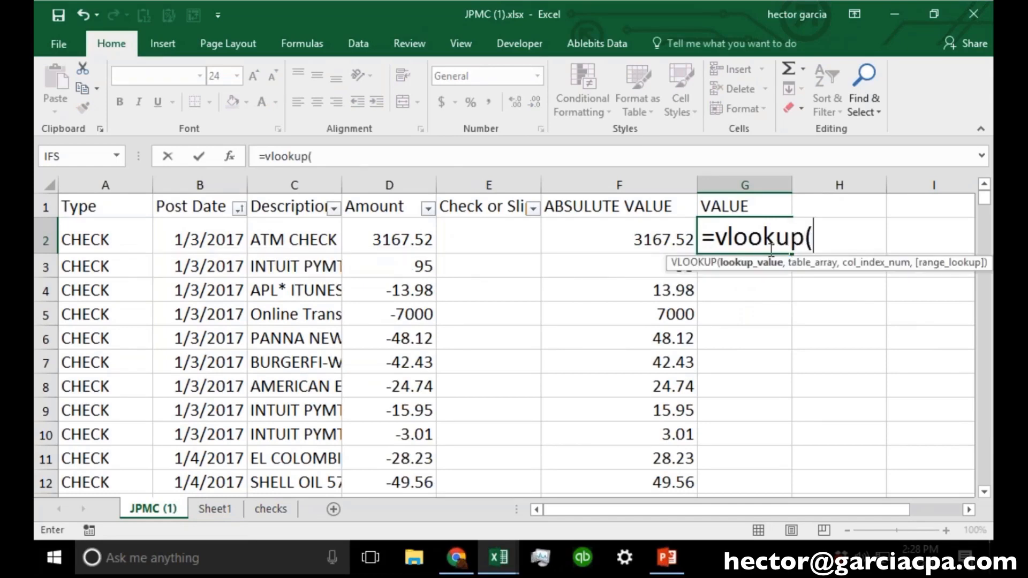
{"action": "left_click", "coordinate": [618, 237]}
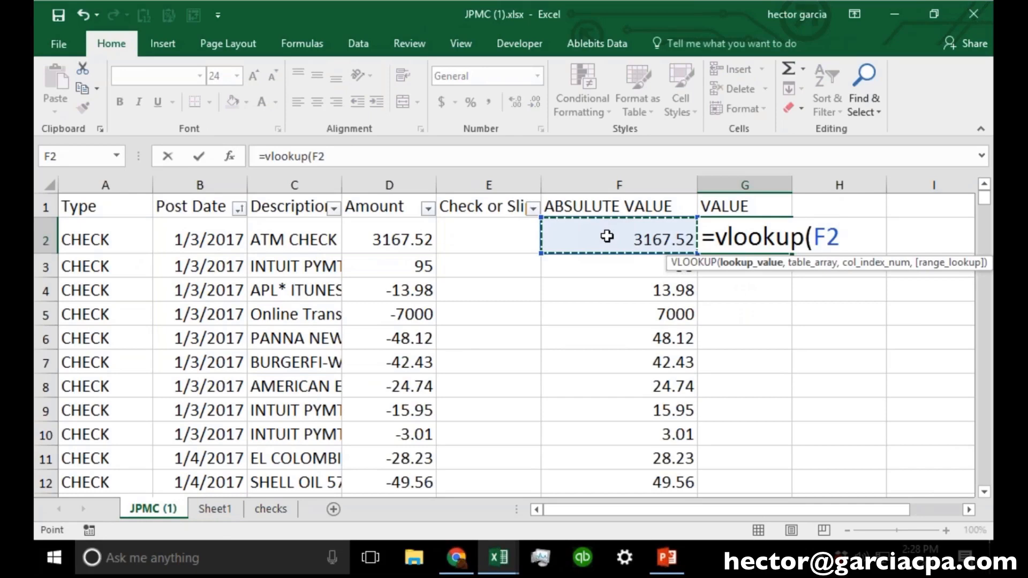
{"action": "type", "text": ",table2"}
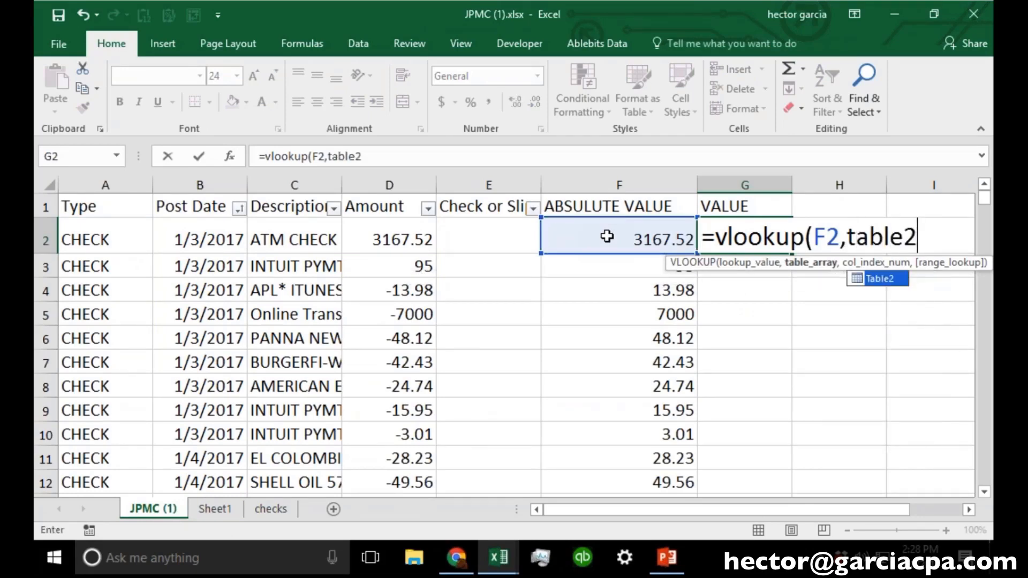
{"action": "type", "text": ","}
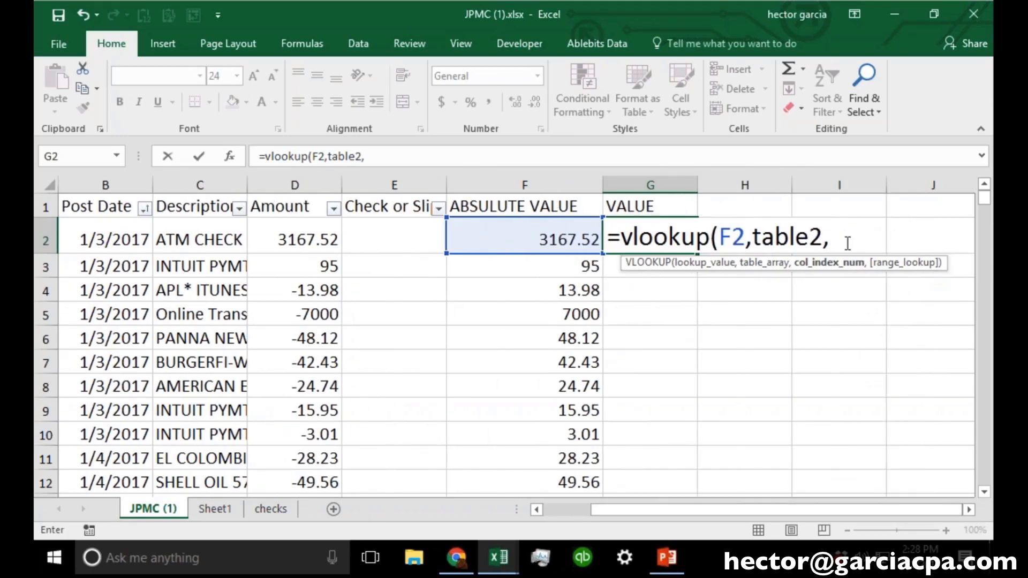
{"action": "type", "text": "2"}
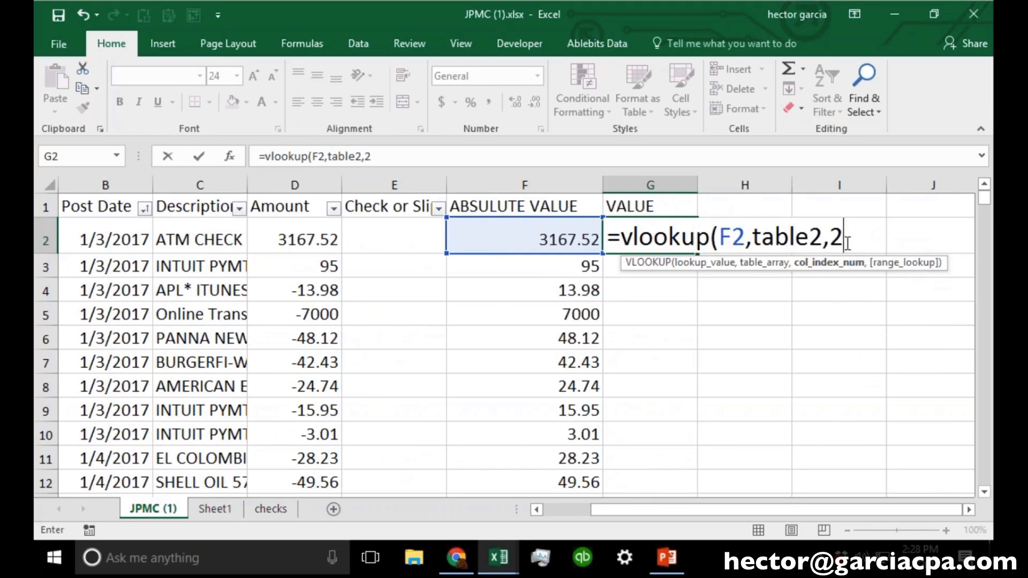
Step: Finish the formula with TRUE for approximate matching and fill it down column G
{"action": "type", "text": ",TRUE)"}
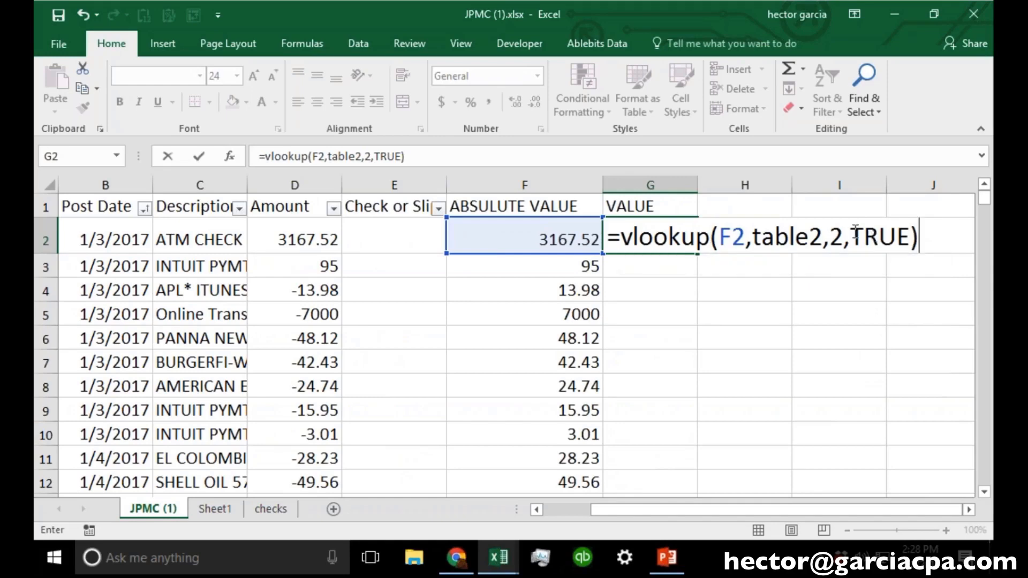
{"action": "double_click", "coordinate": [888, 237]}
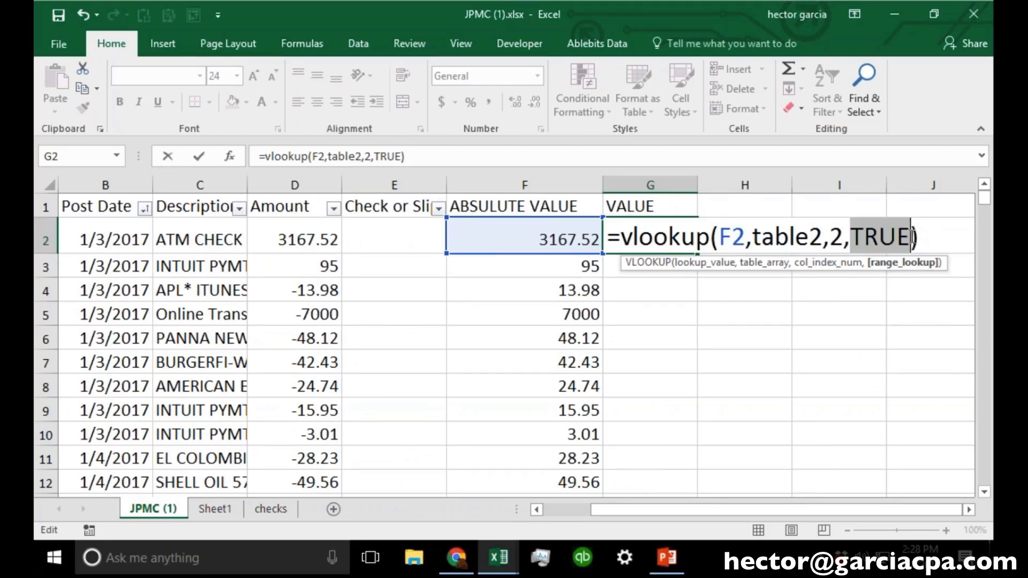
{"action": "key", "text": "Backspace"}
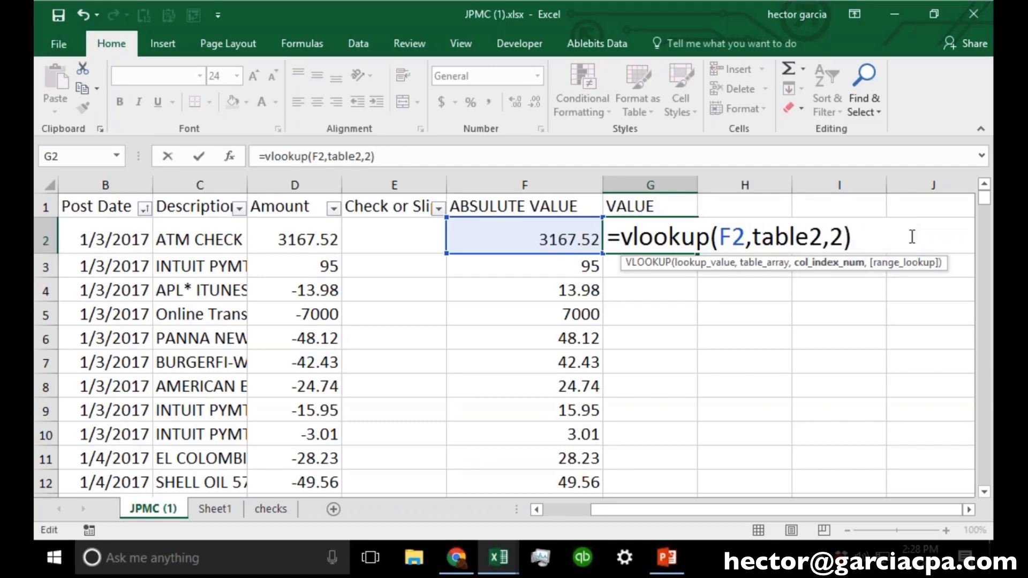
{"action": "type", "text": "TRUE)"}
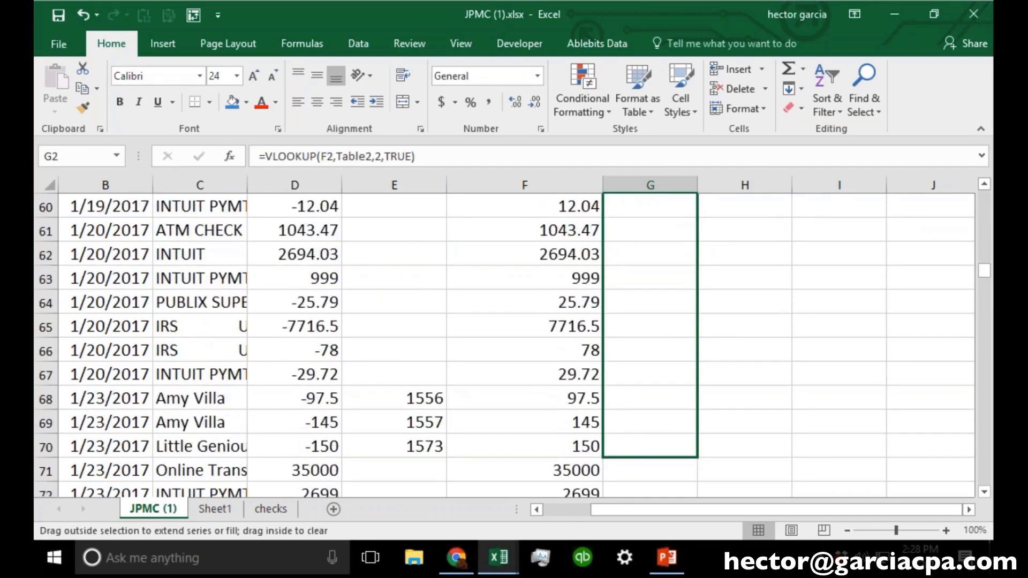
{"action": "scroll", "scroll_direction": "down", "scroll_amount": 3}
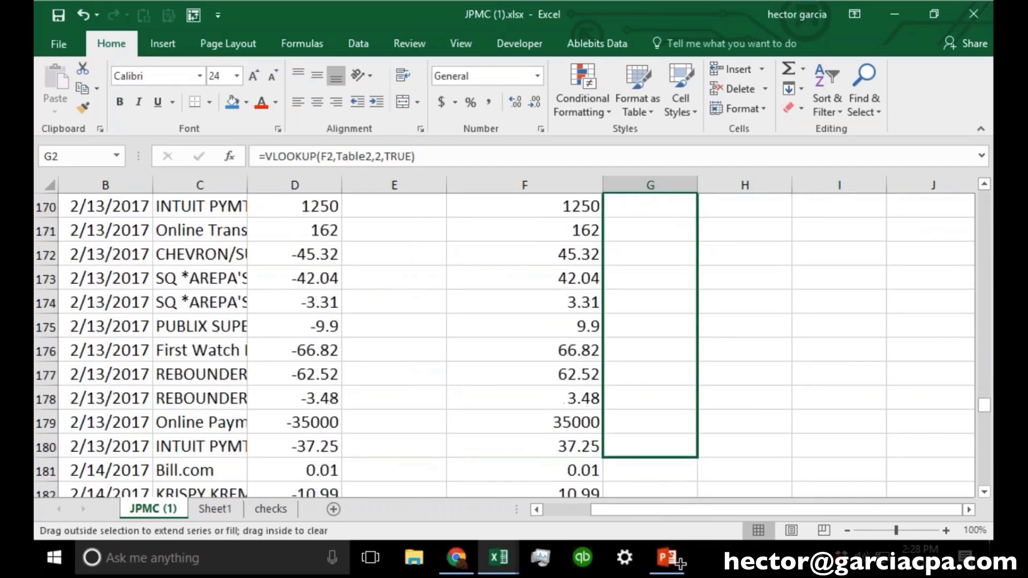
{"action": "scroll", "scroll_direction": "down", "scroll_amount": 3}
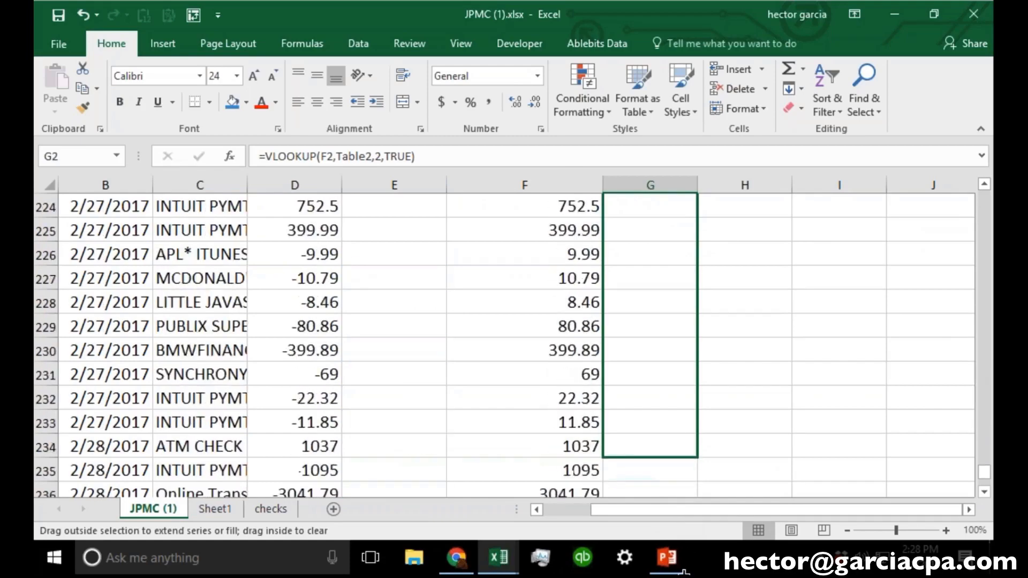